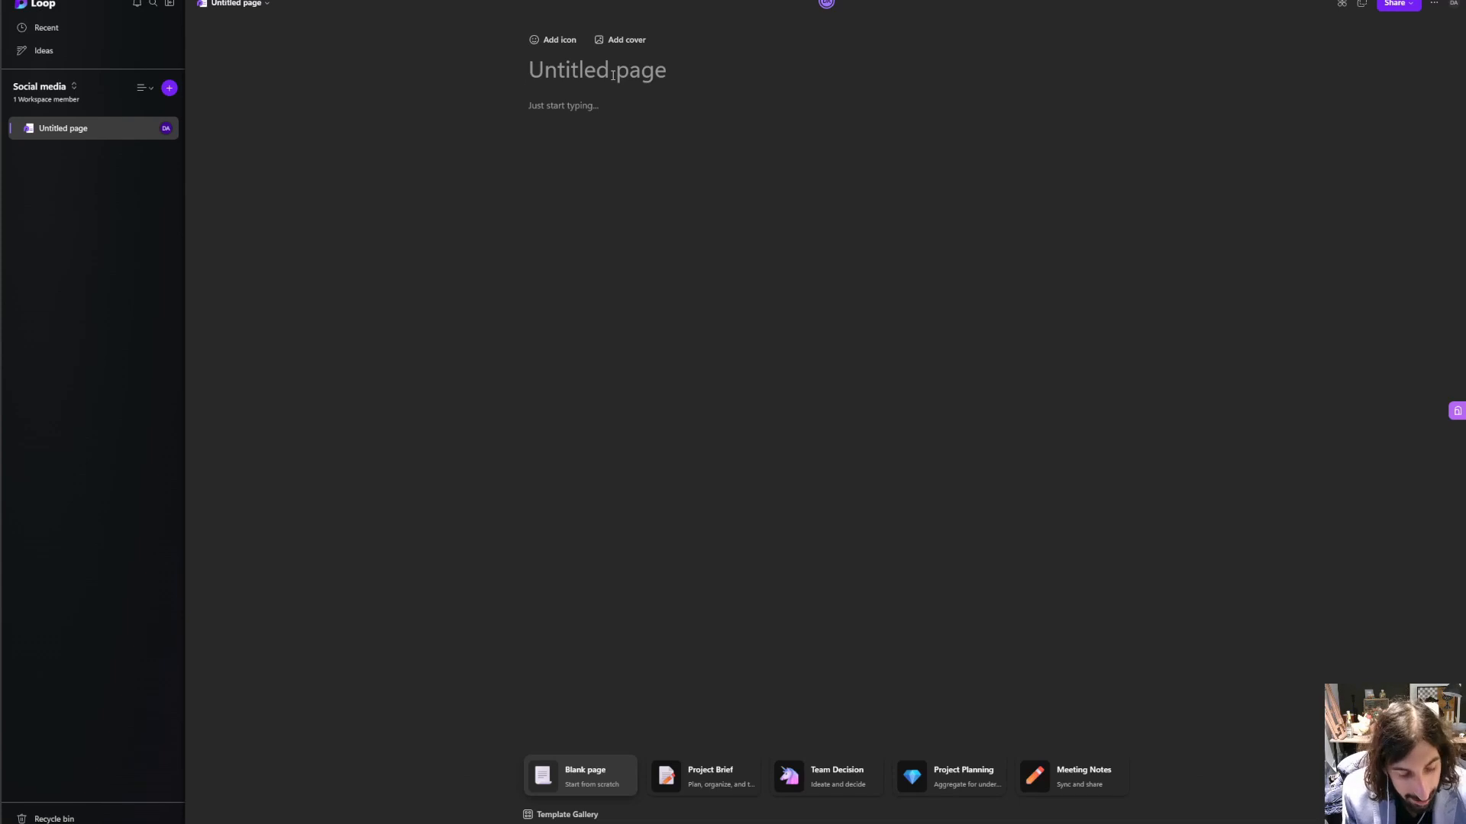
- Title the new page 'social media'
{"action": "type", "text": "SO"}
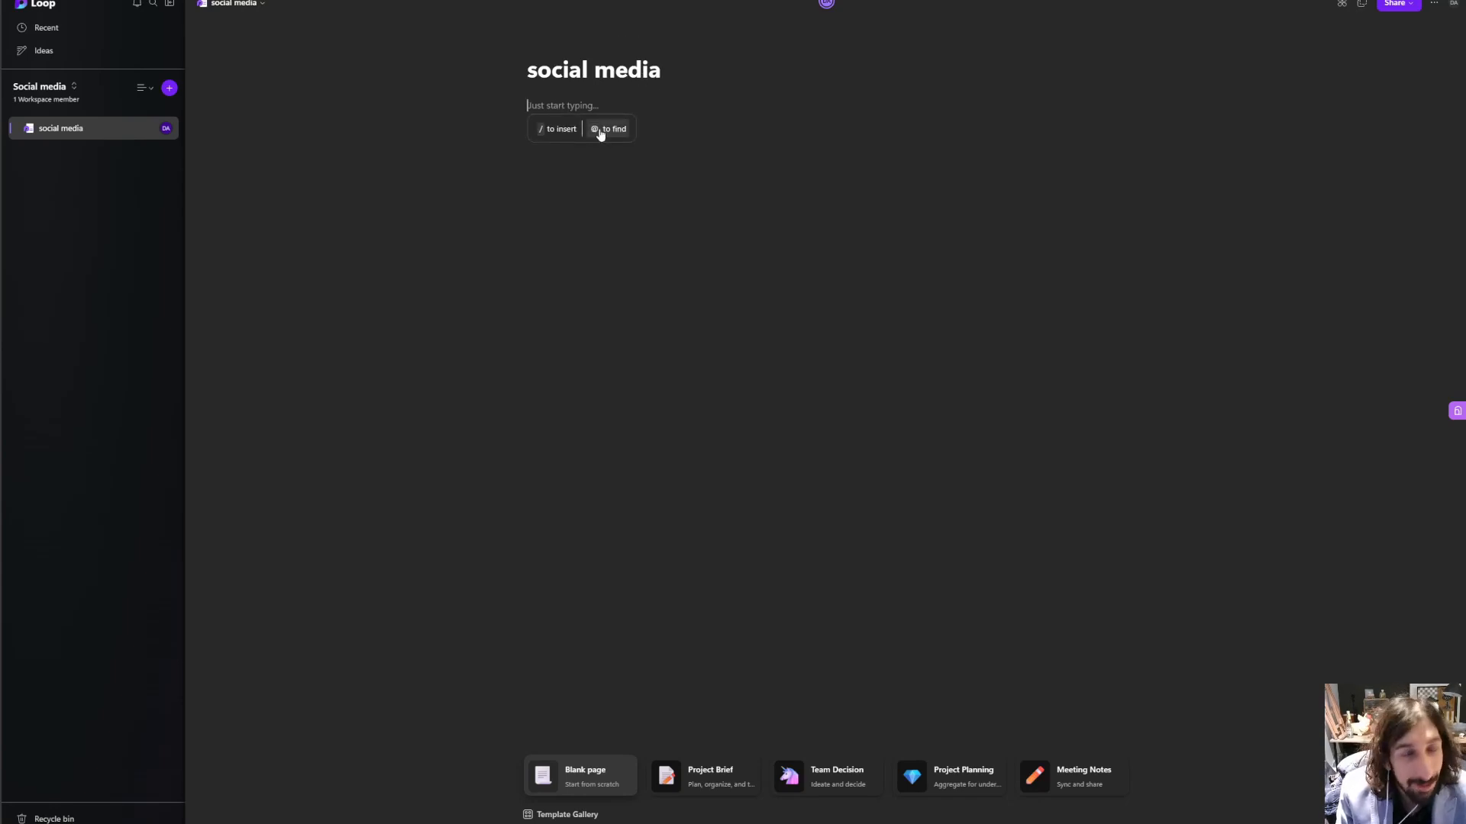
{"action": "mouse_move", "coordinate": [791, 105]}
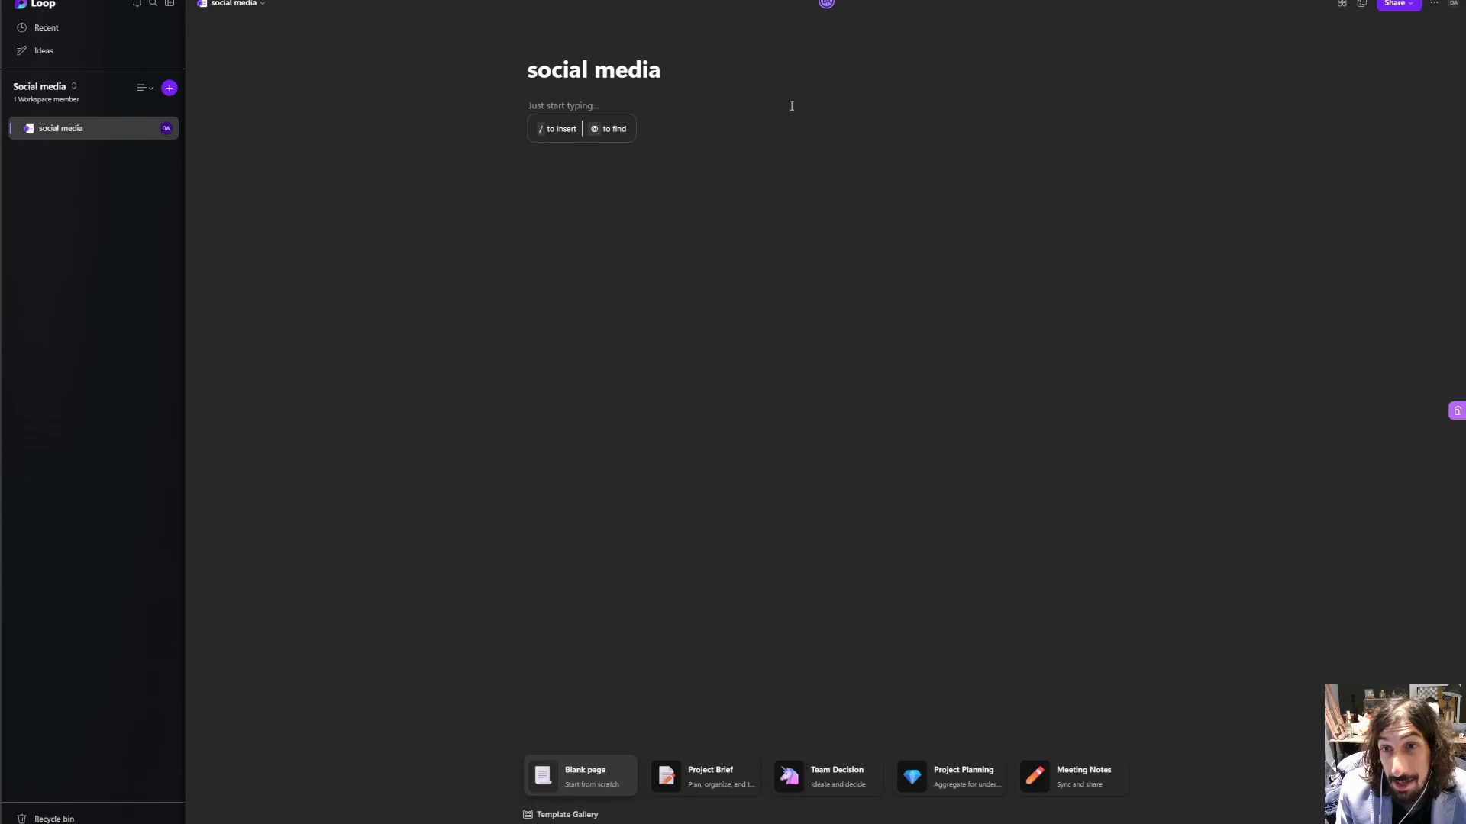
- Switch the app to the Light theme in Settings under General
{"action": "left_click", "coordinate": [1433, 5]}
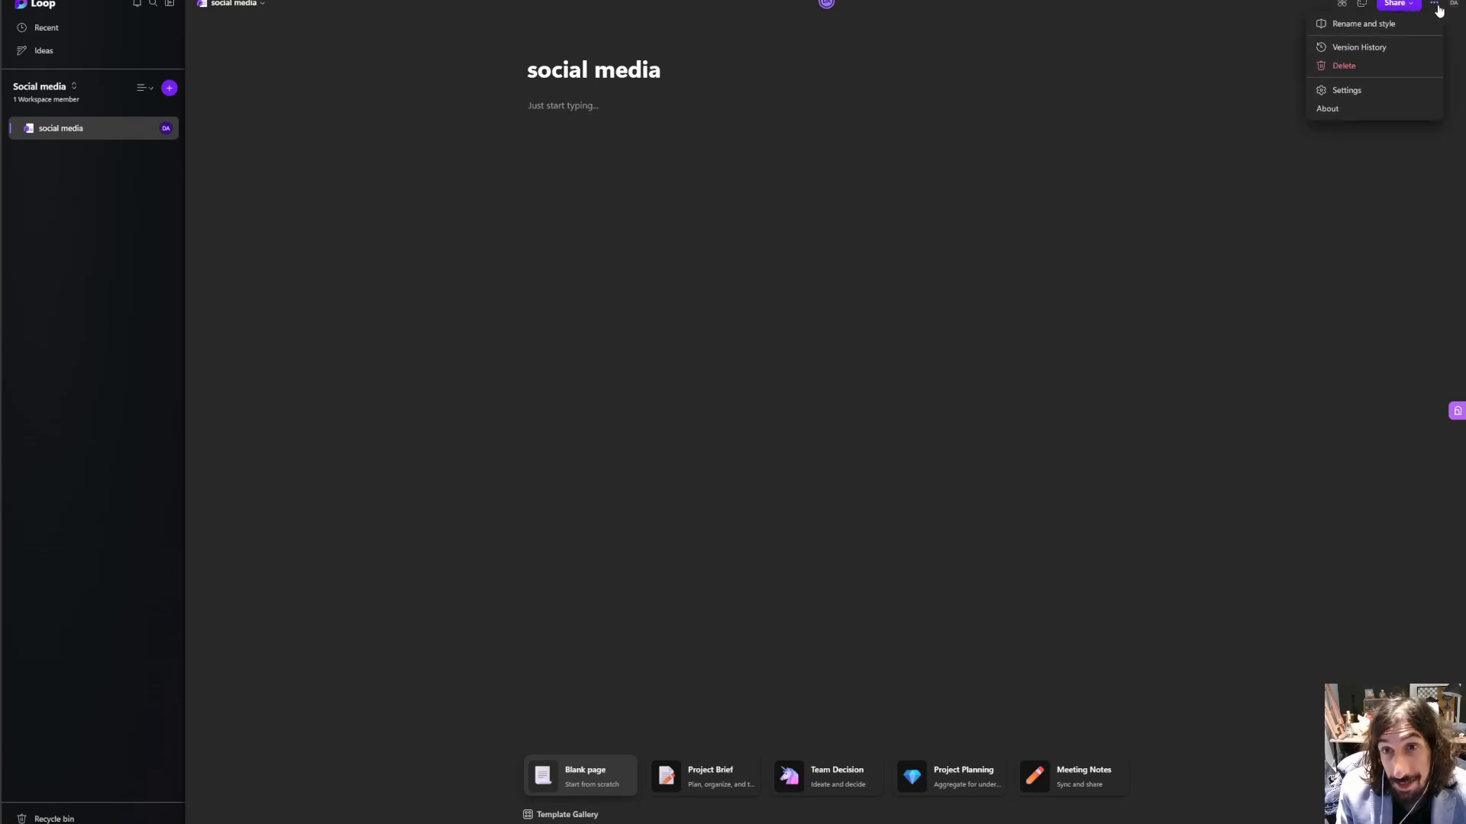
{"action": "left_click", "coordinate": [1345, 90]}
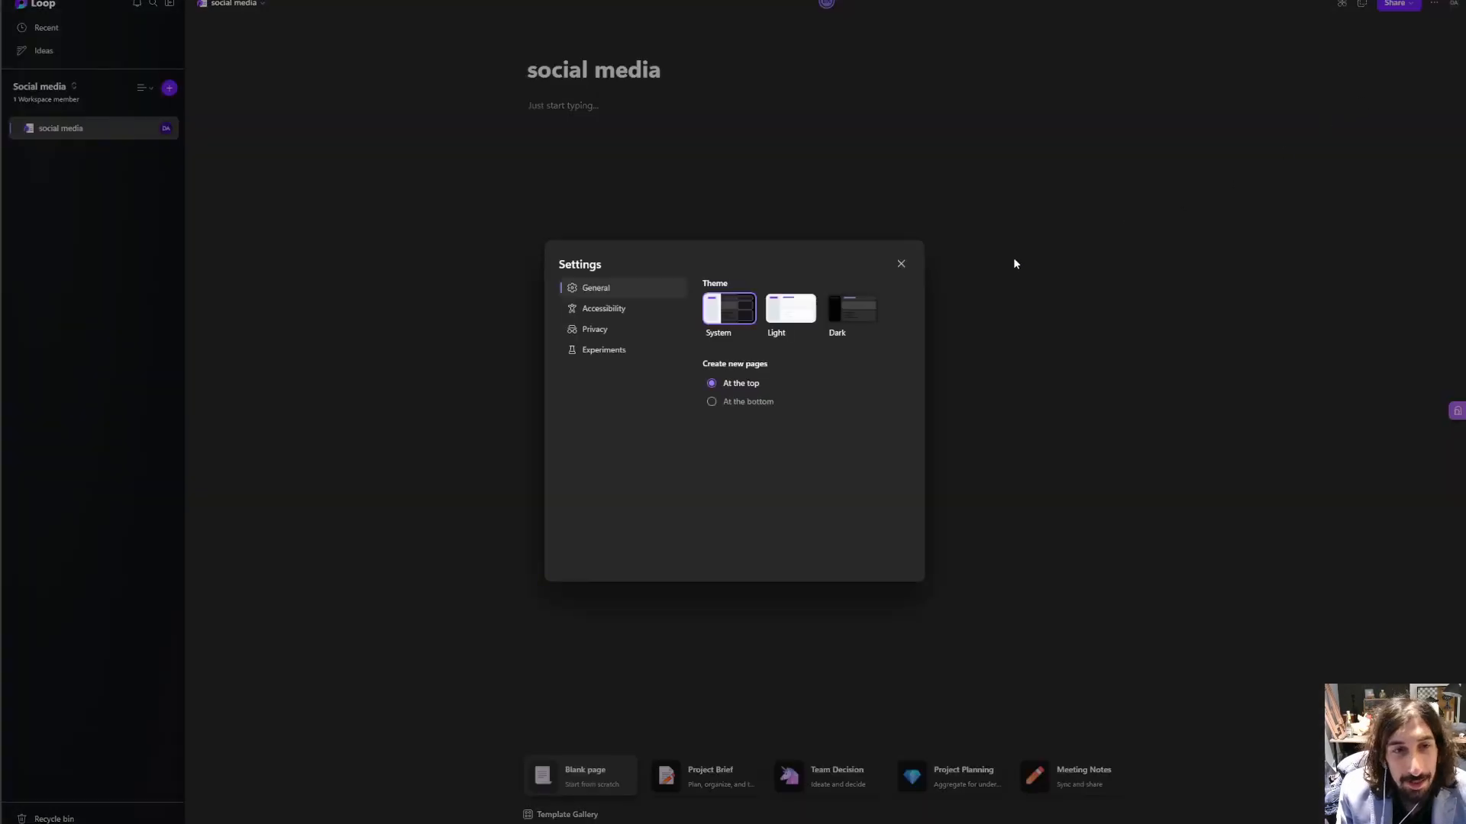
{"action": "left_click", "coordinate": [900, 264]}
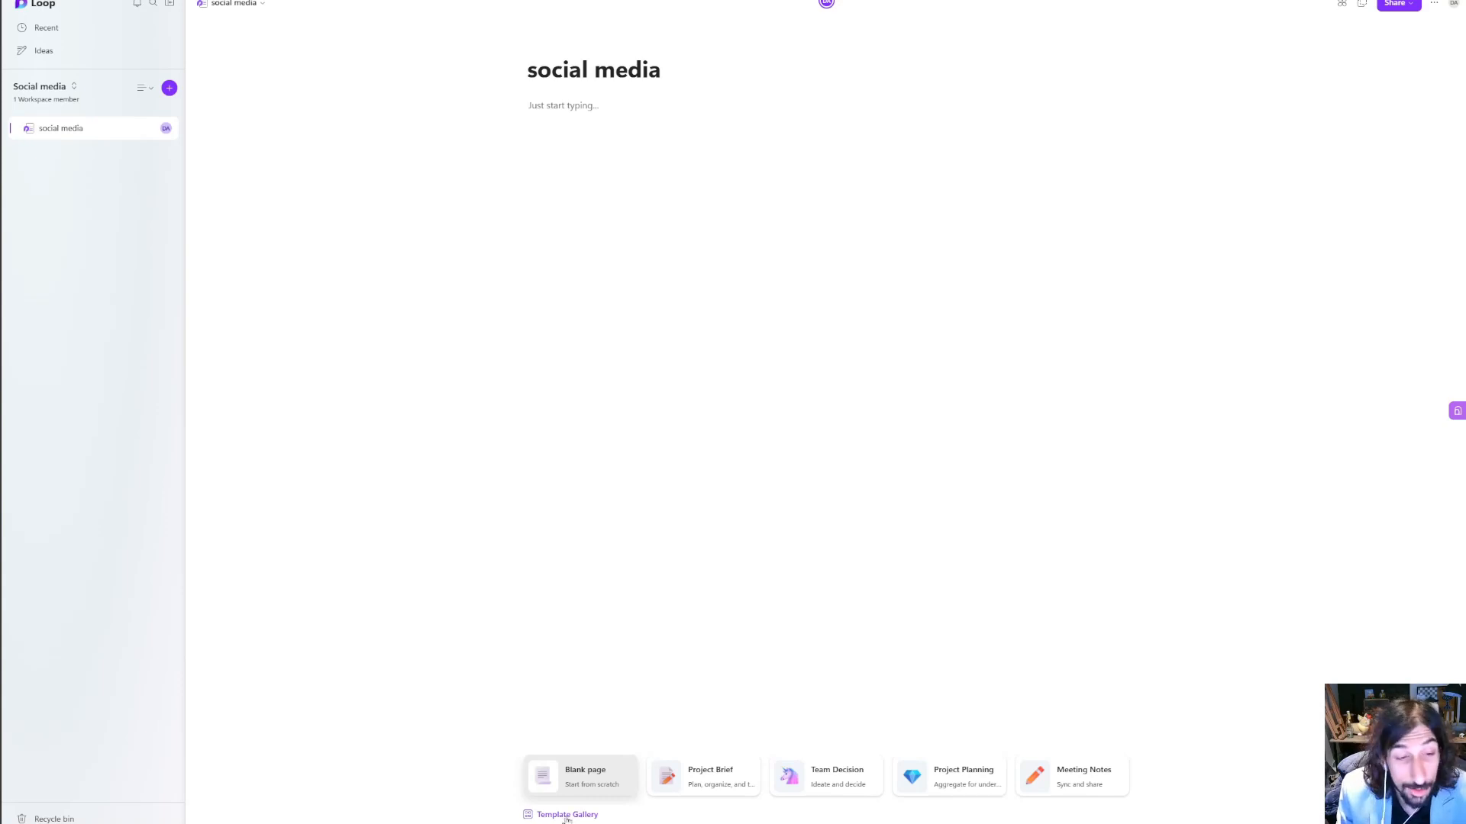
- Preview Kanban Board and Problem Framing templates, then apply Issue Tracker to the page
{"action": "left_click", "coordinate": [566, 814]}
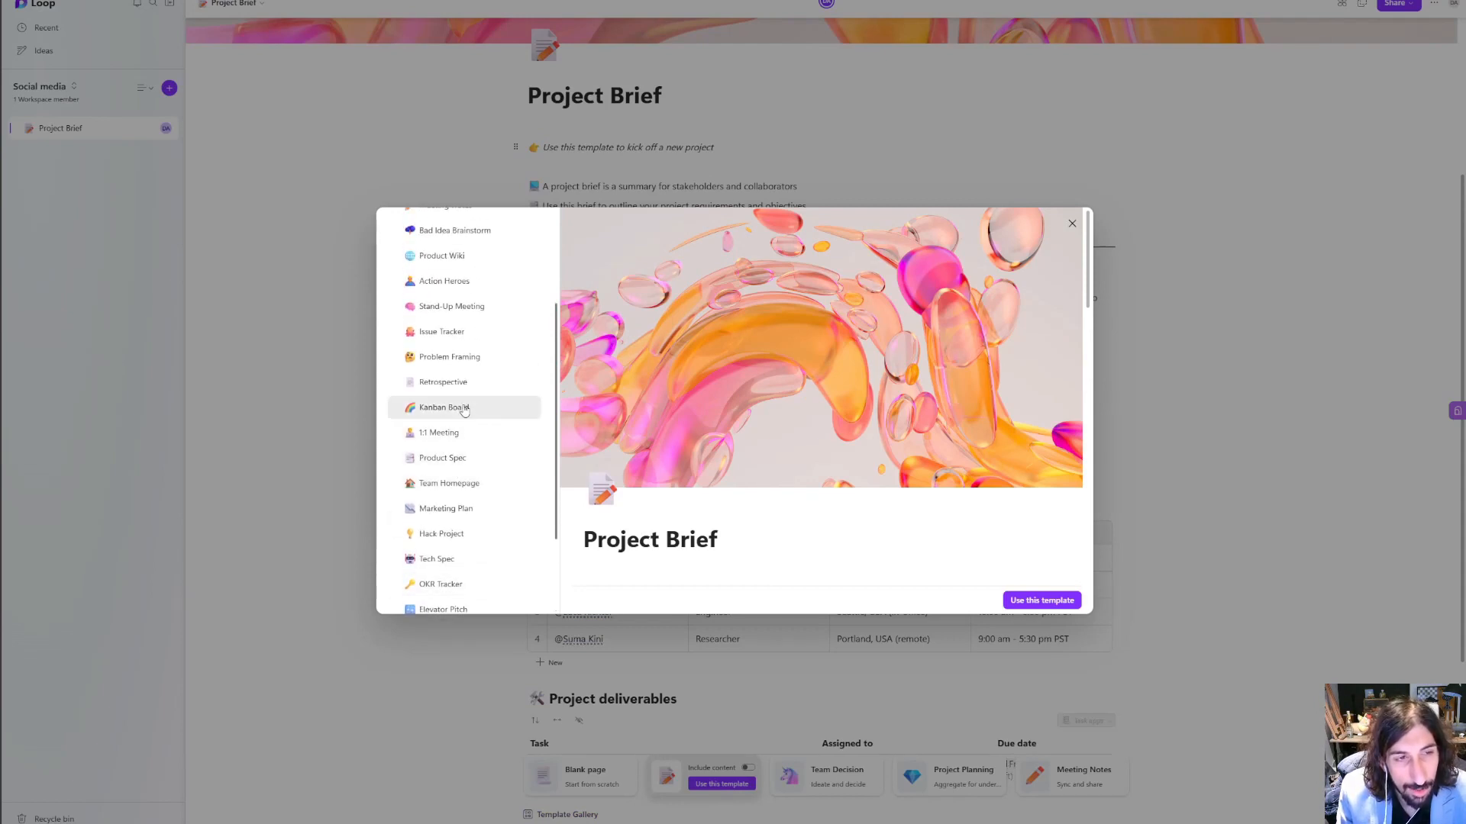
{"action": "left_click", "coordinate": [439, 408]}
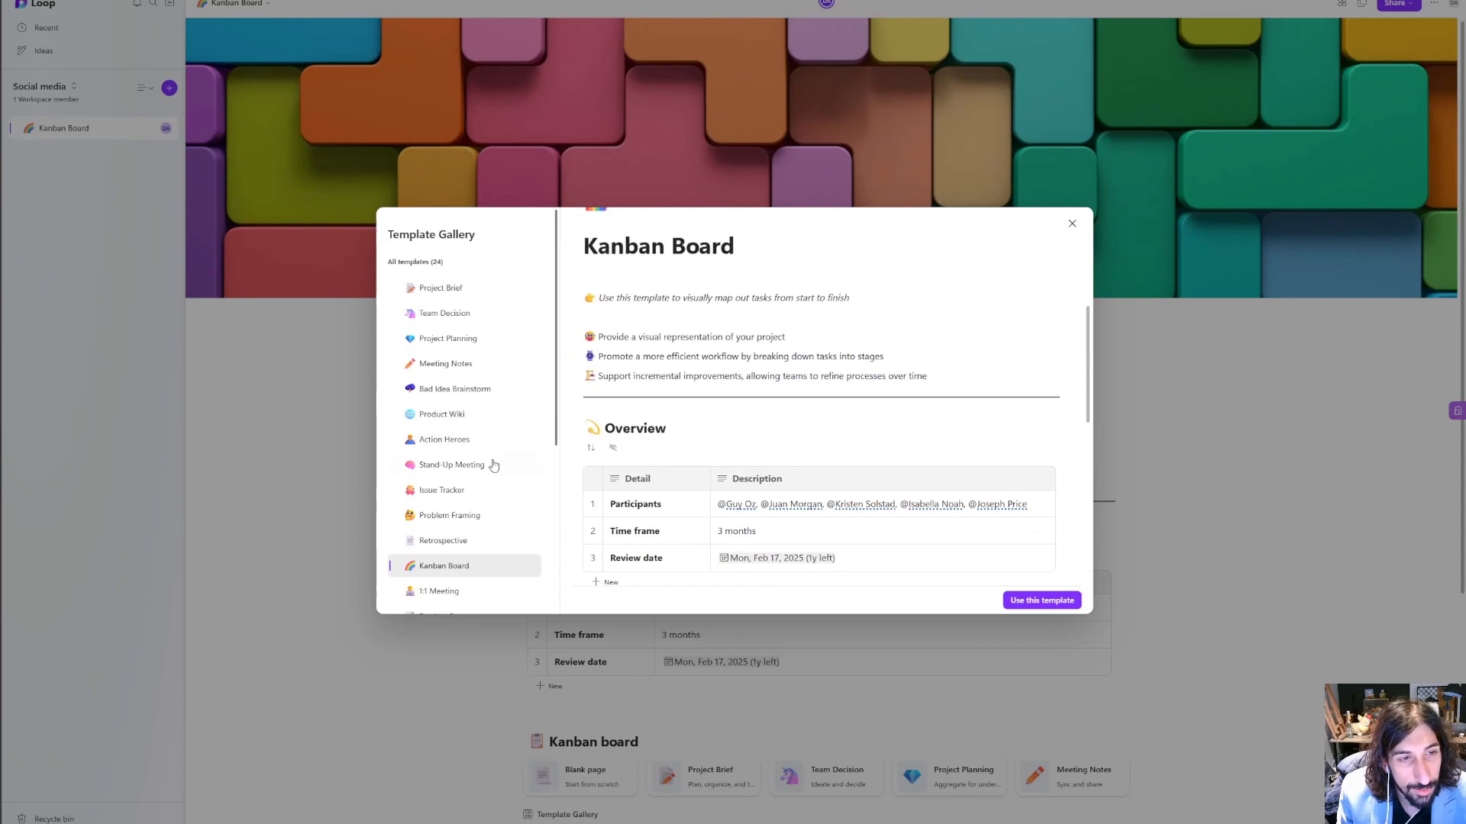
{"action": "left_click", "coordinate": [449, 515]}
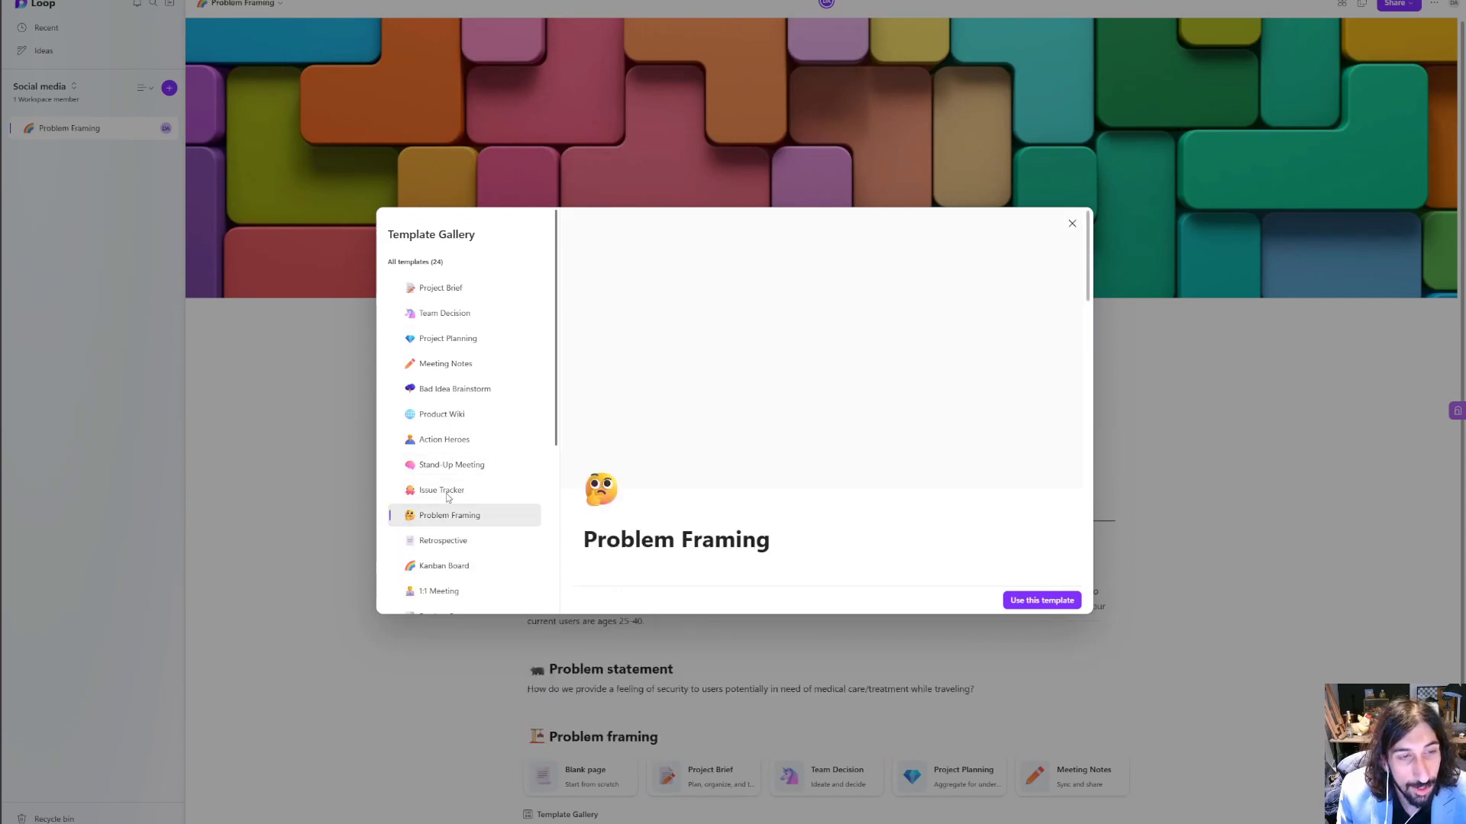
{"action": "left_click", "coordinate": [441, 490]}
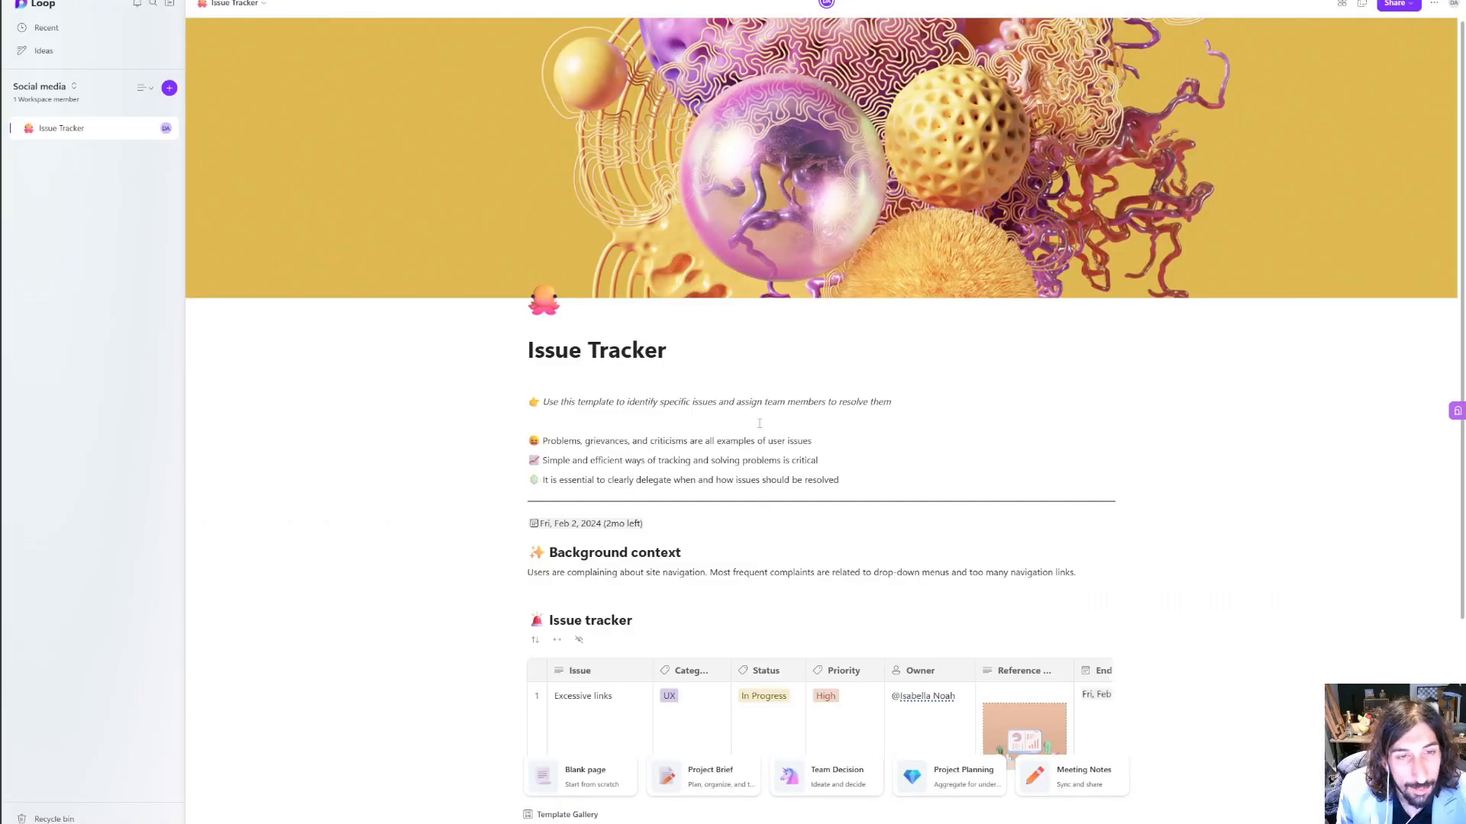
{"action": "left_click", "coordinate": [150, 128]}
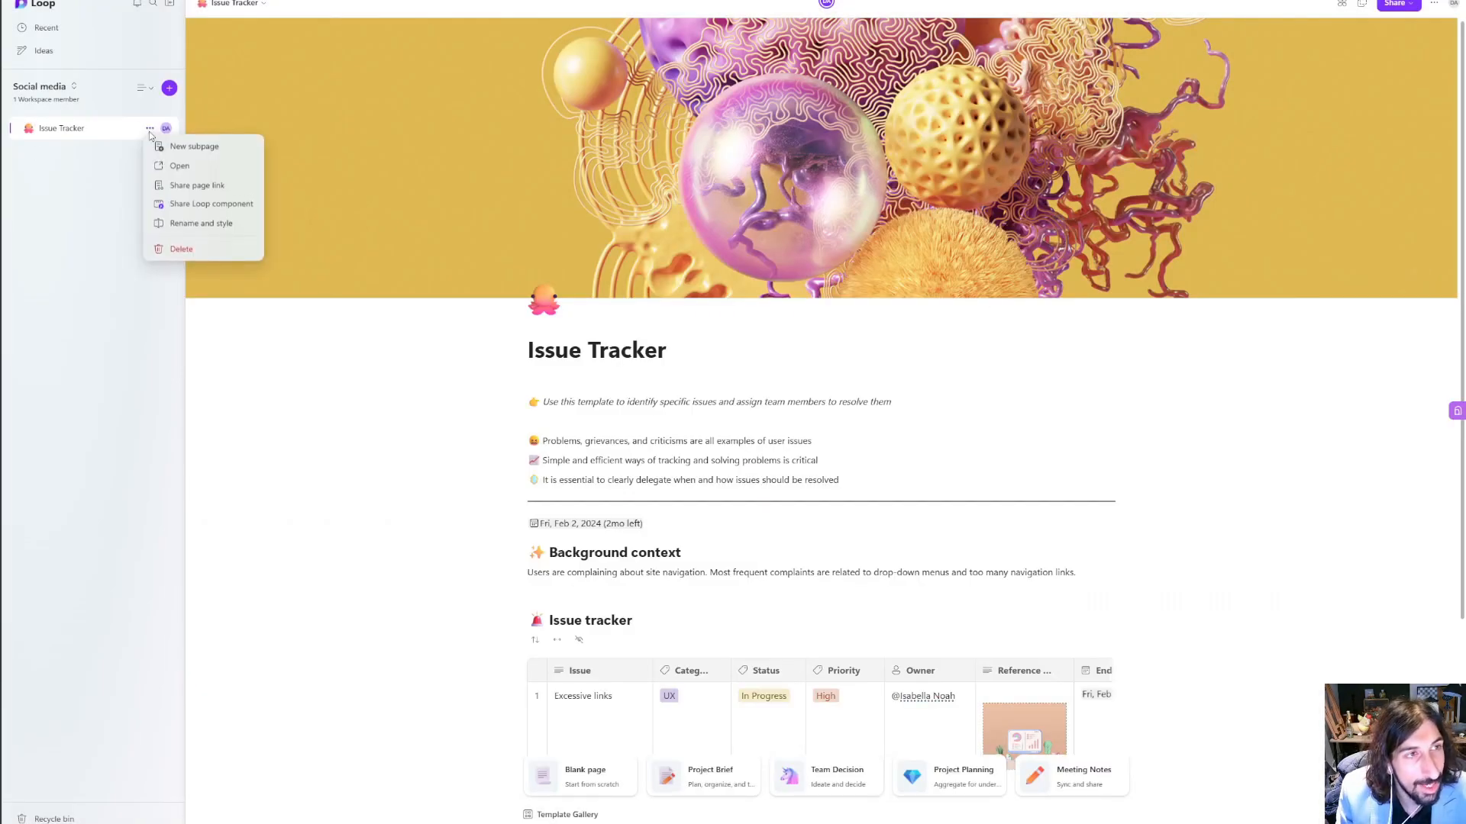
- Replace the Issue Tracker page with a blank page titled 'Social media dashboard'
{"action": "left_click", "coordinate": [193, 146]}
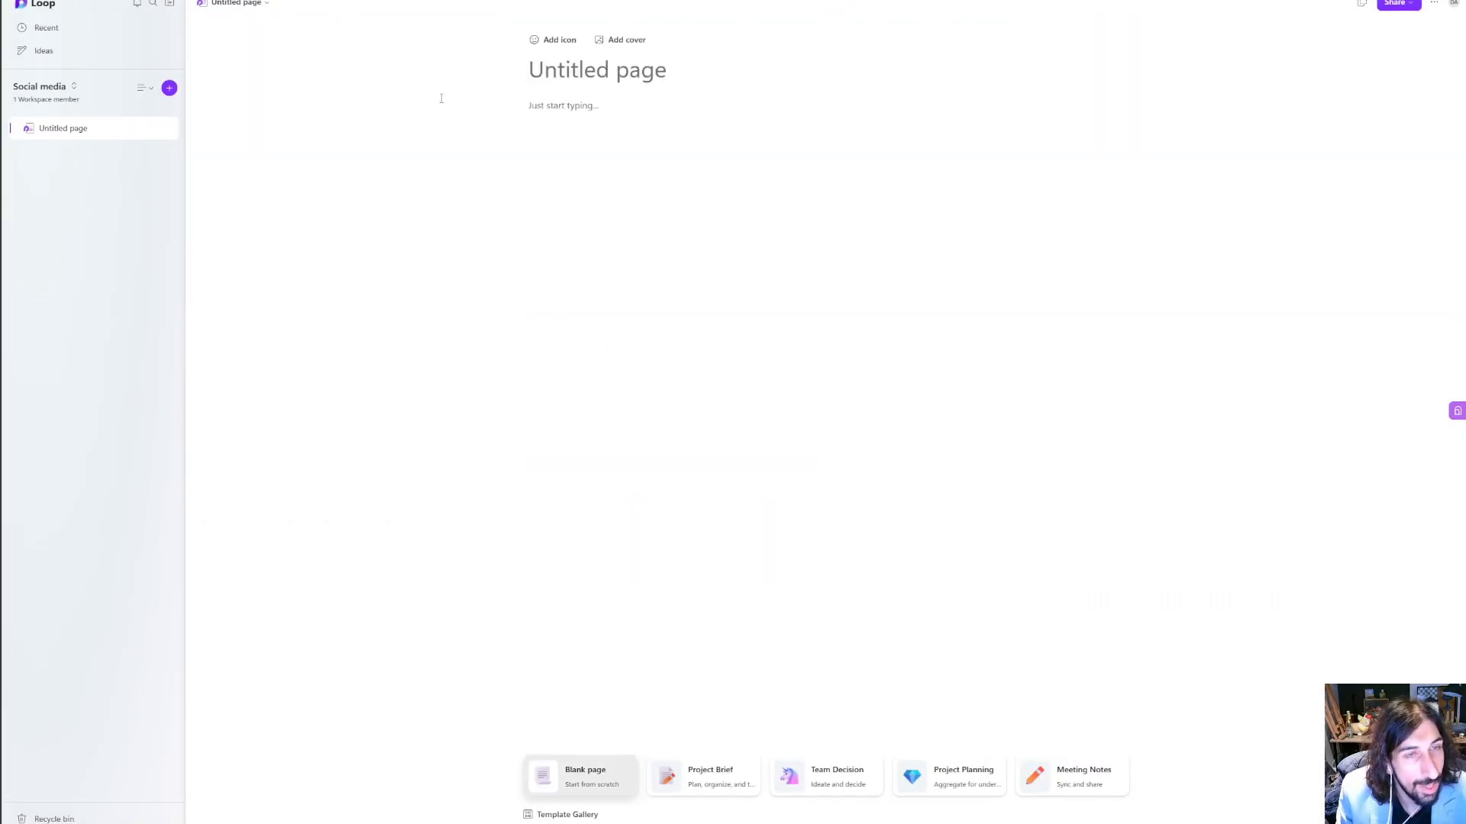
{"action": "type", "text": "Social media d"}
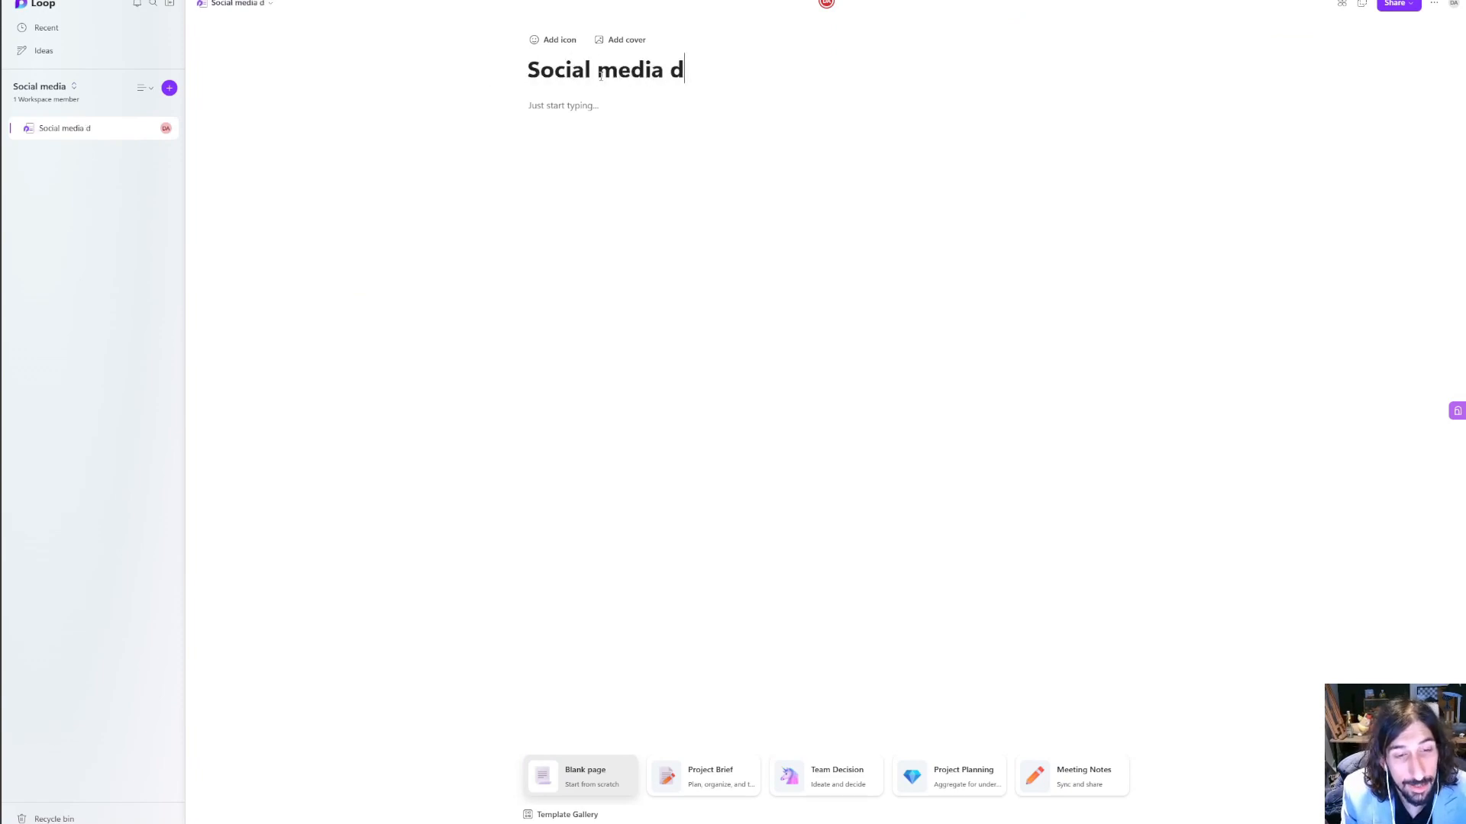
{"action": "type", "text": "a"}
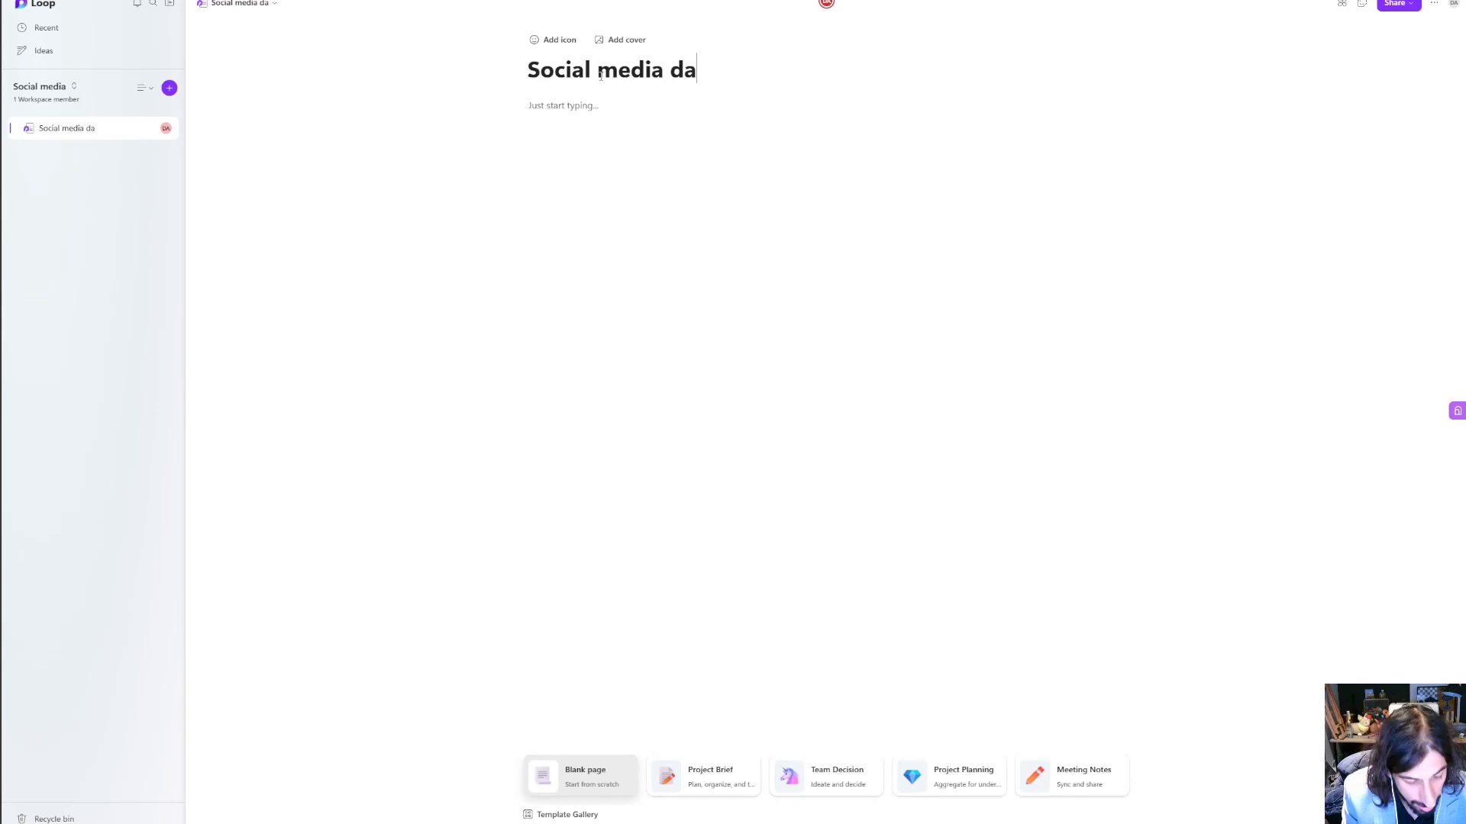
{"action": "type", "text": "shboard"}
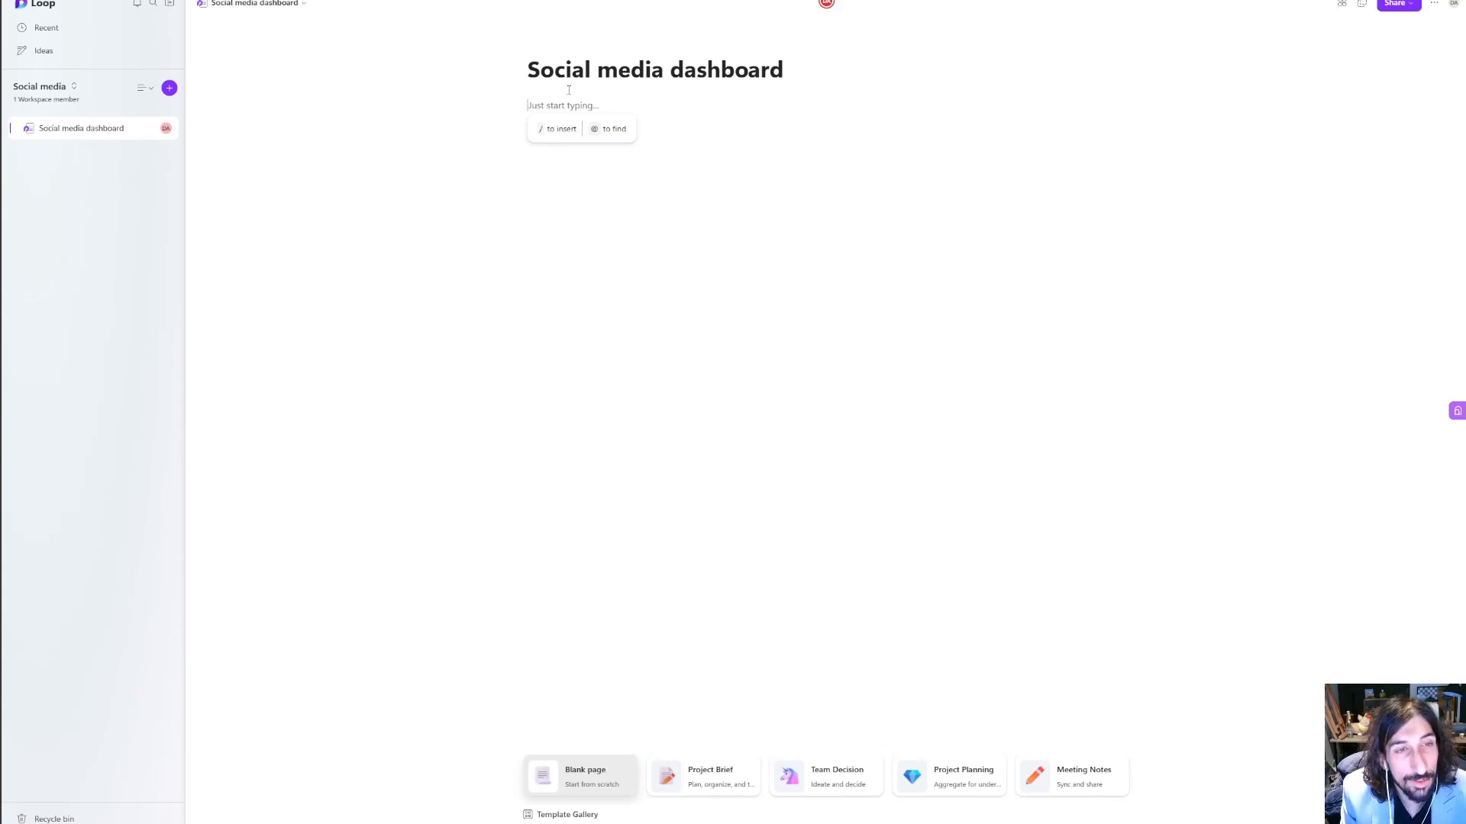
- Insert an empty three-column, two-row table under the title via the / menu
{"action": "type", "text": "/"}
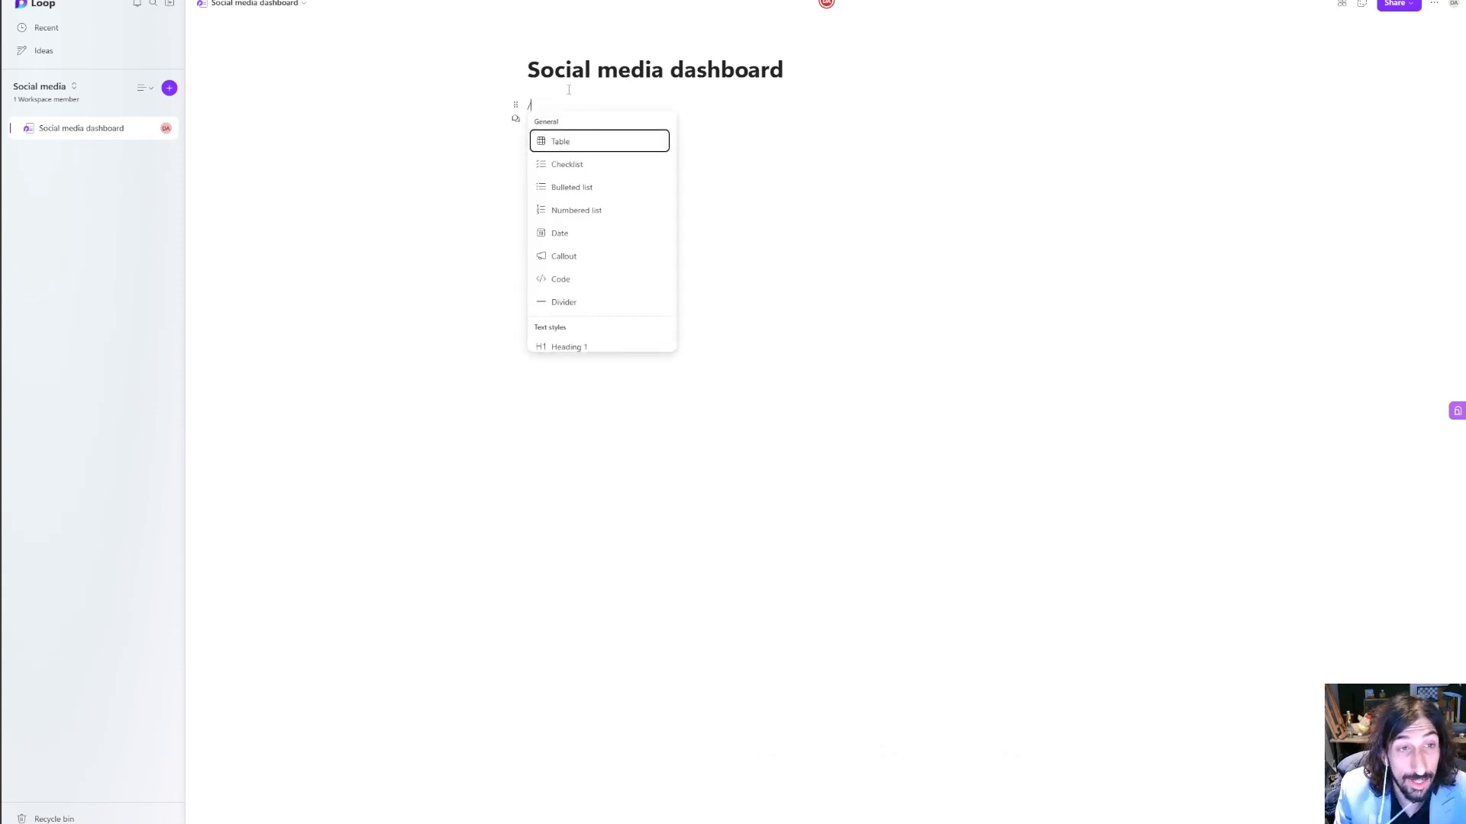
{"action": "mouse_move", "coordinate": [576, 232]}
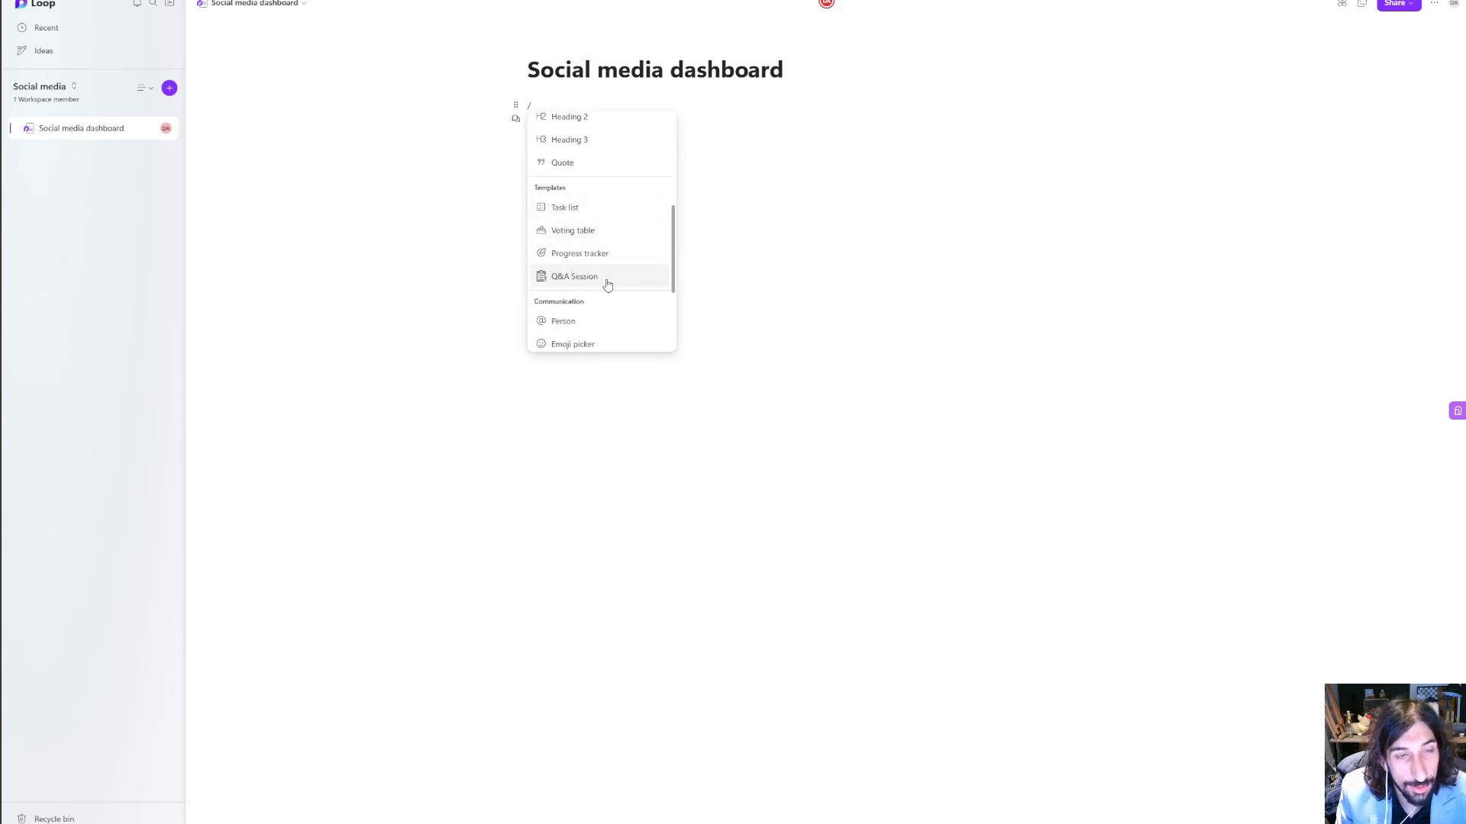
{"action": "mouse_move", "coordinate": [572, 230]}
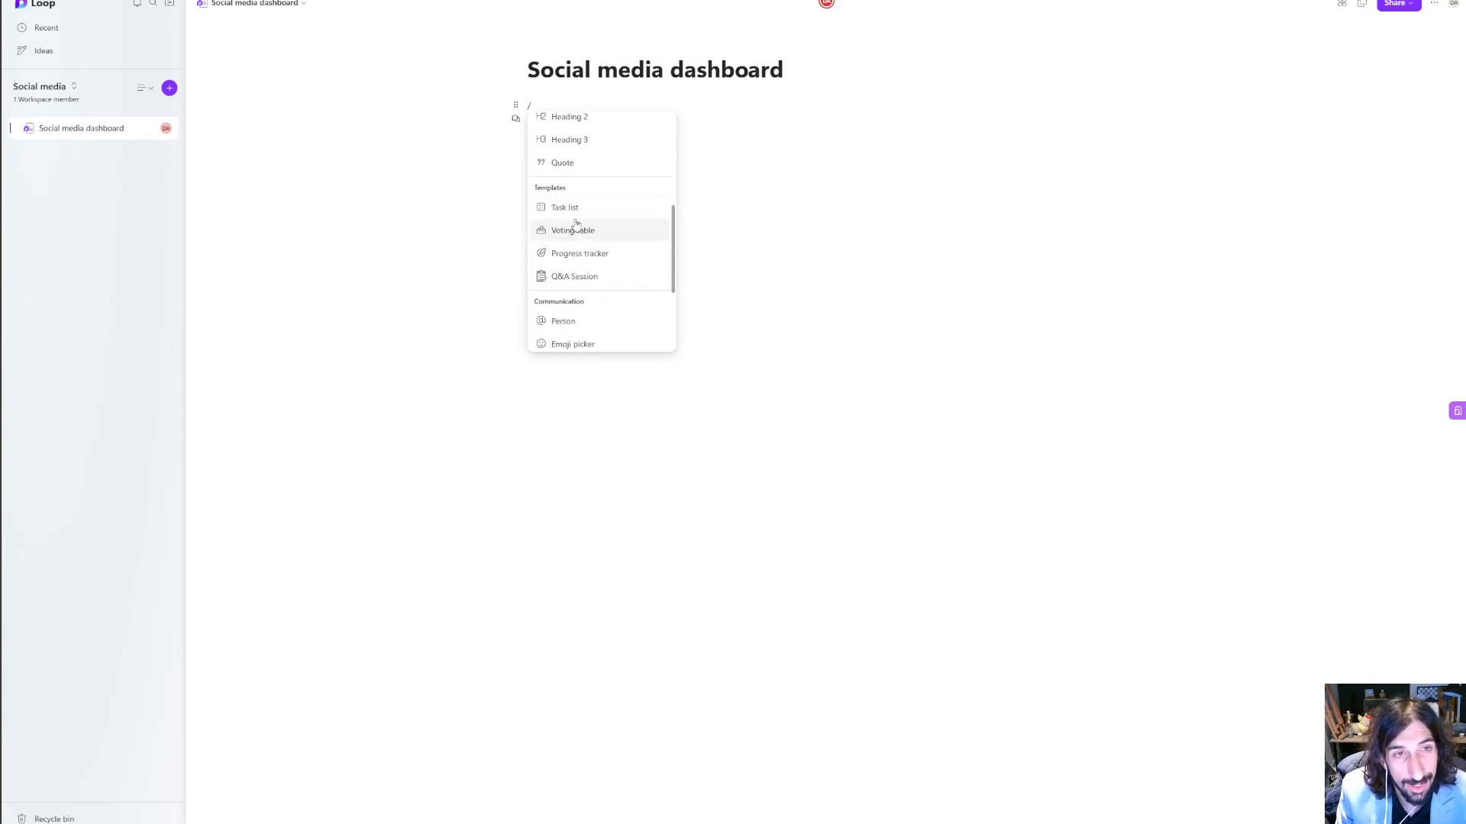
{"action": "mouse_move", "coordinate": [565, 206]}
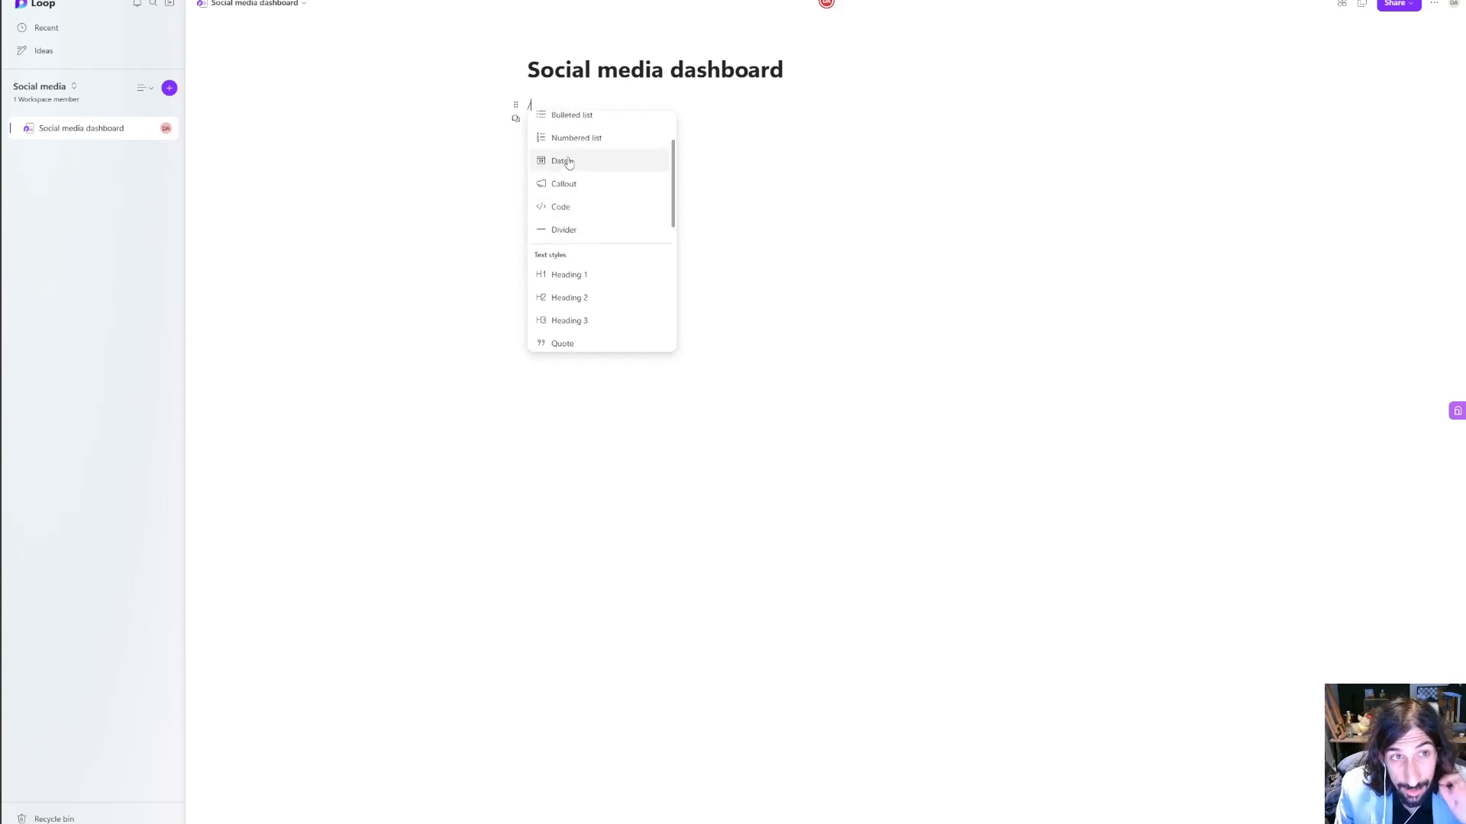
{"action": "left_click", "coordinate": [562, 160]}
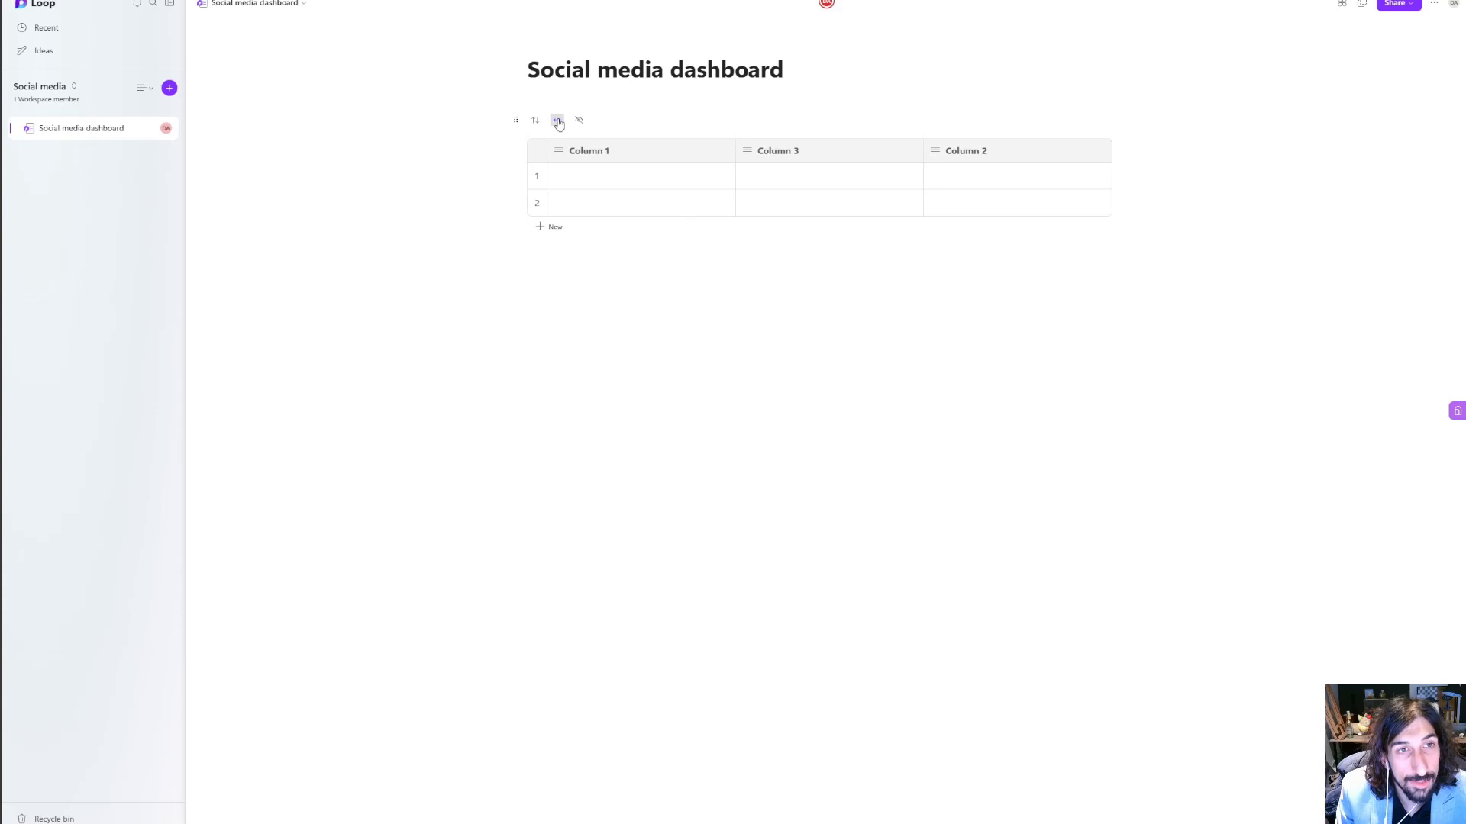
{"action": "mouse_move", "coordinate": [534, 120]}
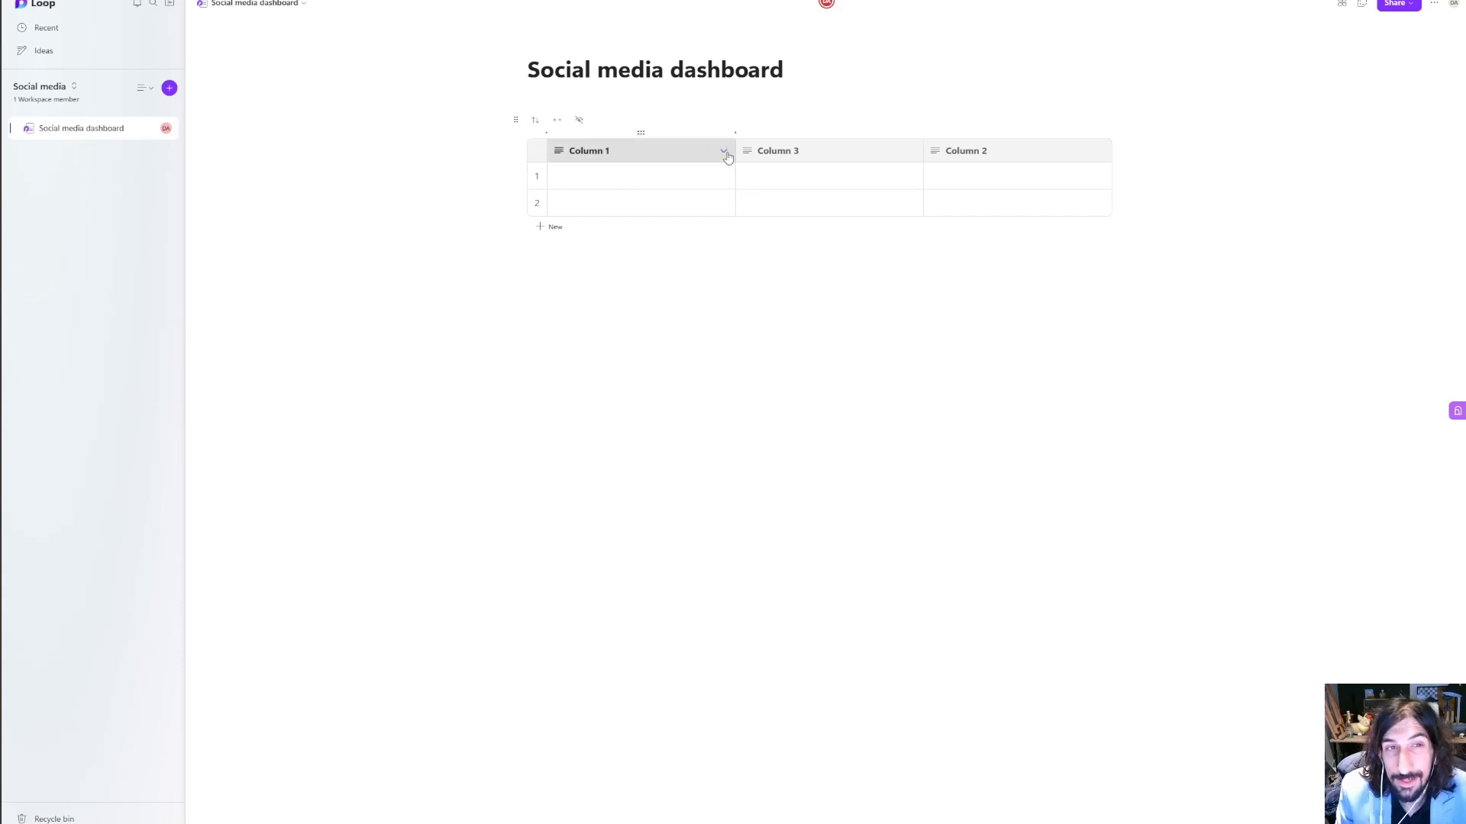
{"action": "mouse_move", "coordinate": [667, 255]}
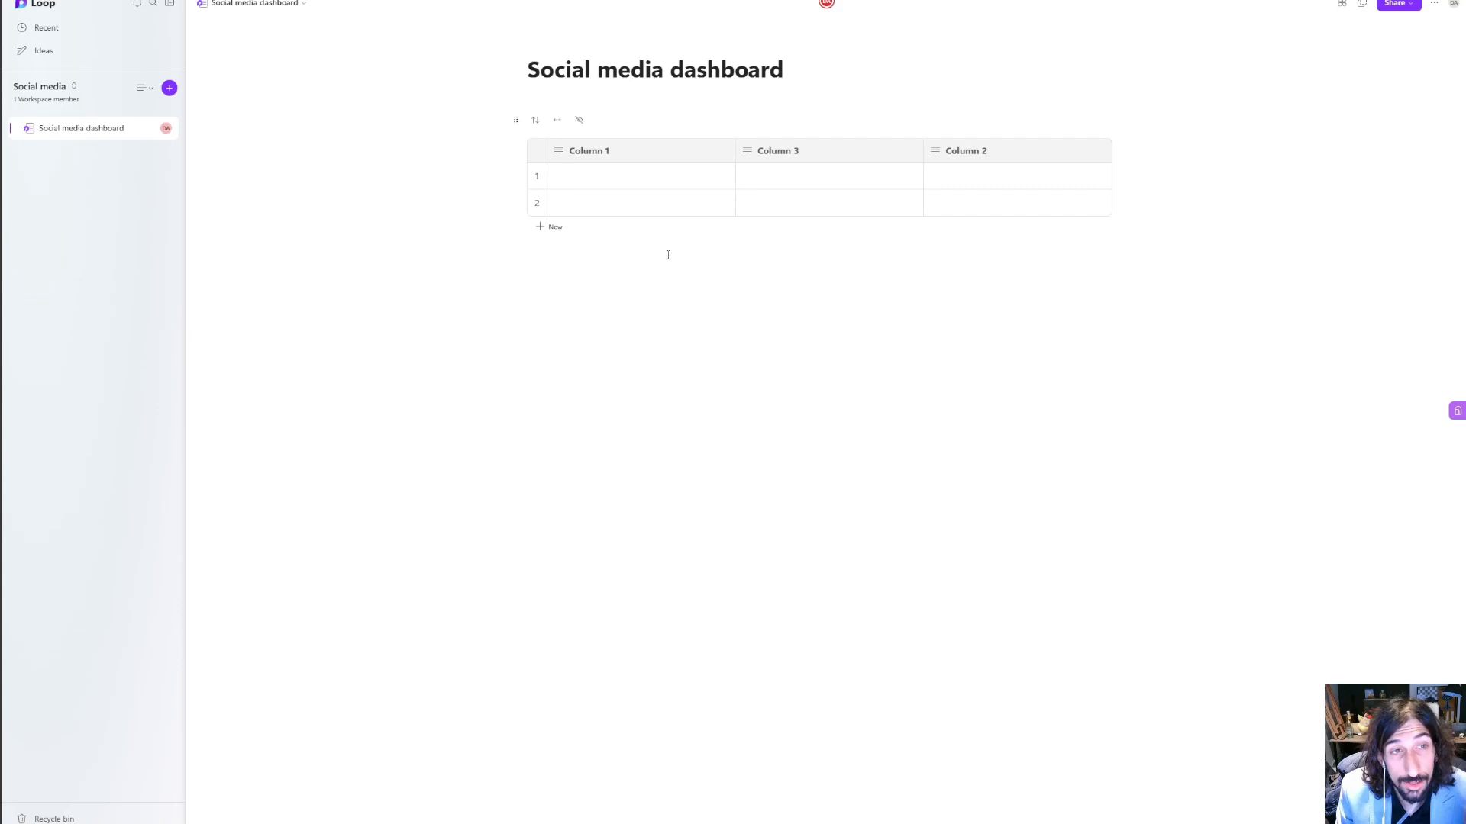
{"action": "mouse_move", "coordinate": [577, 260]}
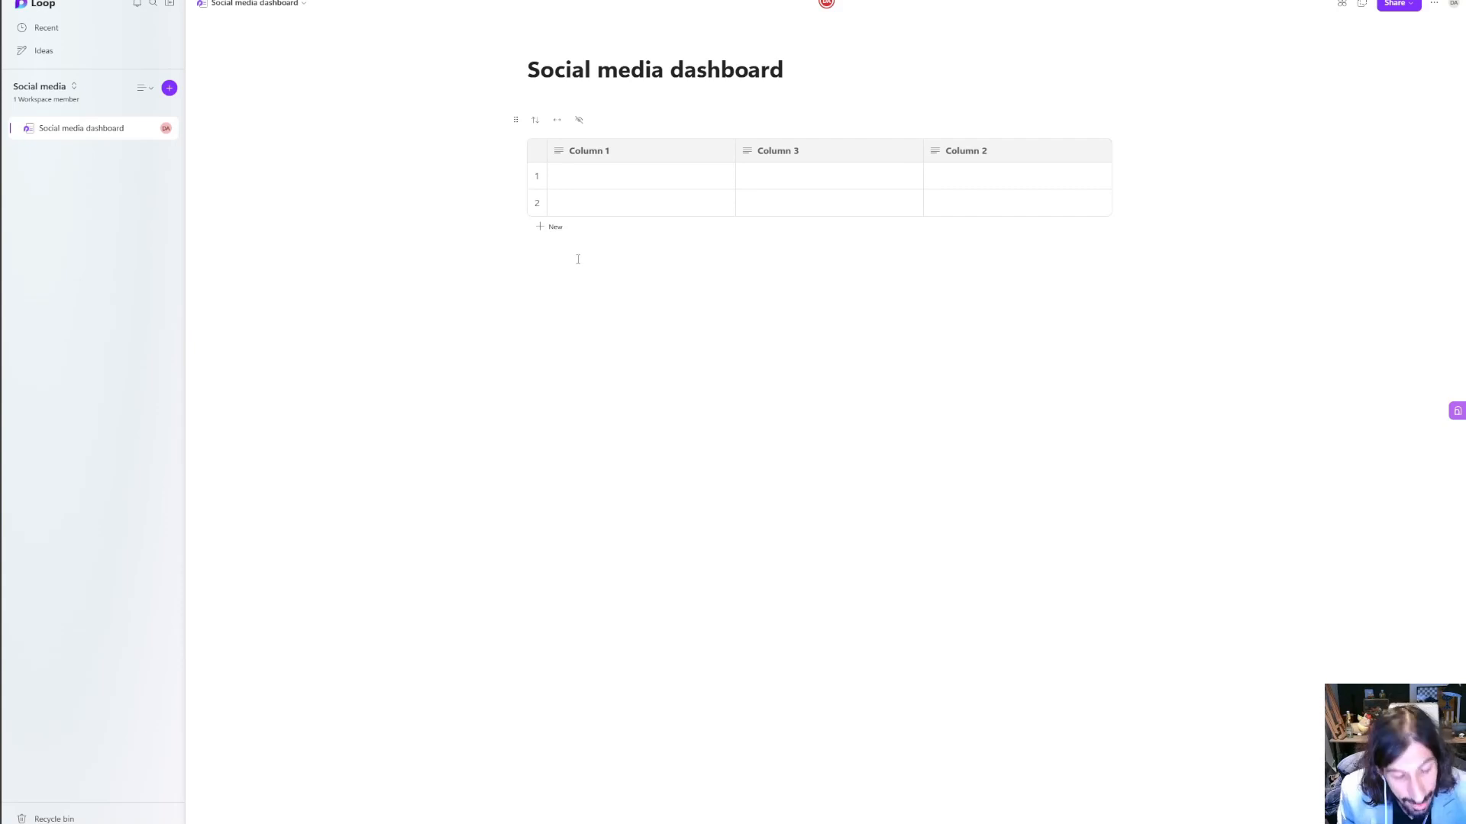
- Add a Tasks list below the table via the / menu
{"action": "type", "text": "/"}
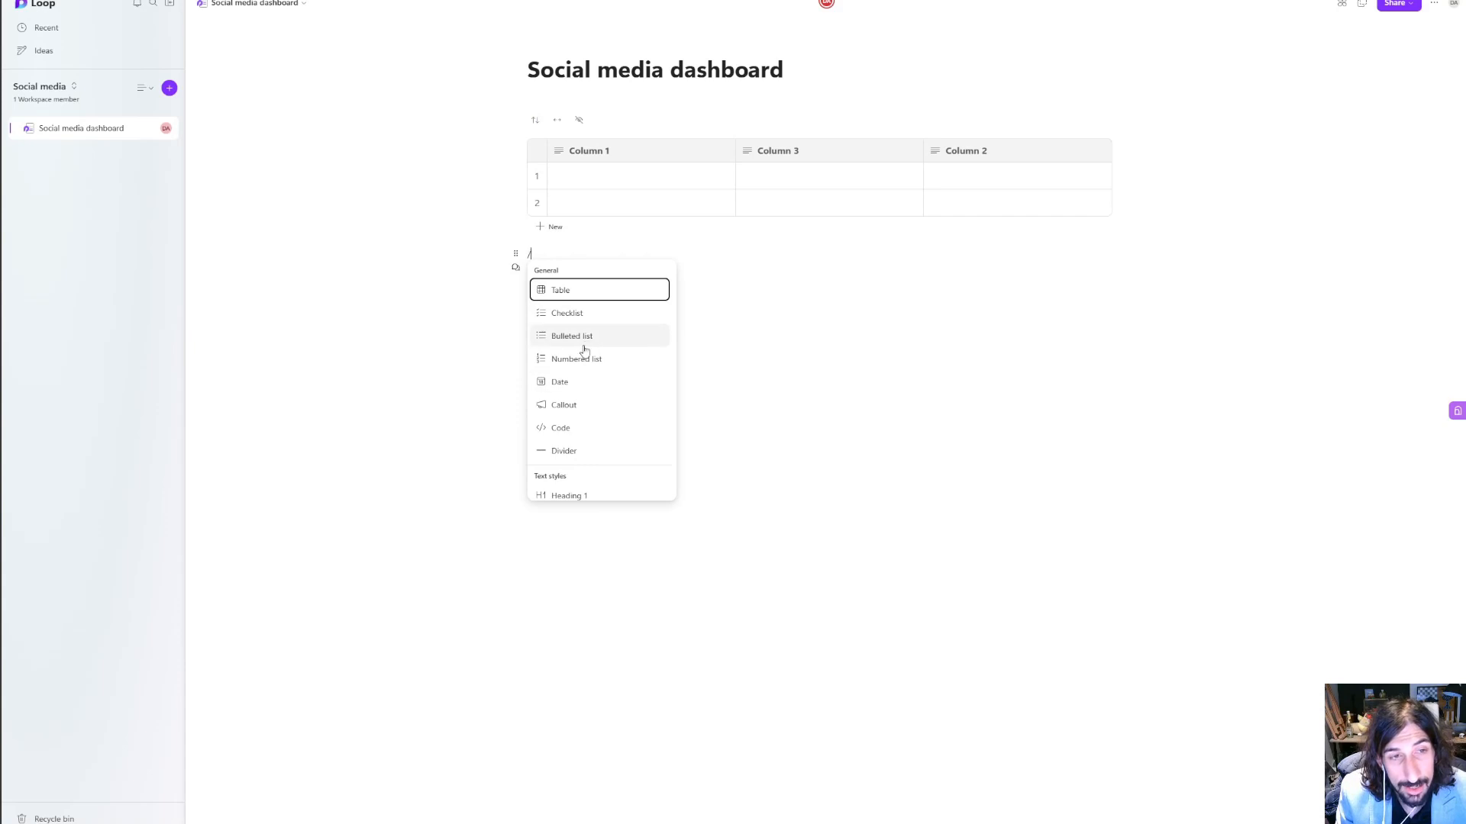
{"action": "mouse_move", "coordinate": [580, 392]}
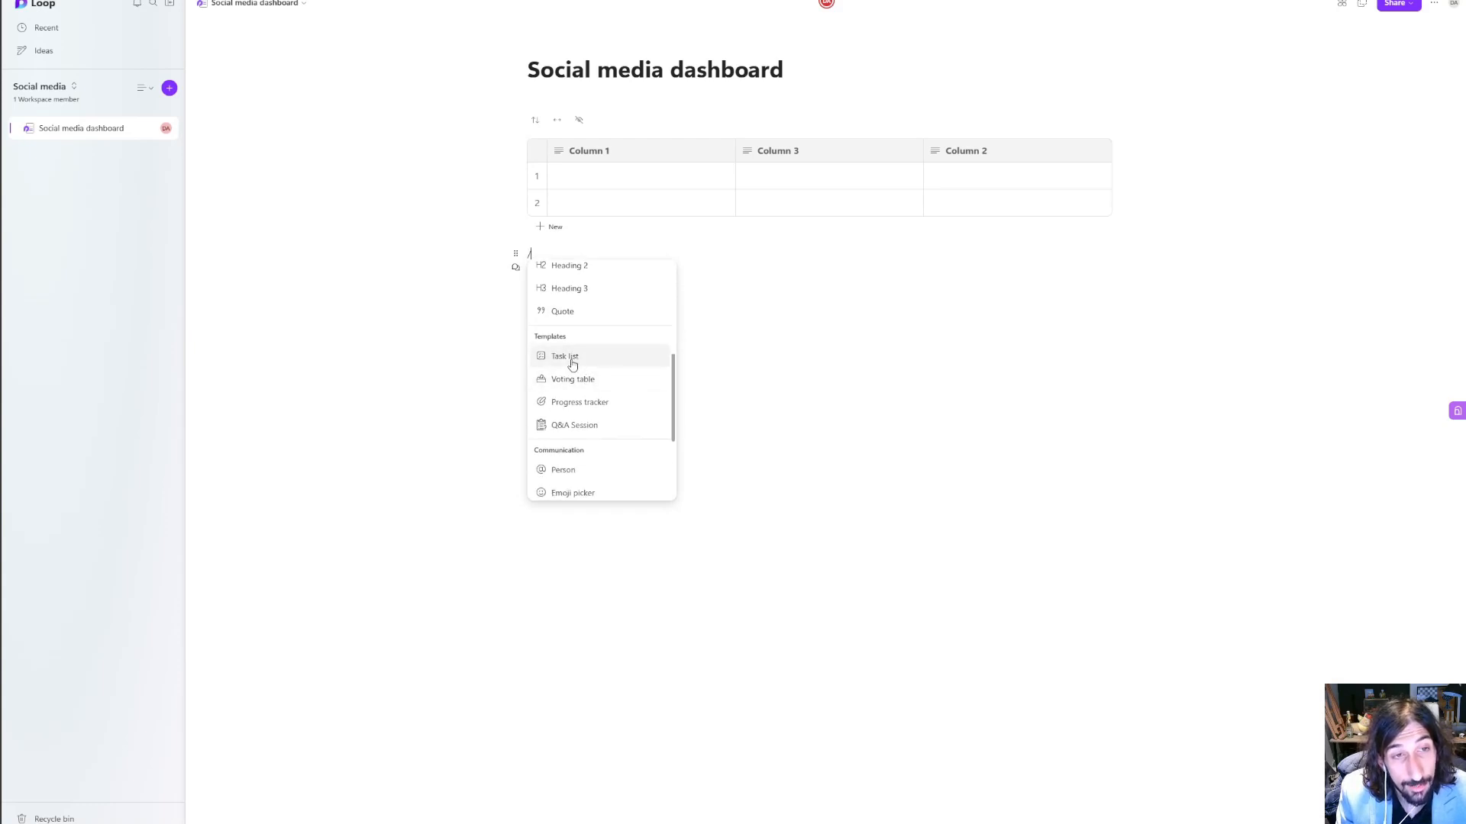
{"action": "left_click", "coordinate": [564, 356]}
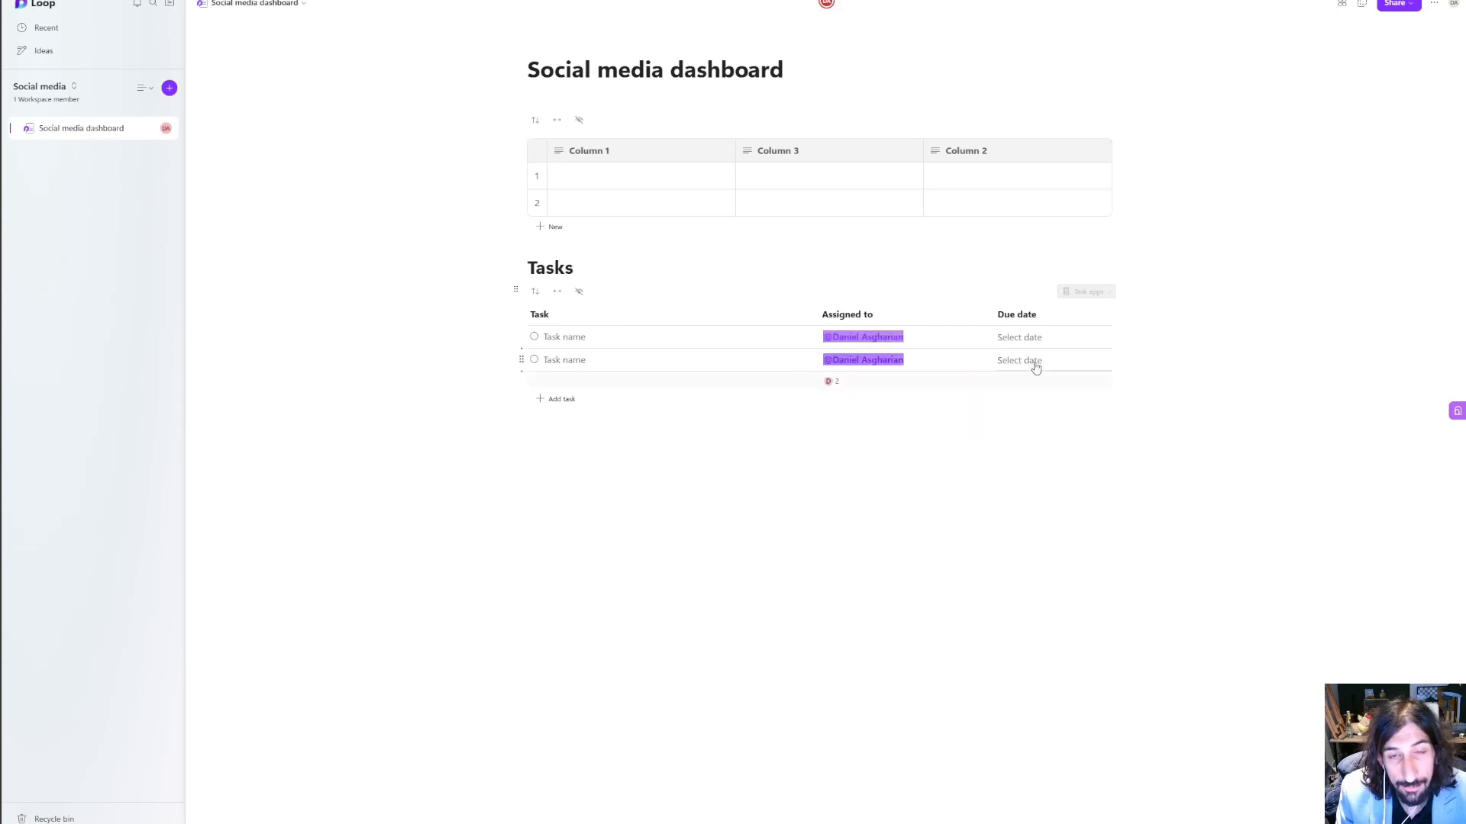
- Set the first task due Sun, Nov 19 and the second due Sun, Feb 18, 2024
{"action": "left_click", "coordinate": [1018, 336]}
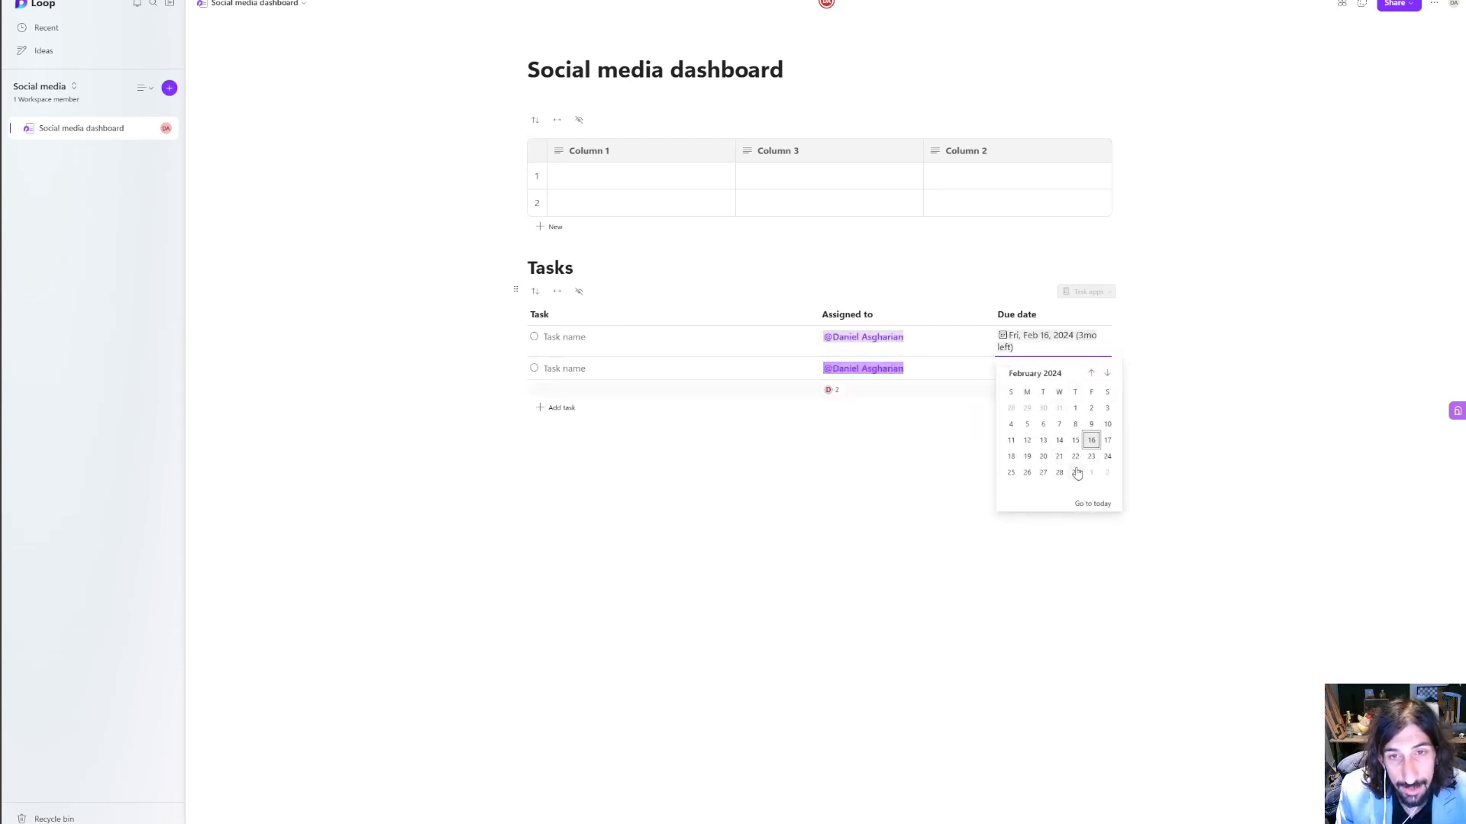
{"action": "left_click", "coordinate": [1075, 471]}
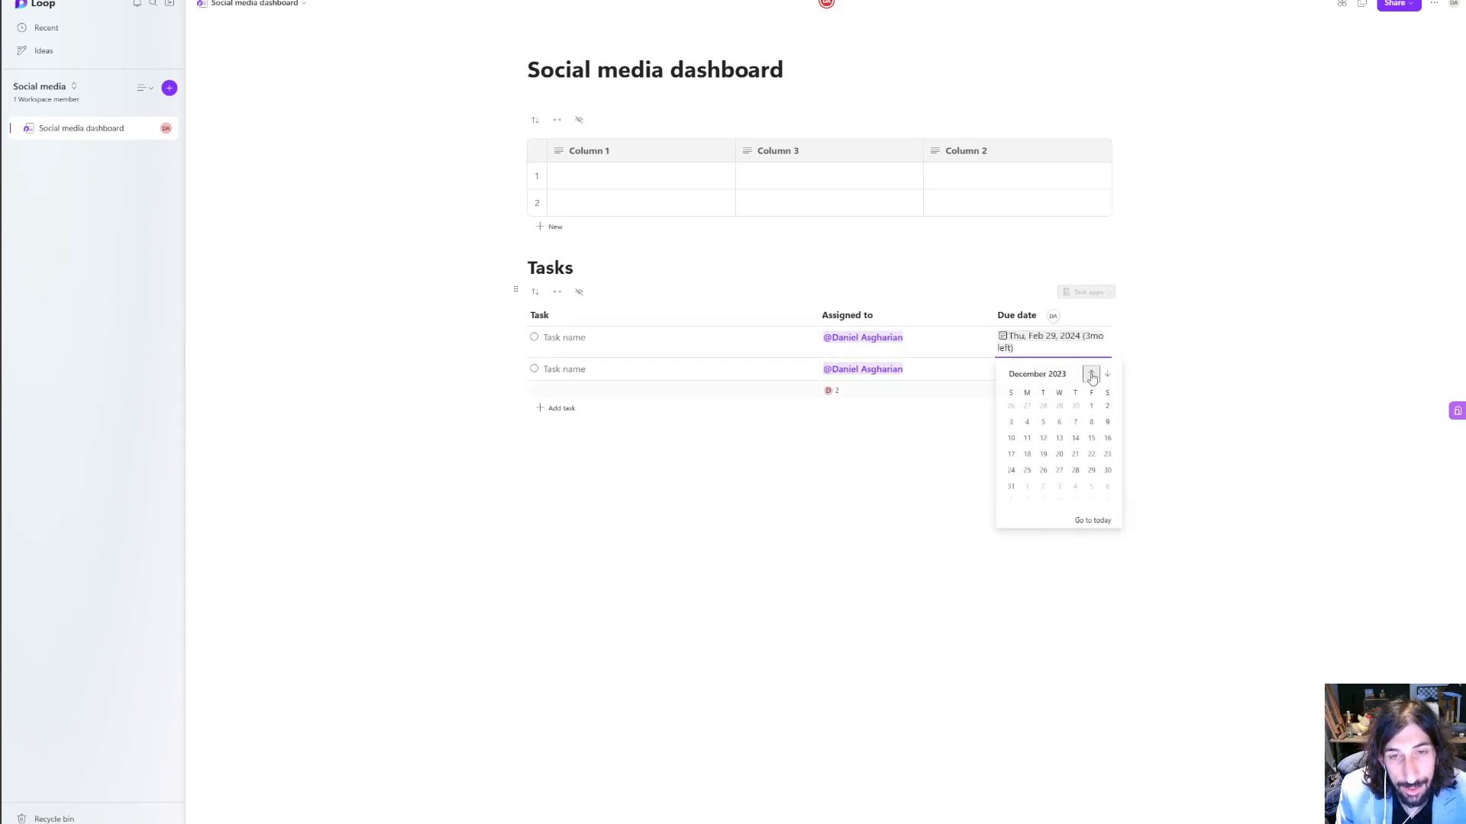
{"action": "left_click", "coordinate": [1090, 374]}
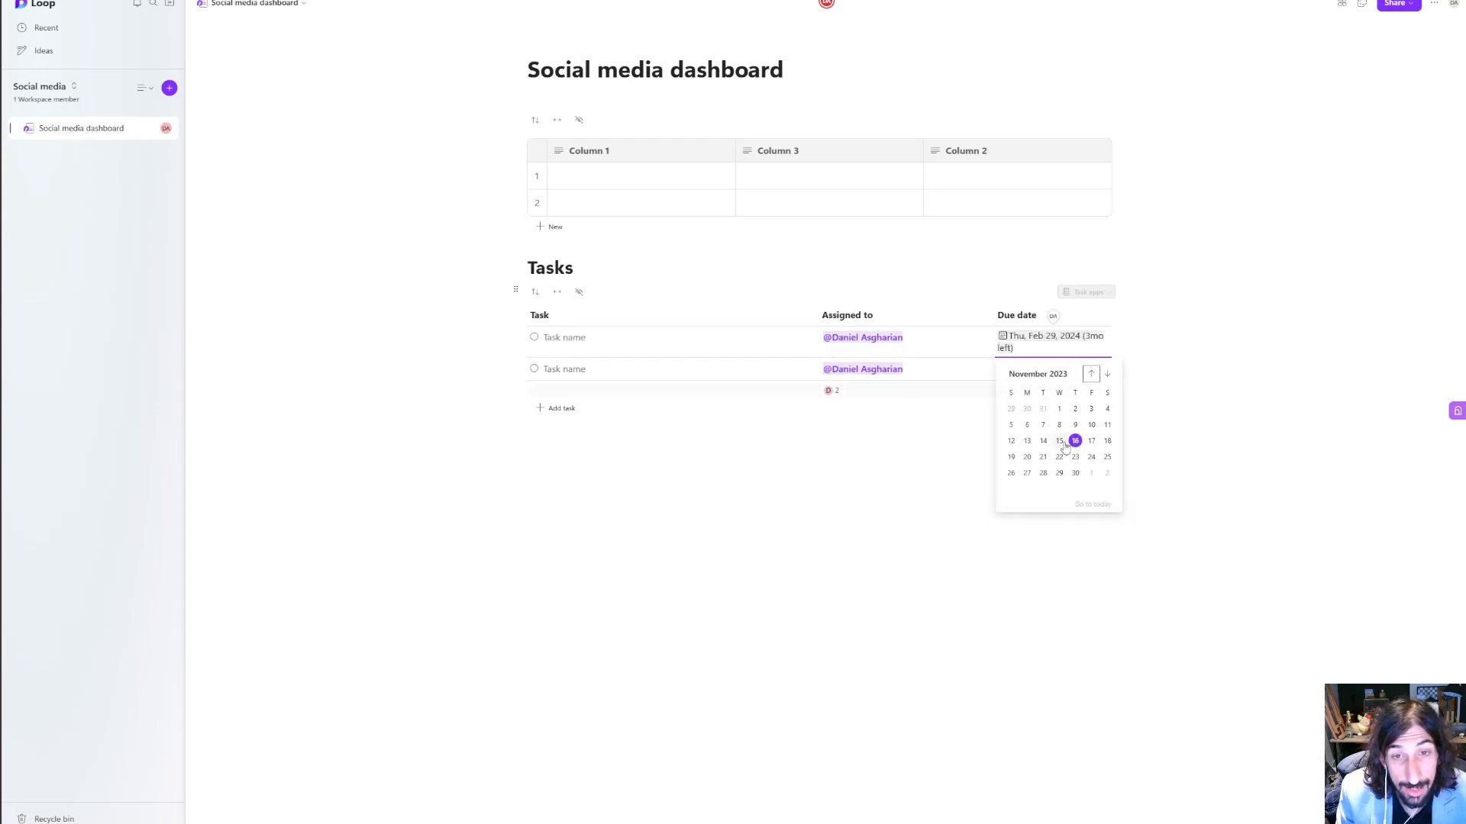
{"action": "left_click", "coordinate": [1058, 432]}
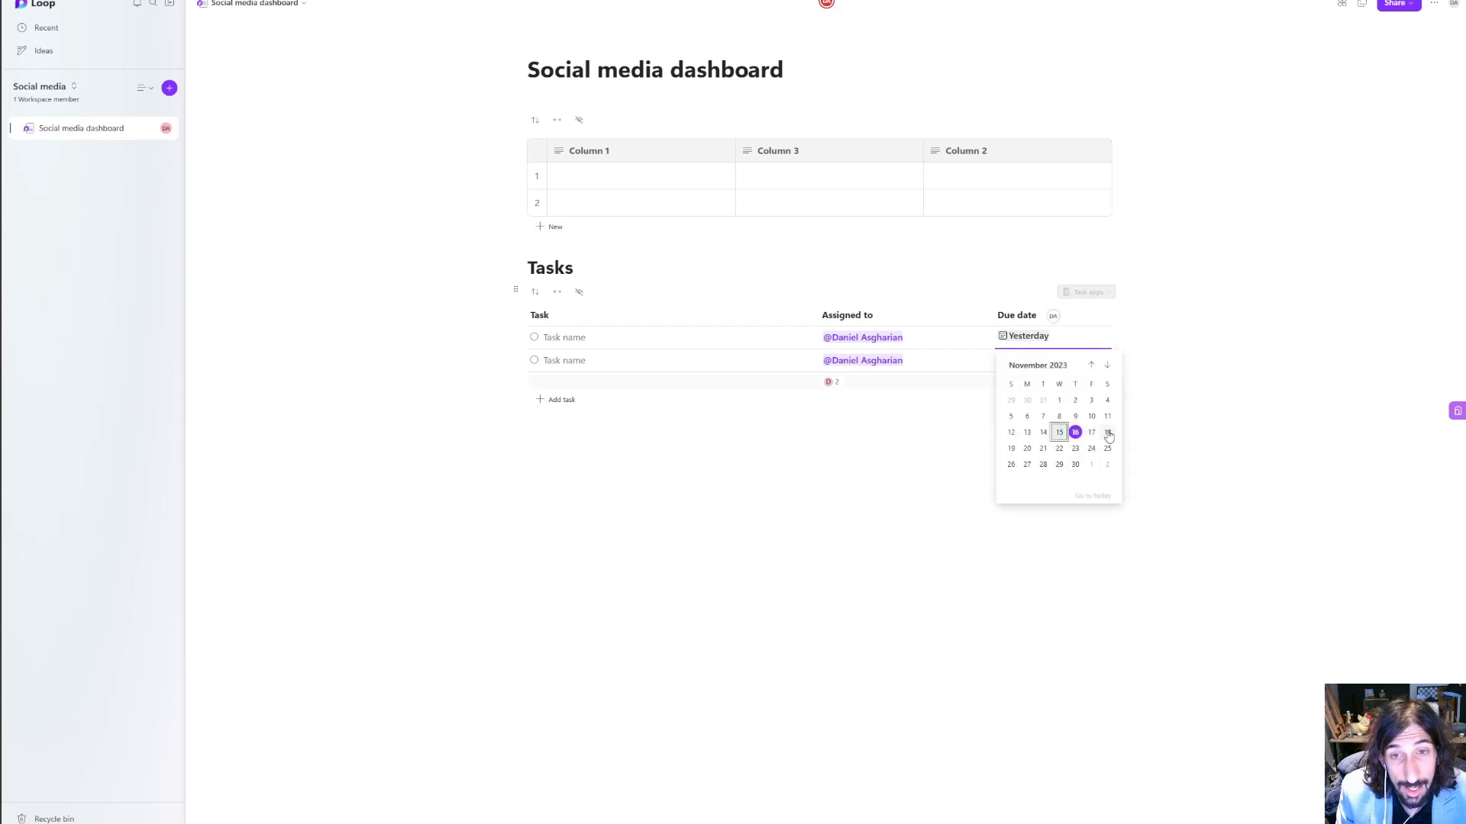
{"action": "left_click", "coordinate": [1107, 432]}
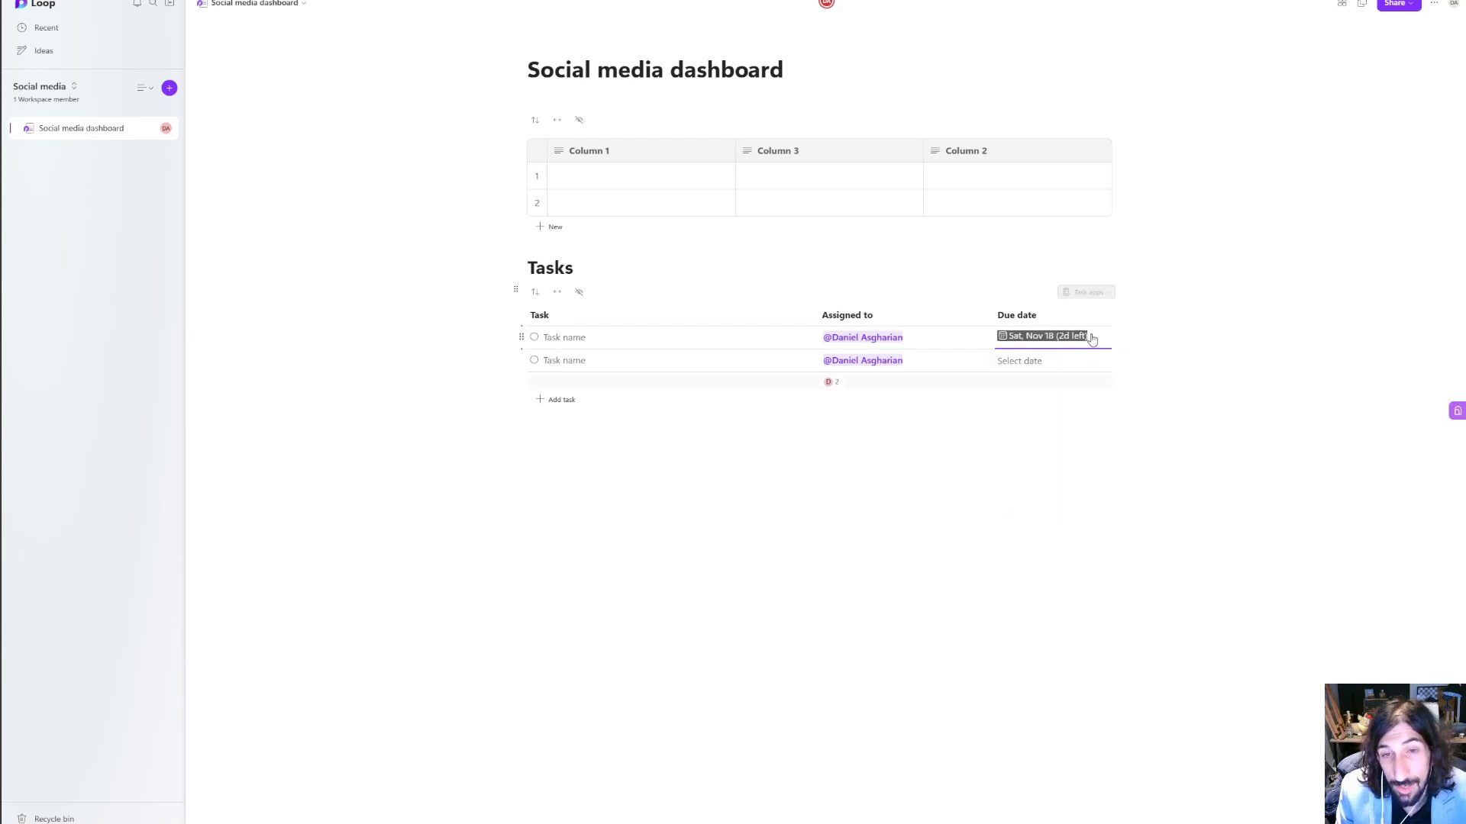
{"action": "left_click", "coordinate": [1043, 335]}
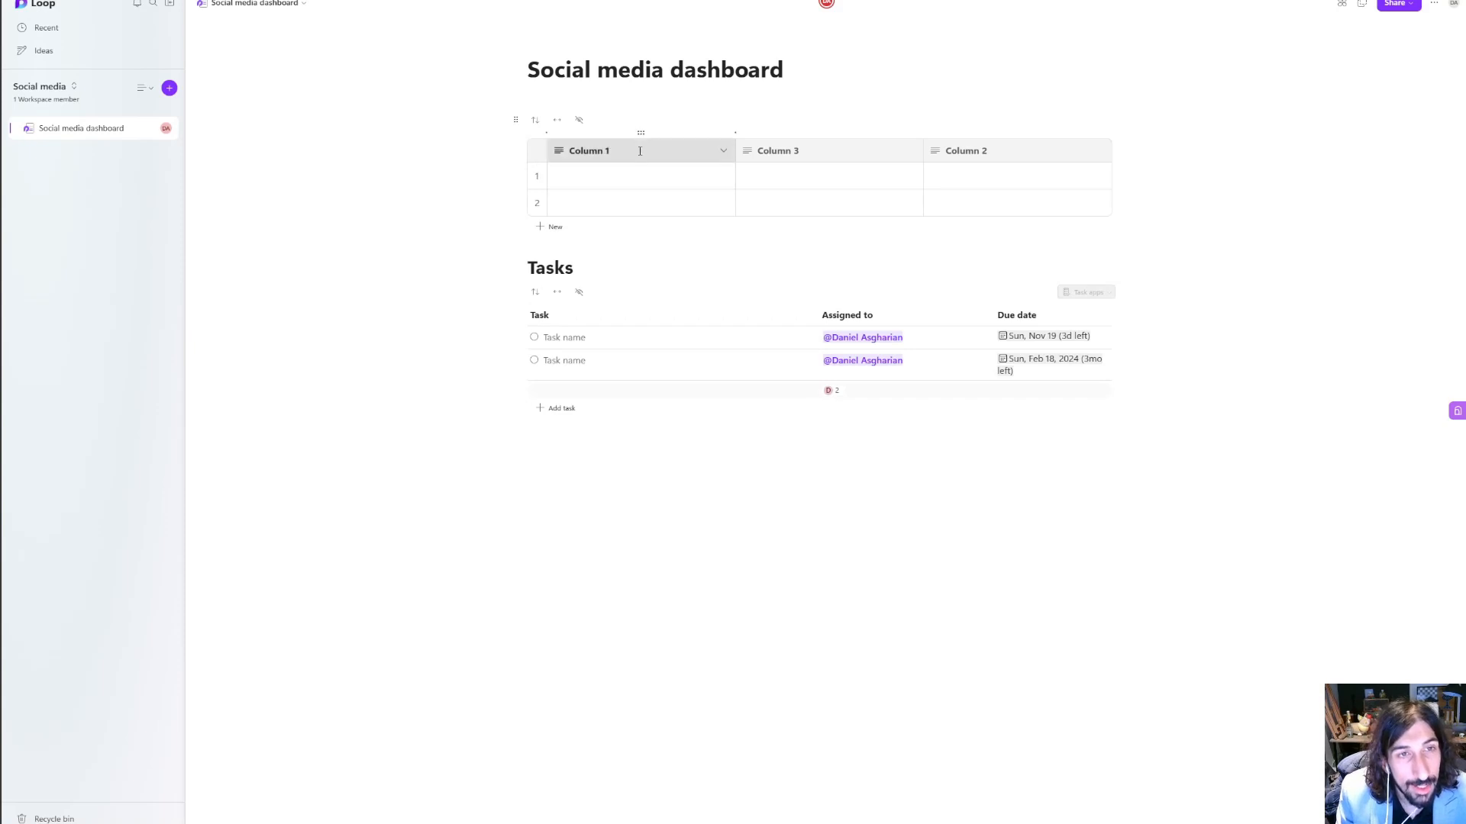
- Change Column 1 into a Progress label column
{"action": "left_click", "coordinate": [639, 151]}
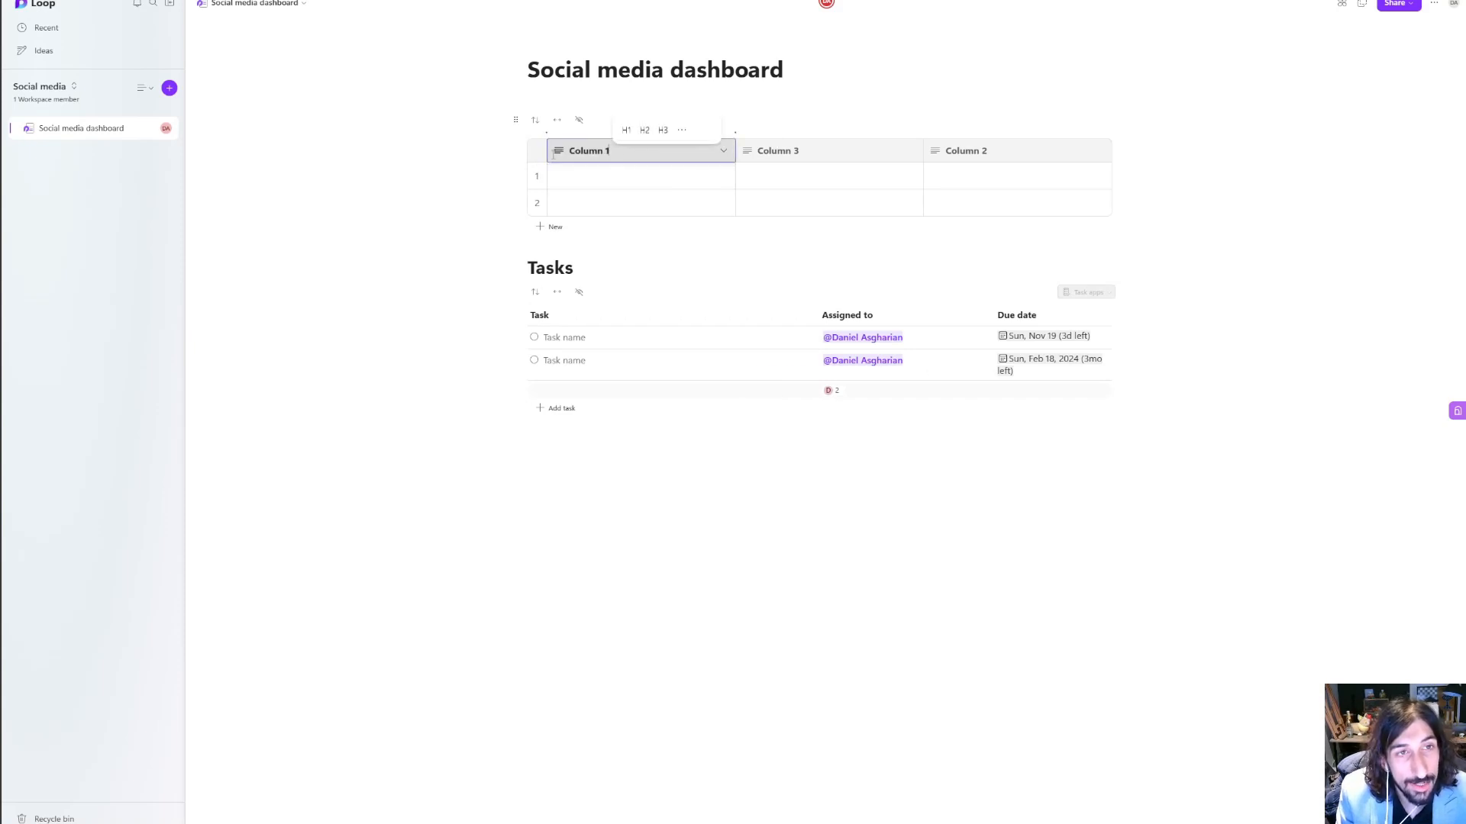
{"action": "left_click", "coordinate": [722, 151]}
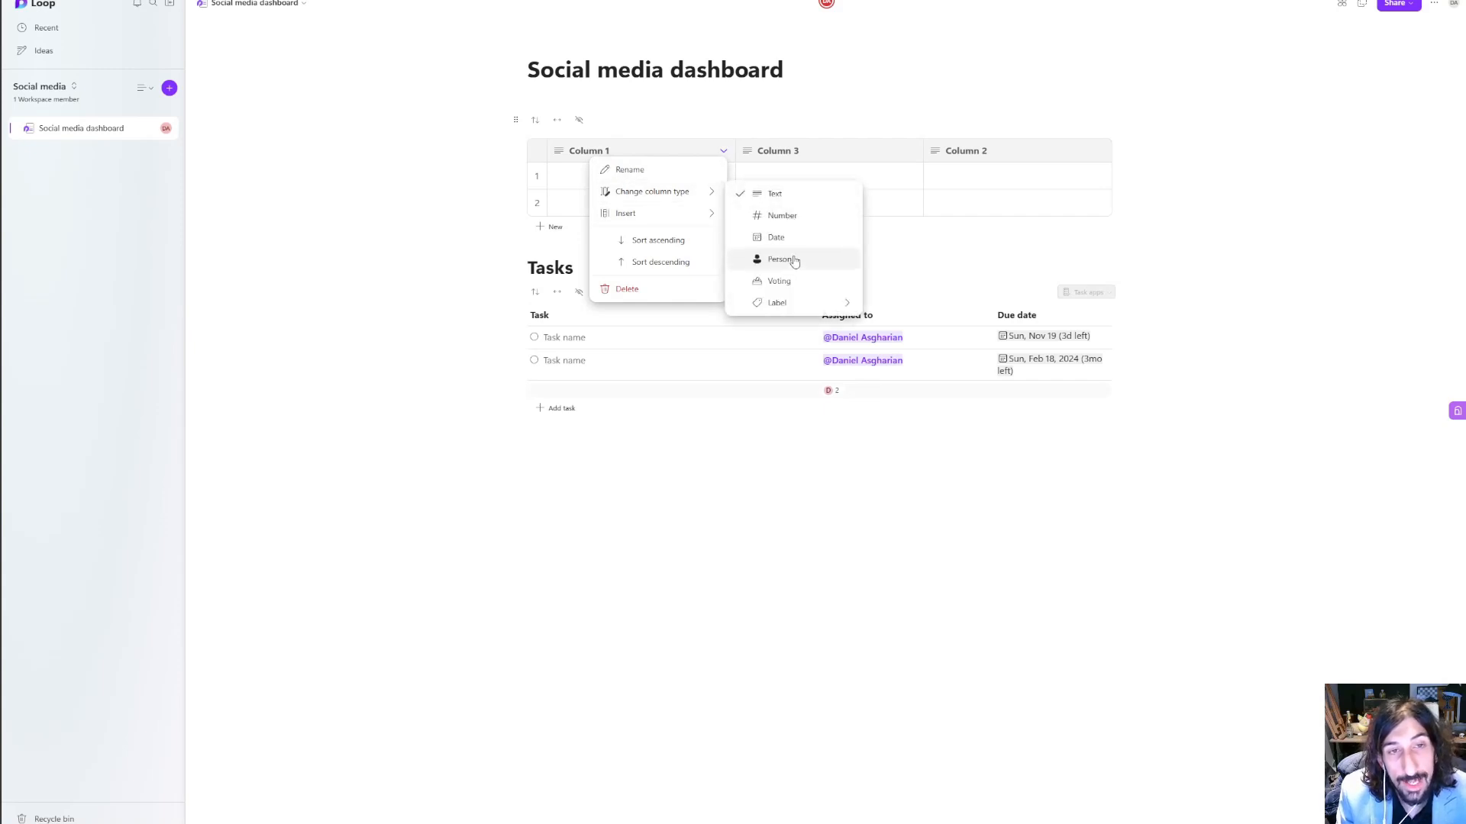
{"action": "mouse_move", "coordinate": [776, 302]}
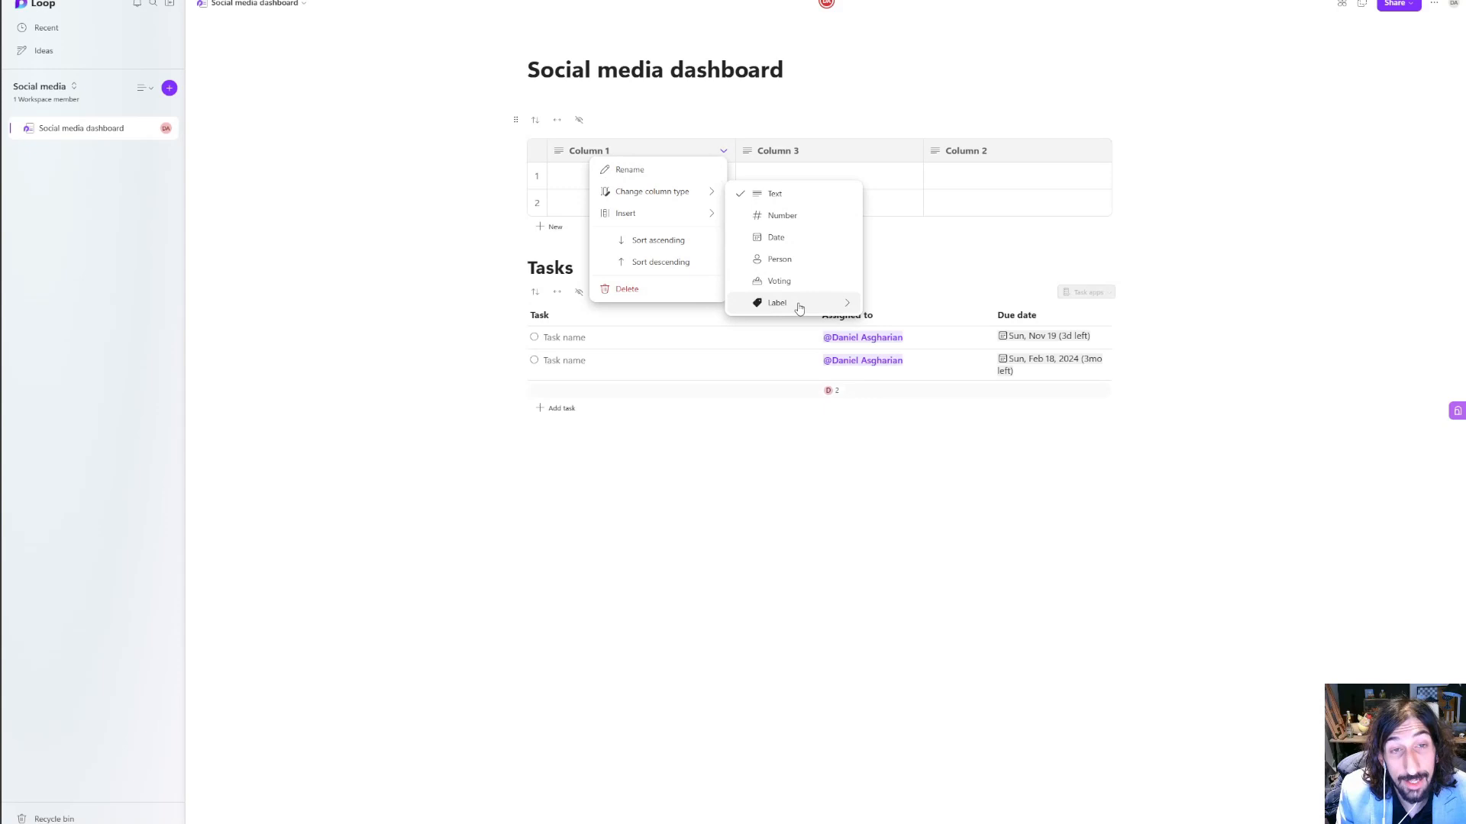
{"action": "left_click", "coordinate": [777, 302]}
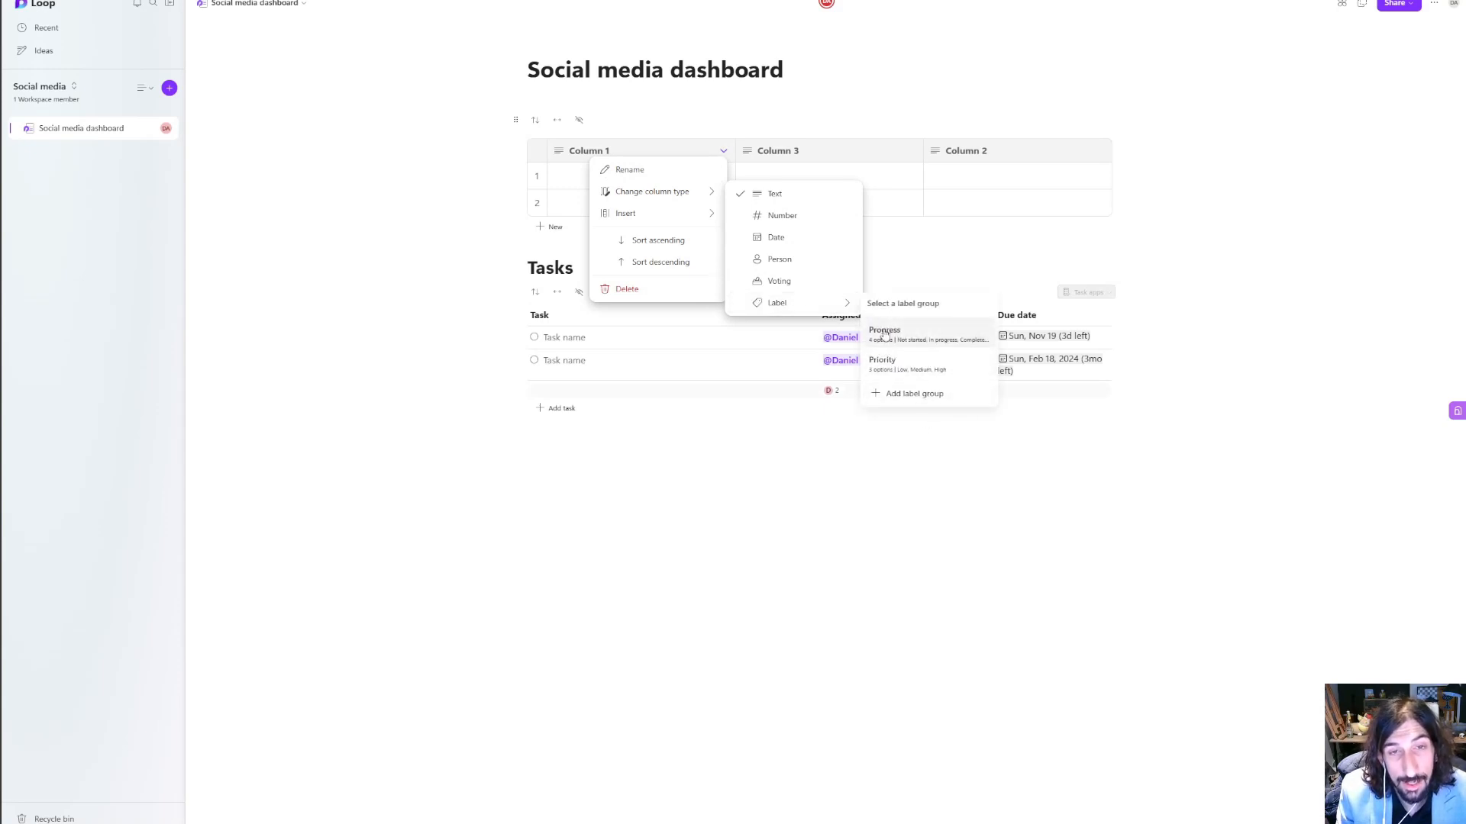
{"action": "left_click", "coordinate": [884, 330]}
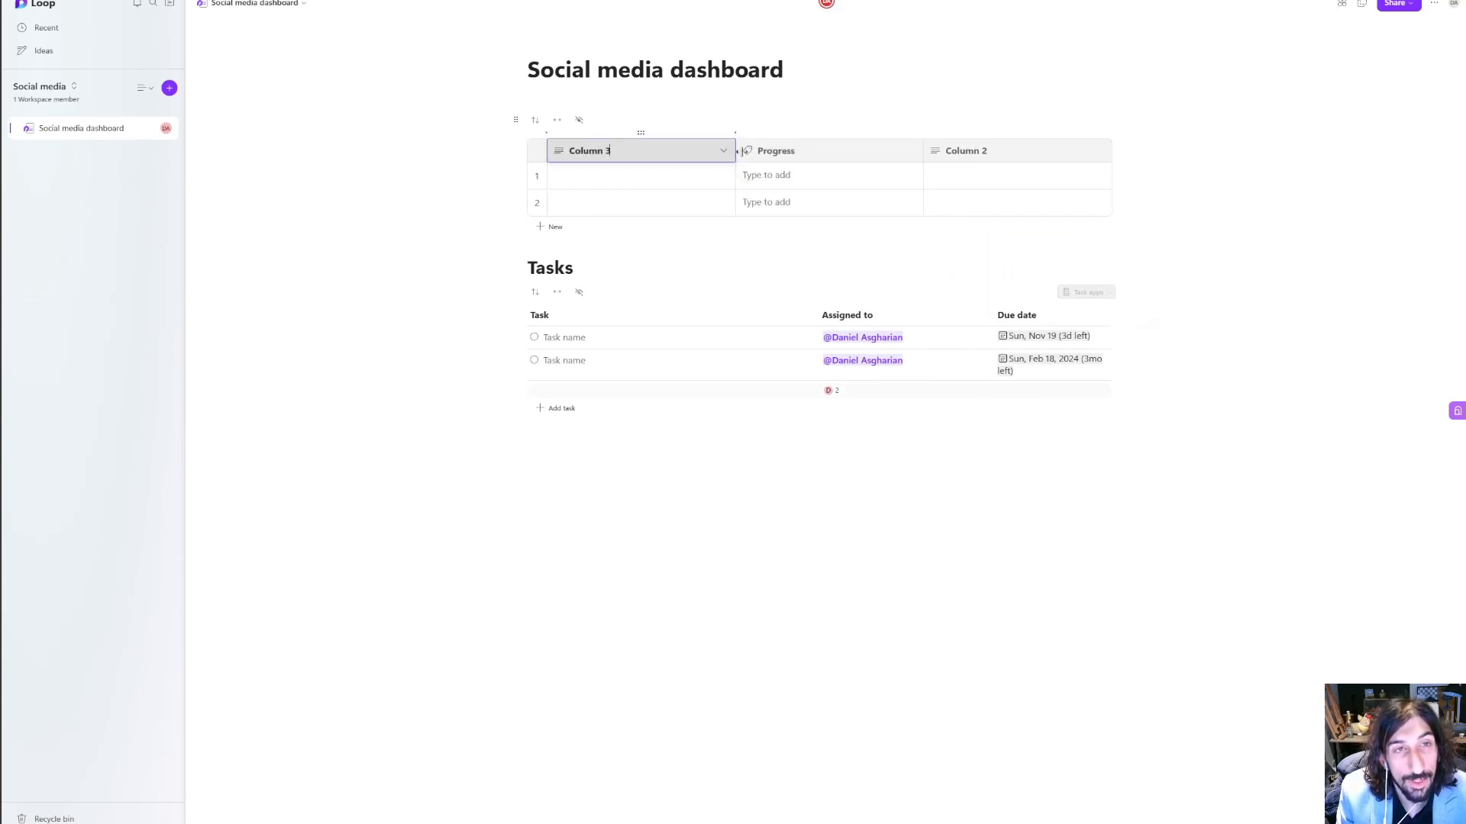
- Reopen the first column's type menu to its label groups
{"action": "left_click", "coordinate": [722, 151]}
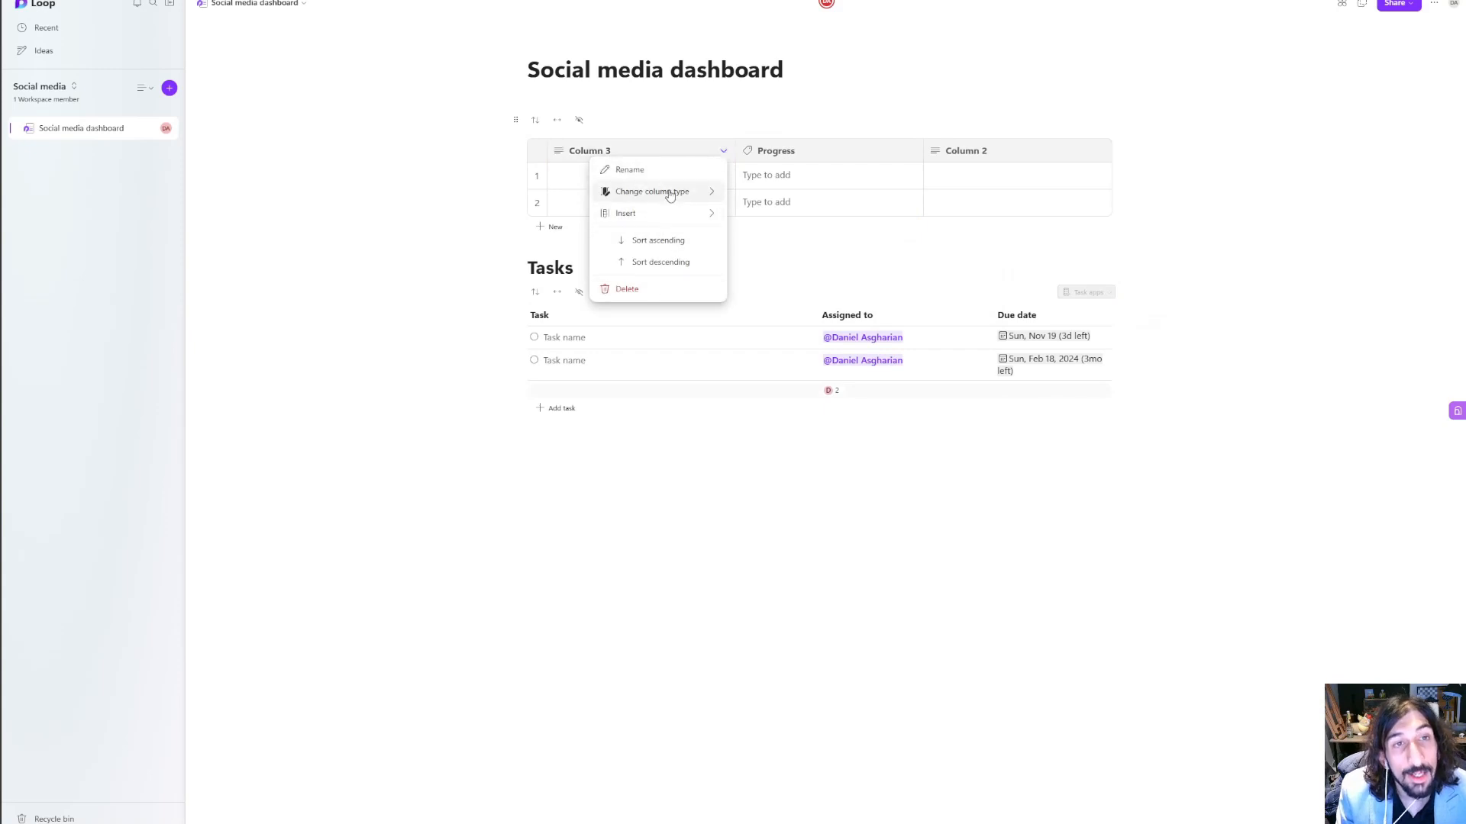
{"action": "left_click", "coordinate": [652, 191]}
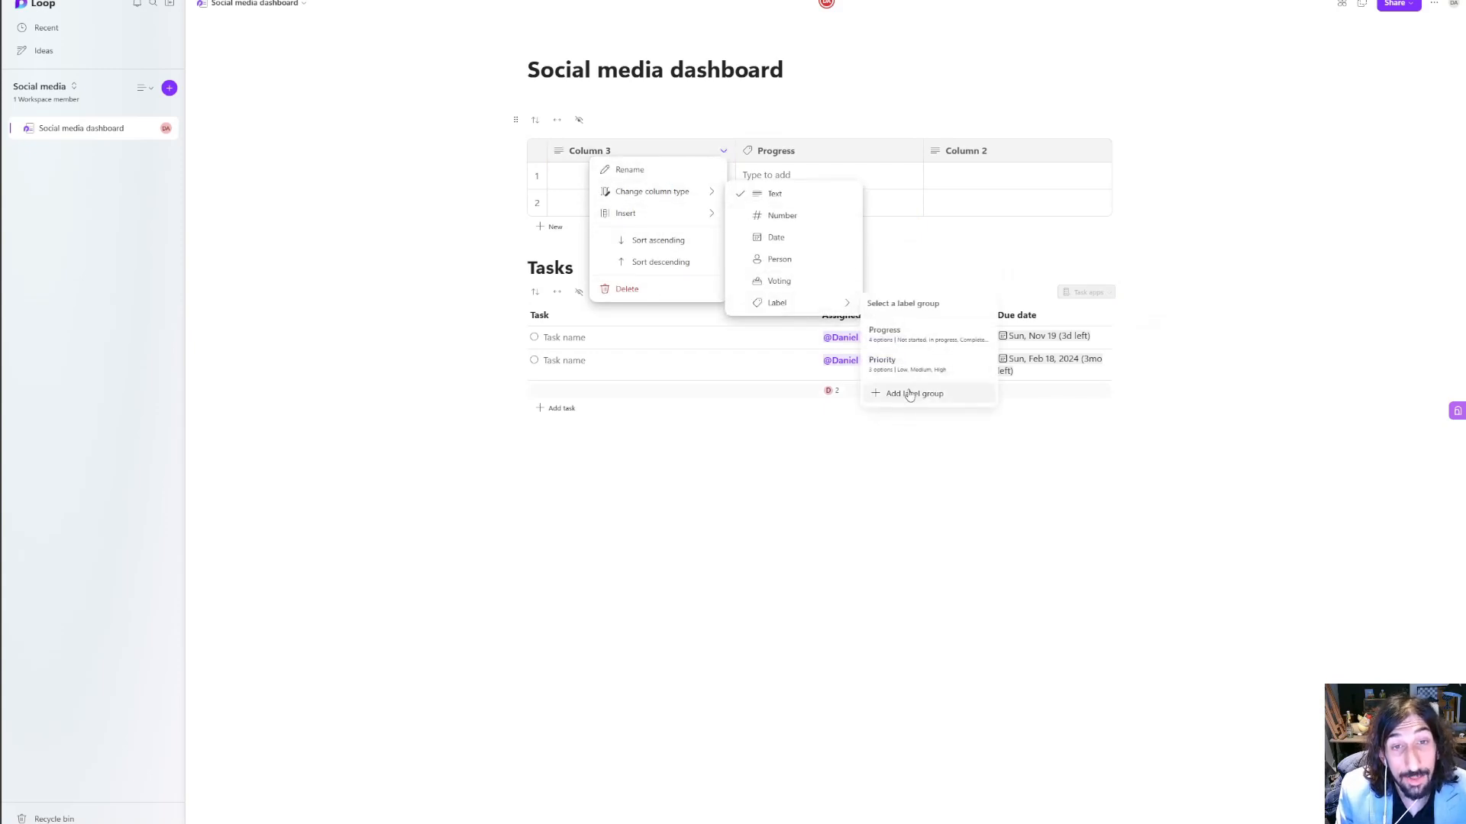
- Create and save a 'Social media' label group with options Facebook and Youtube
{"action": "left_click", "coordinate": [912, 392]}
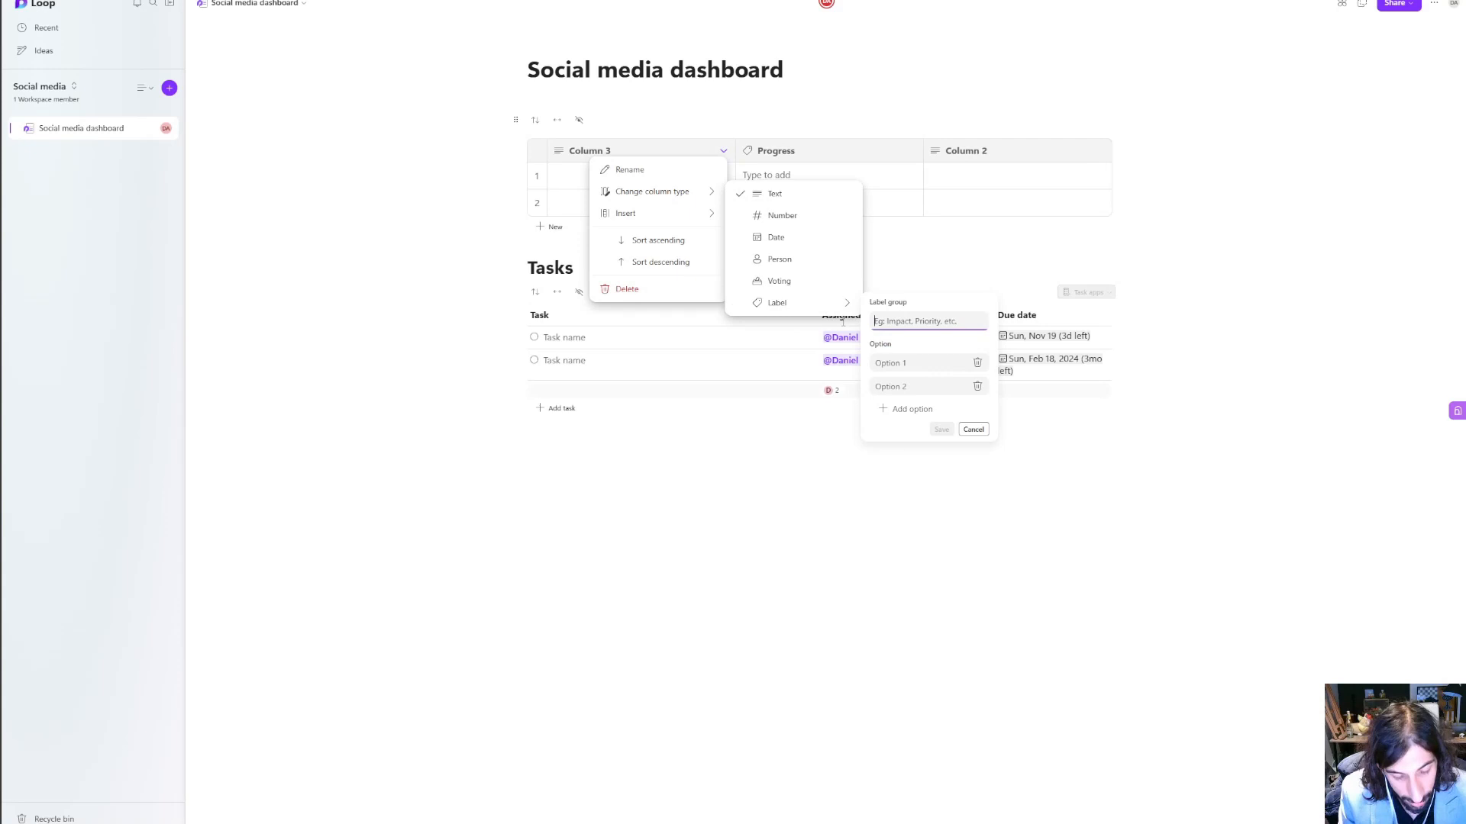
{"action": "type", "text": "Social media"}
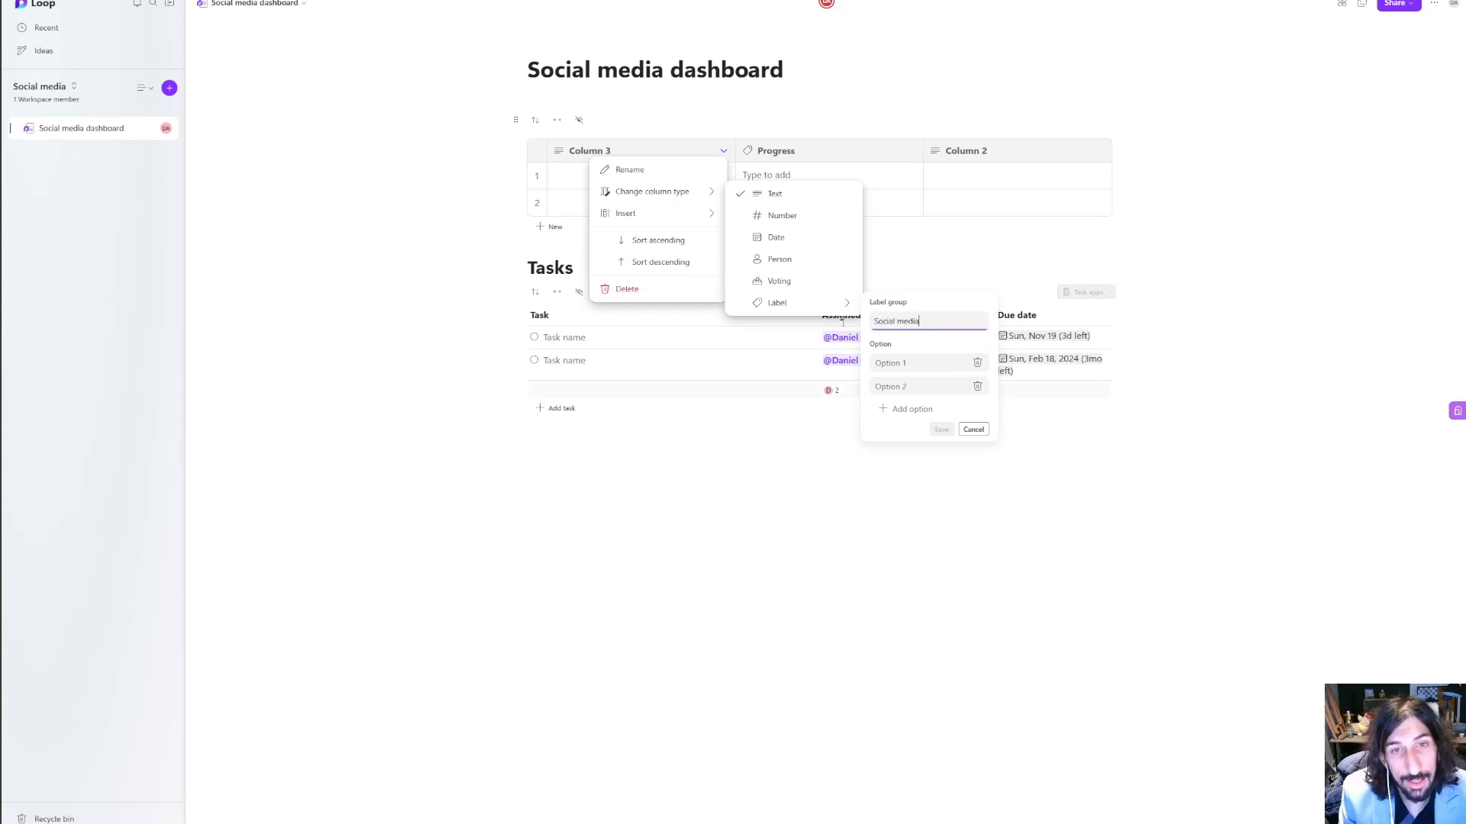
{"action": "left_click", "coordinate": [926, 363]}
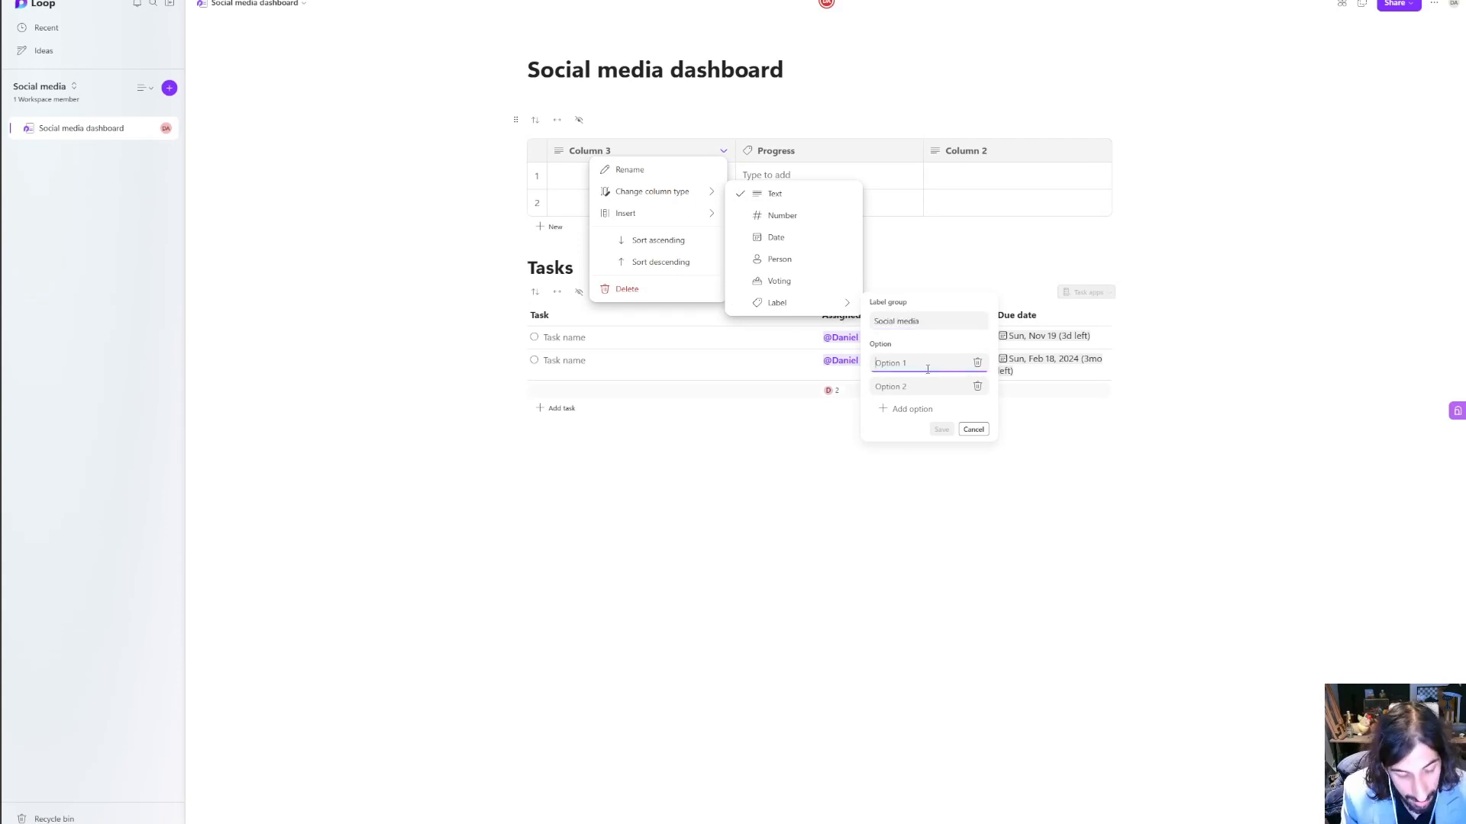
{"action": "type", "text": "Facebook"}
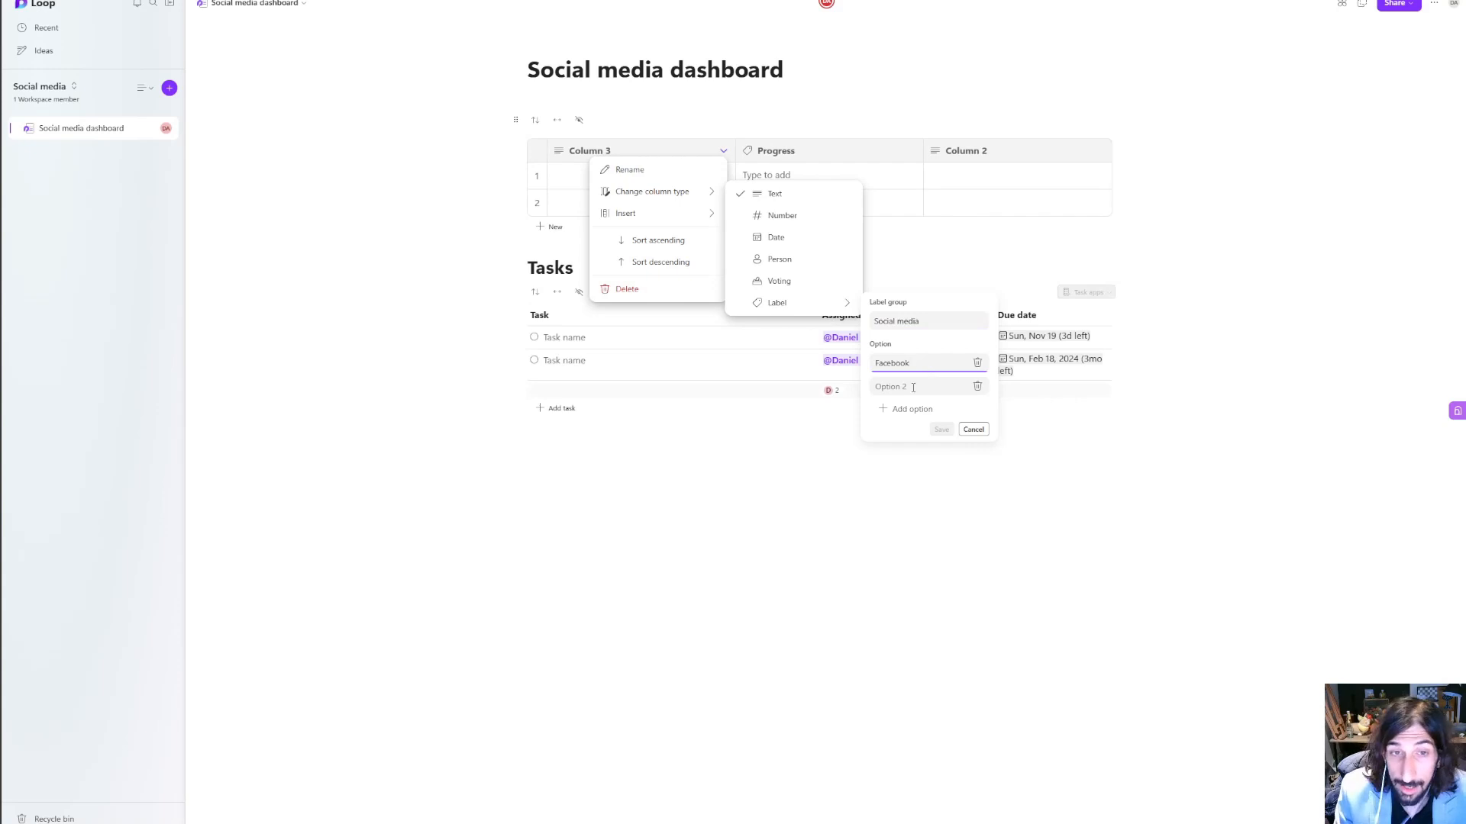
{"action": "type", "text": "Youtube"}
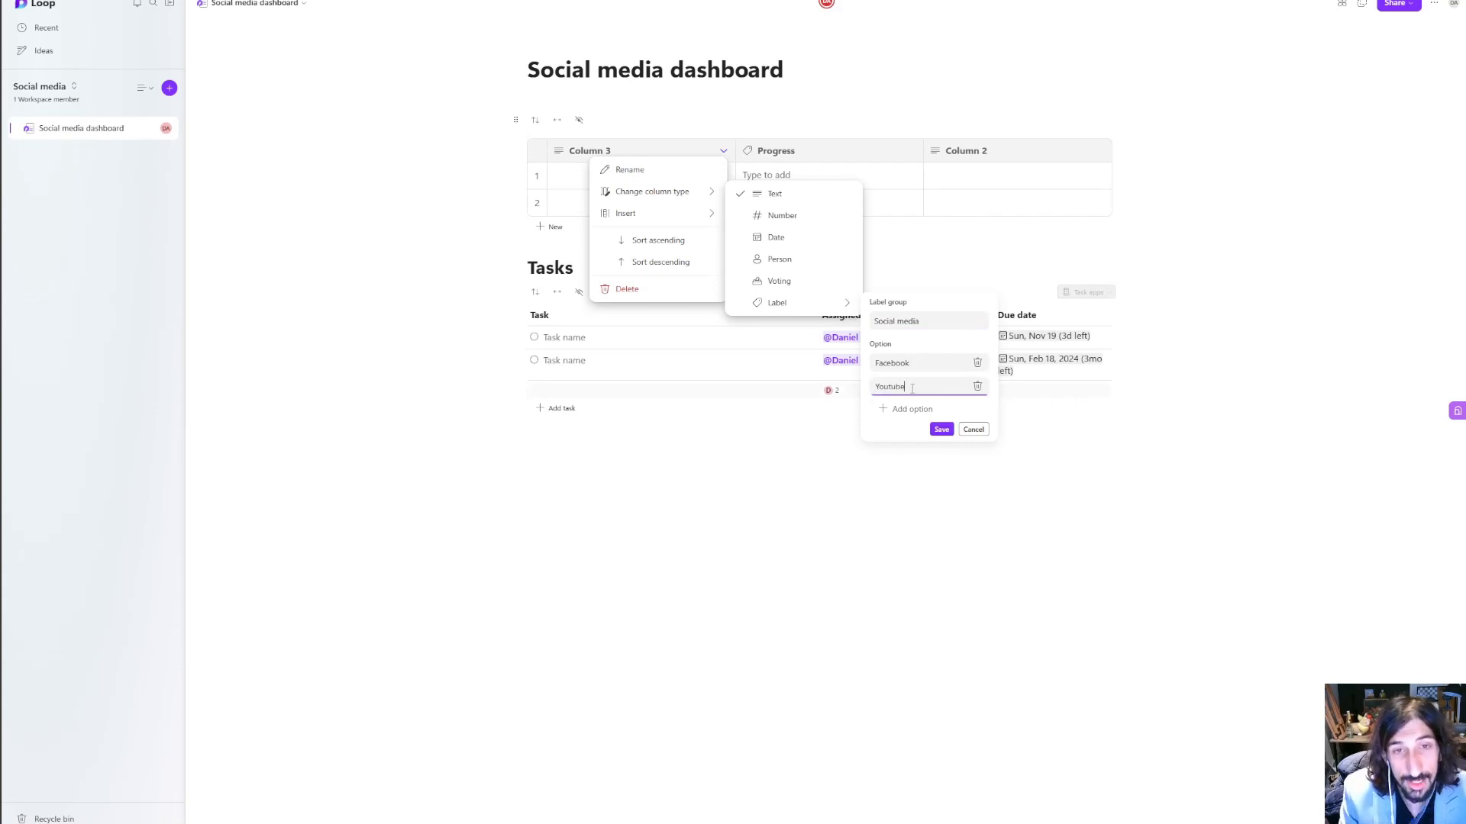
{"action": "left_click", "coordinate": [942, 429]}
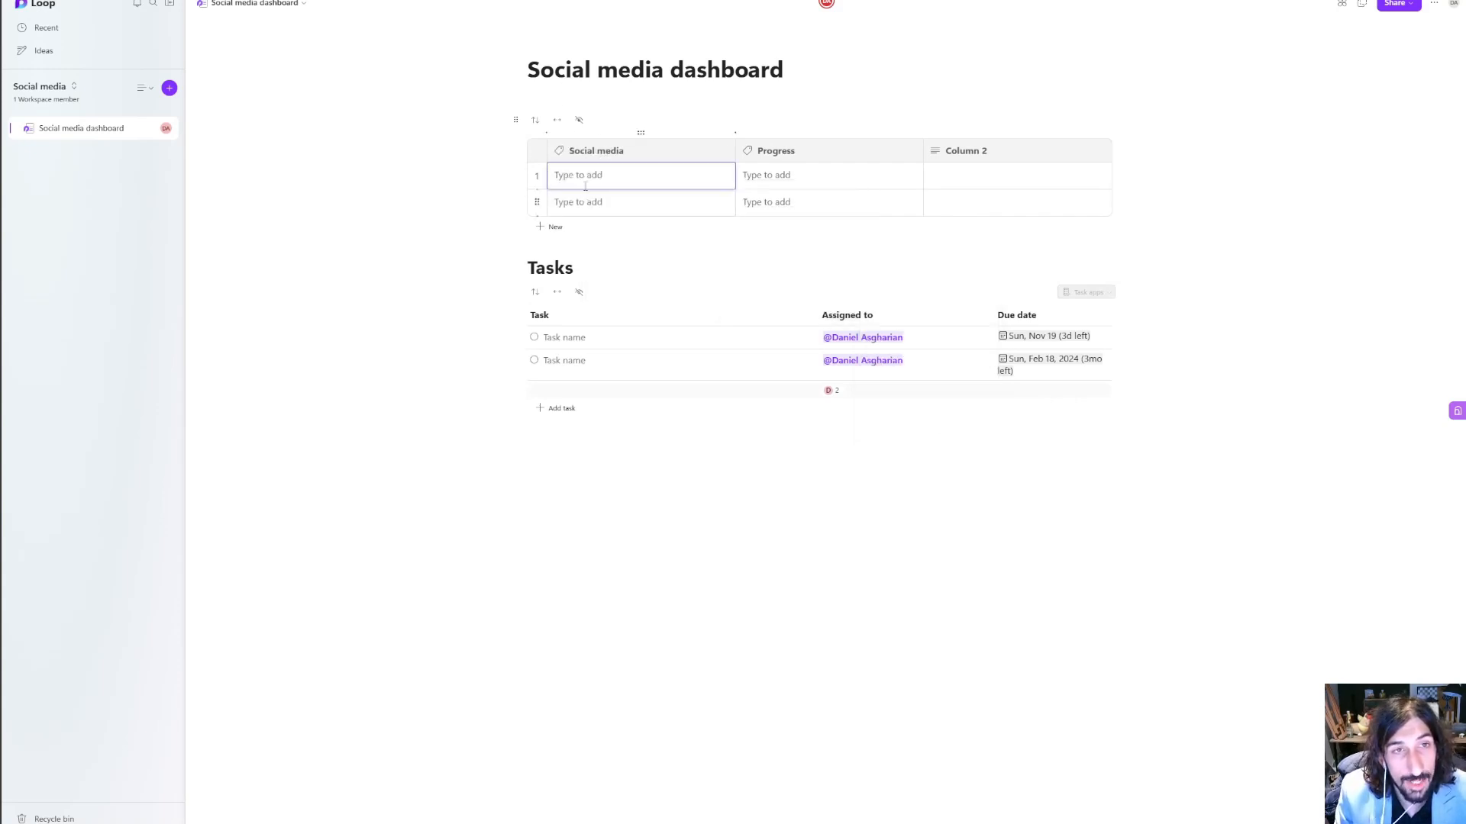
- Tag row 1 with Youtube and row 2 with Facebook in the Social media column
{"action": "left_click", "coordinate": [640, 174]}
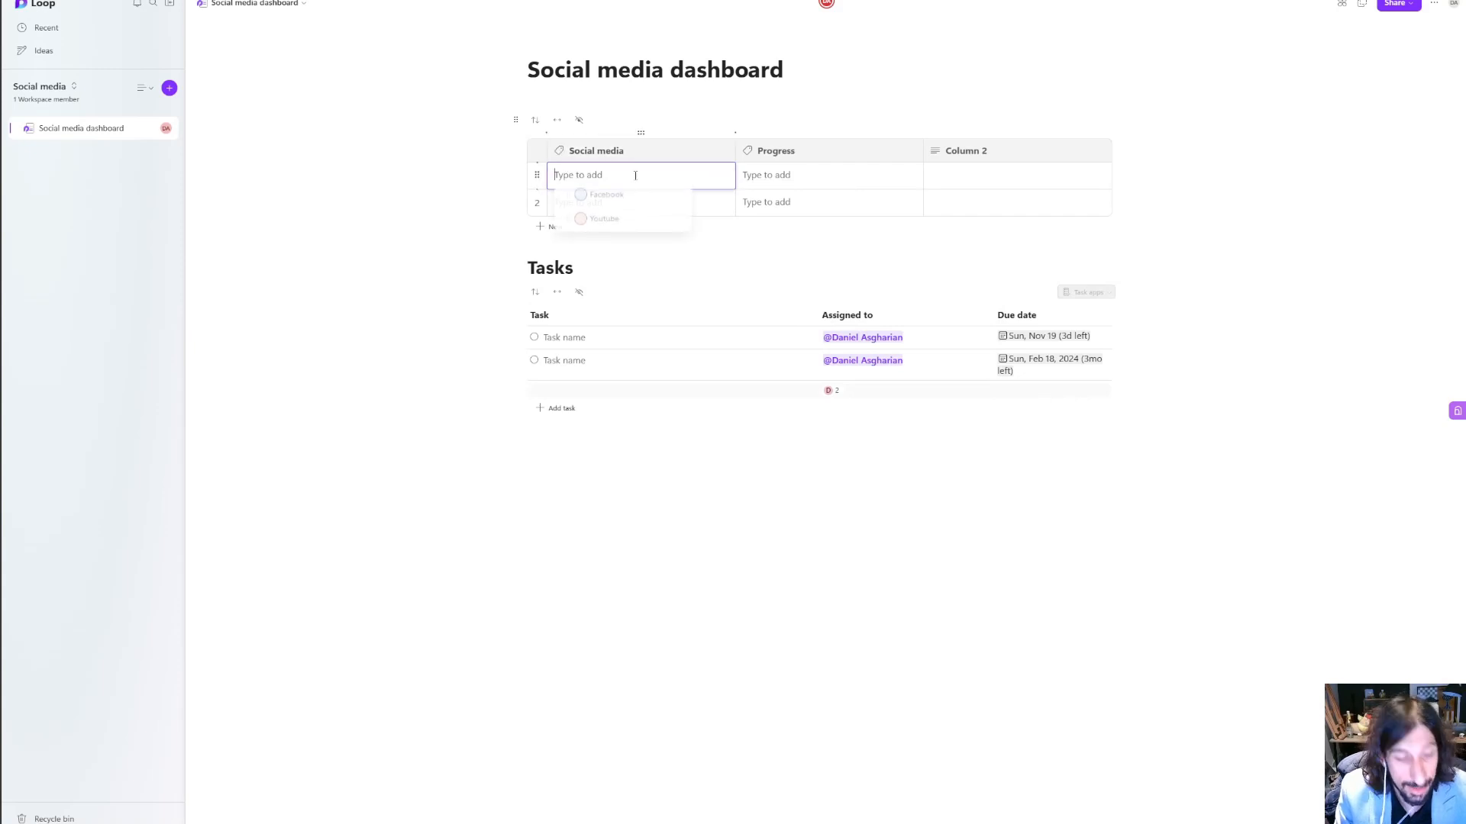
{"action": "left_click", "coordinate": [604, 218]}
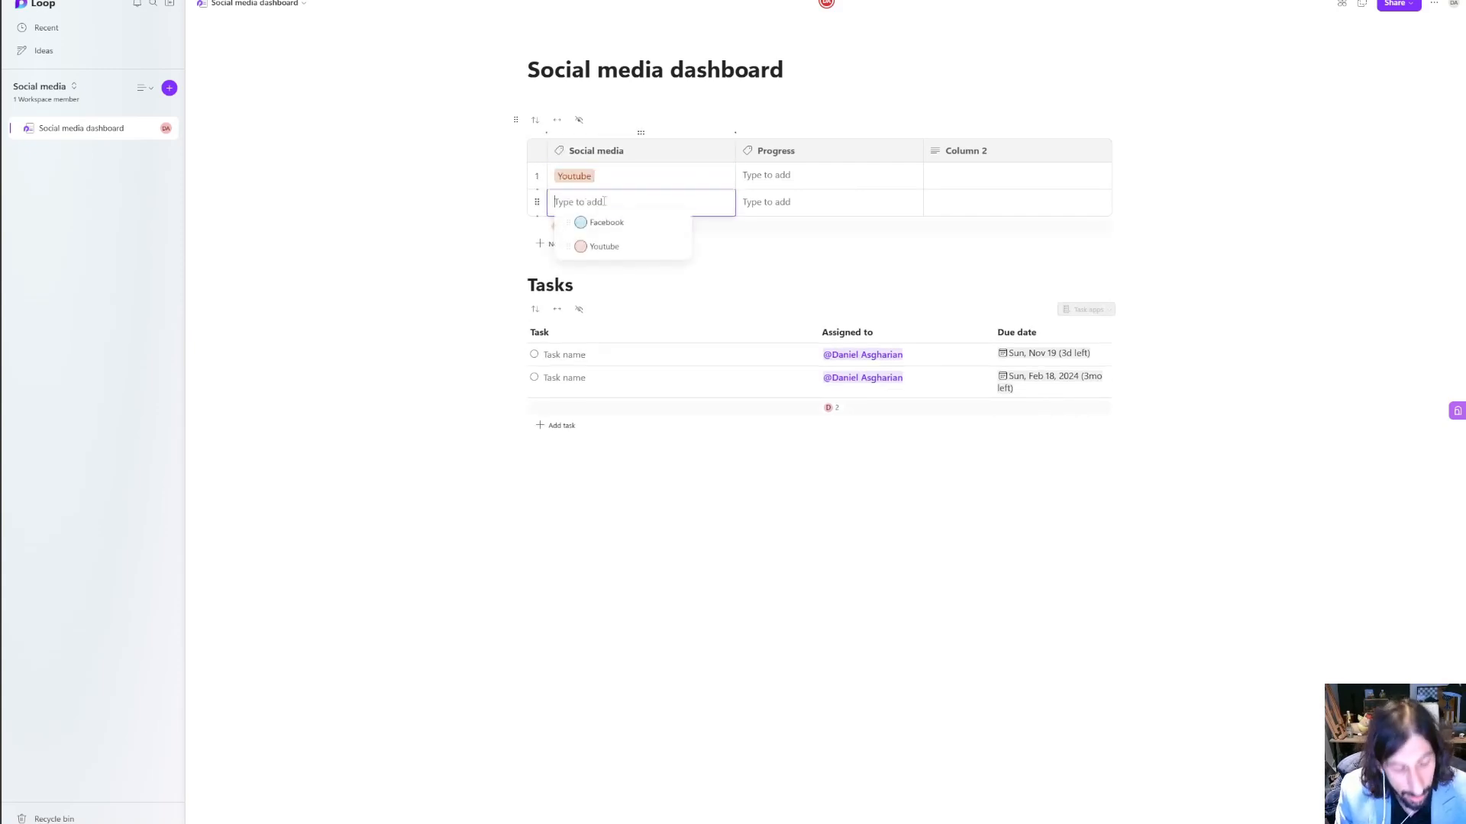
{"action": "left_click", "coordinate": [606, 223]}
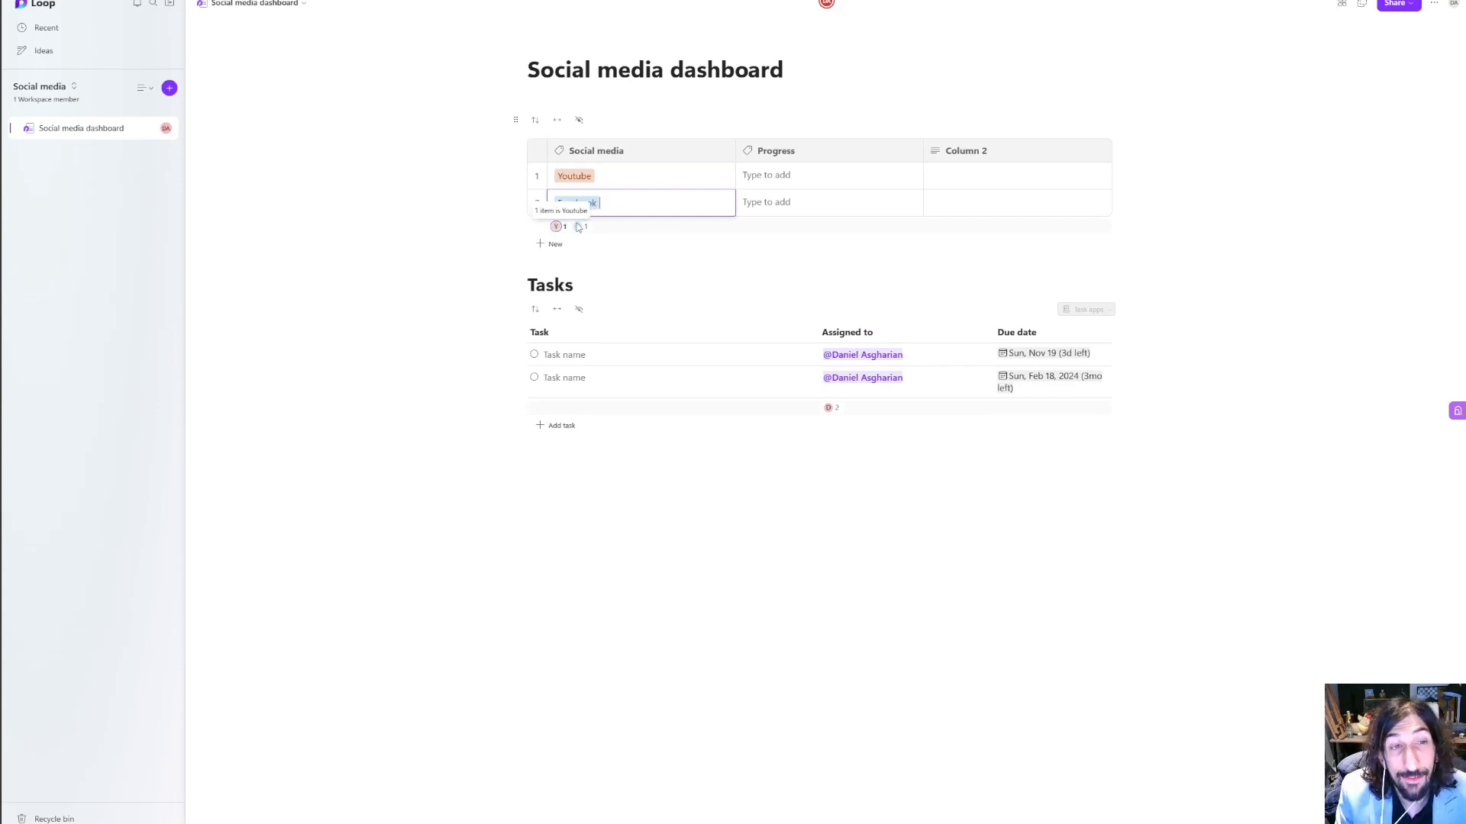
{"action": "type", "text": "Facebook"}
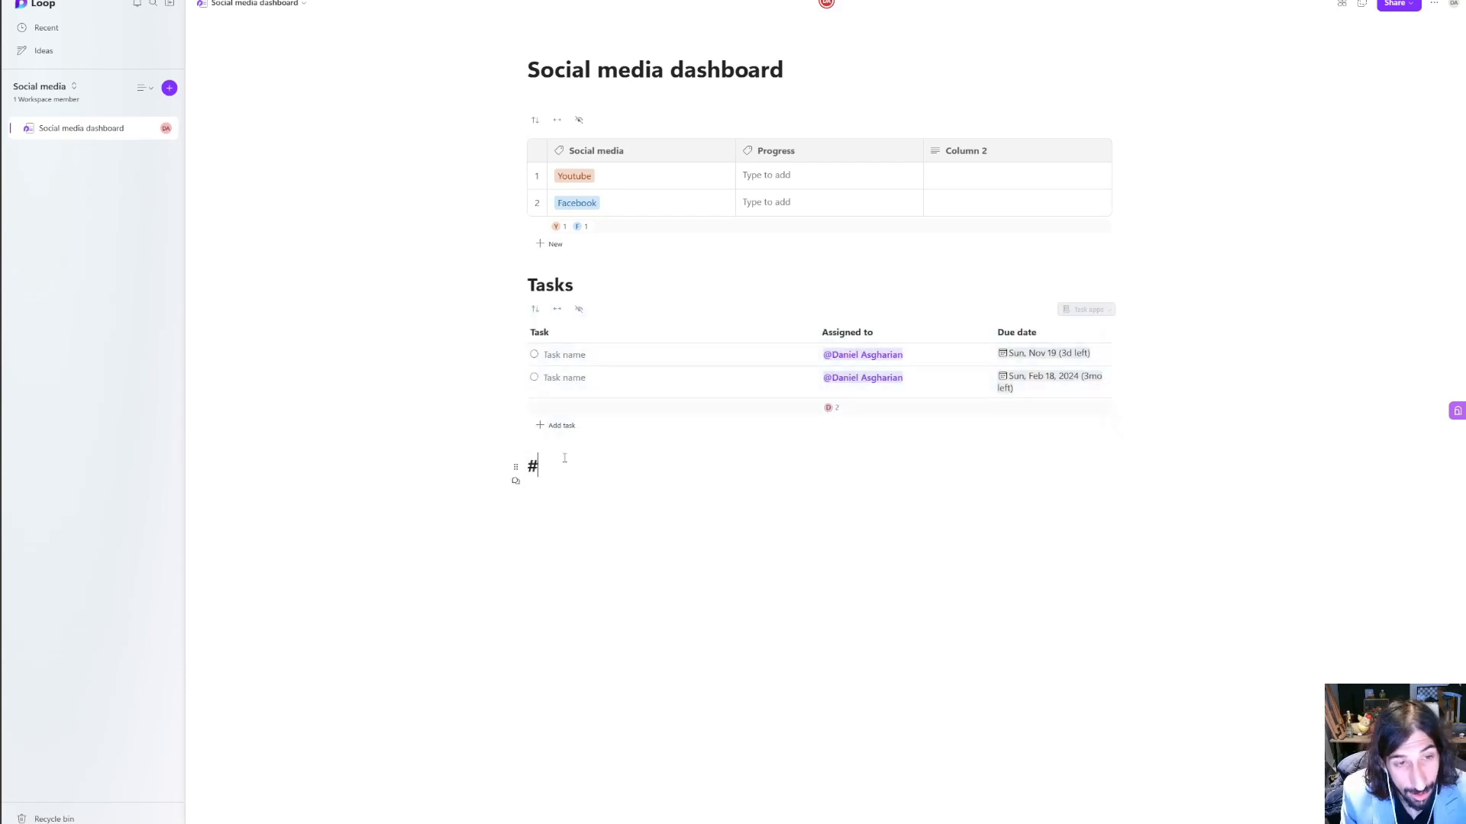
- Add a line reading 'f' below Tasks and give it an emoji reaction
{"action": "type", "text": "fujfj"}
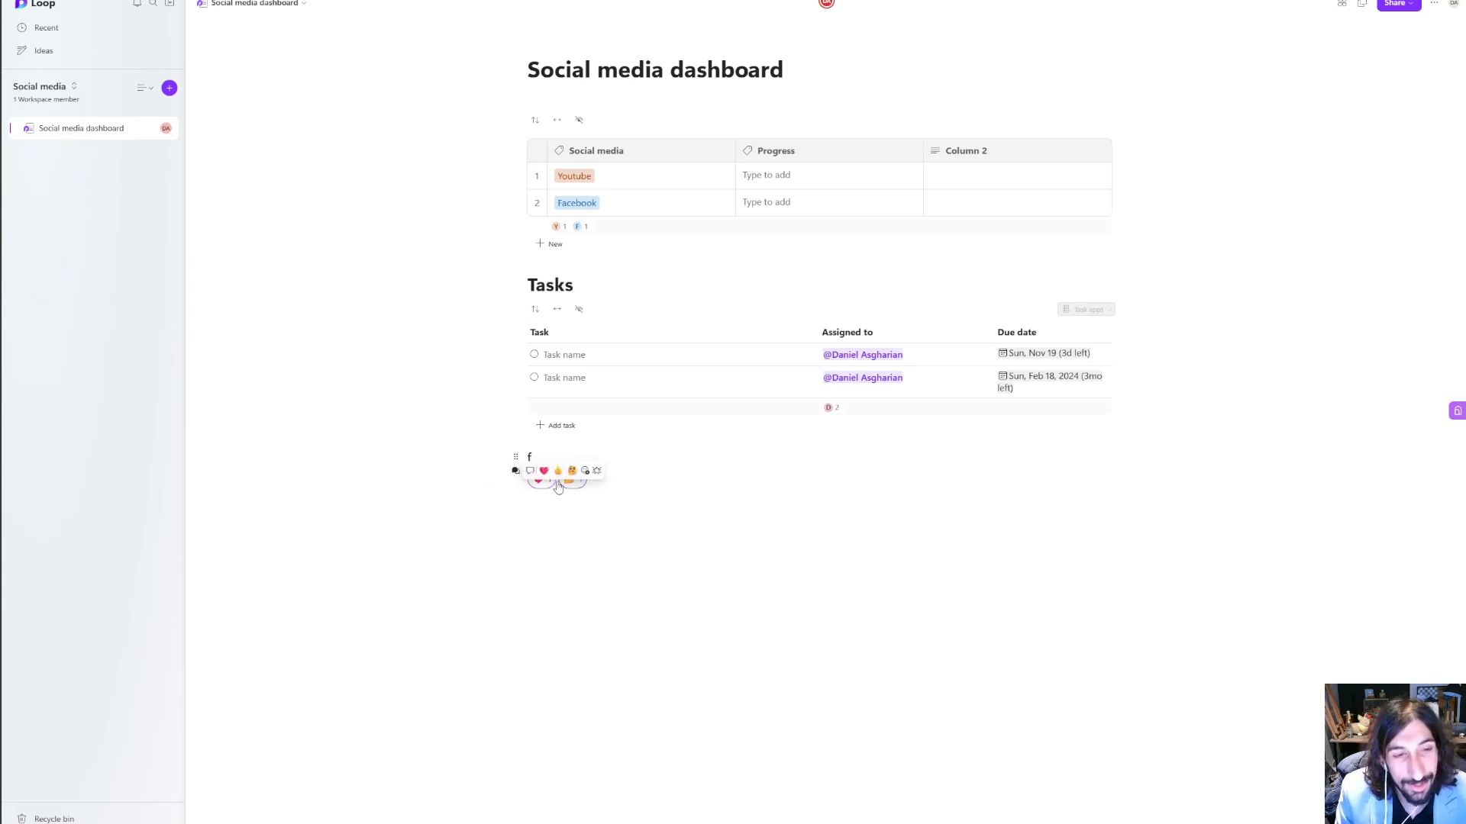
{"action": "left_click", "coordinate": [556, 481]}
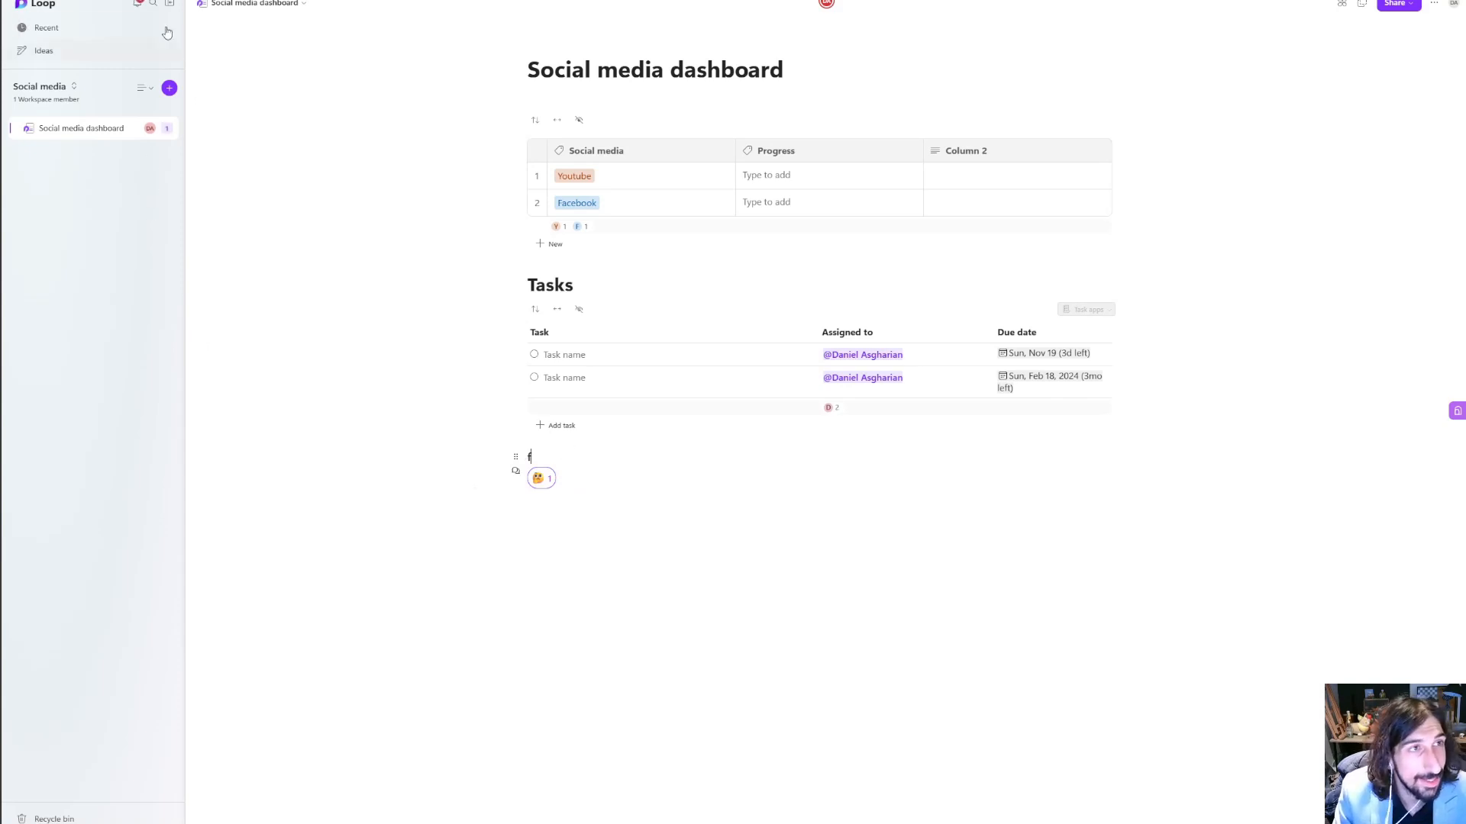
- Bring up the New page / New link menu beside the workspace name
{"action": "left_click", "coordinate": [138, 3]}
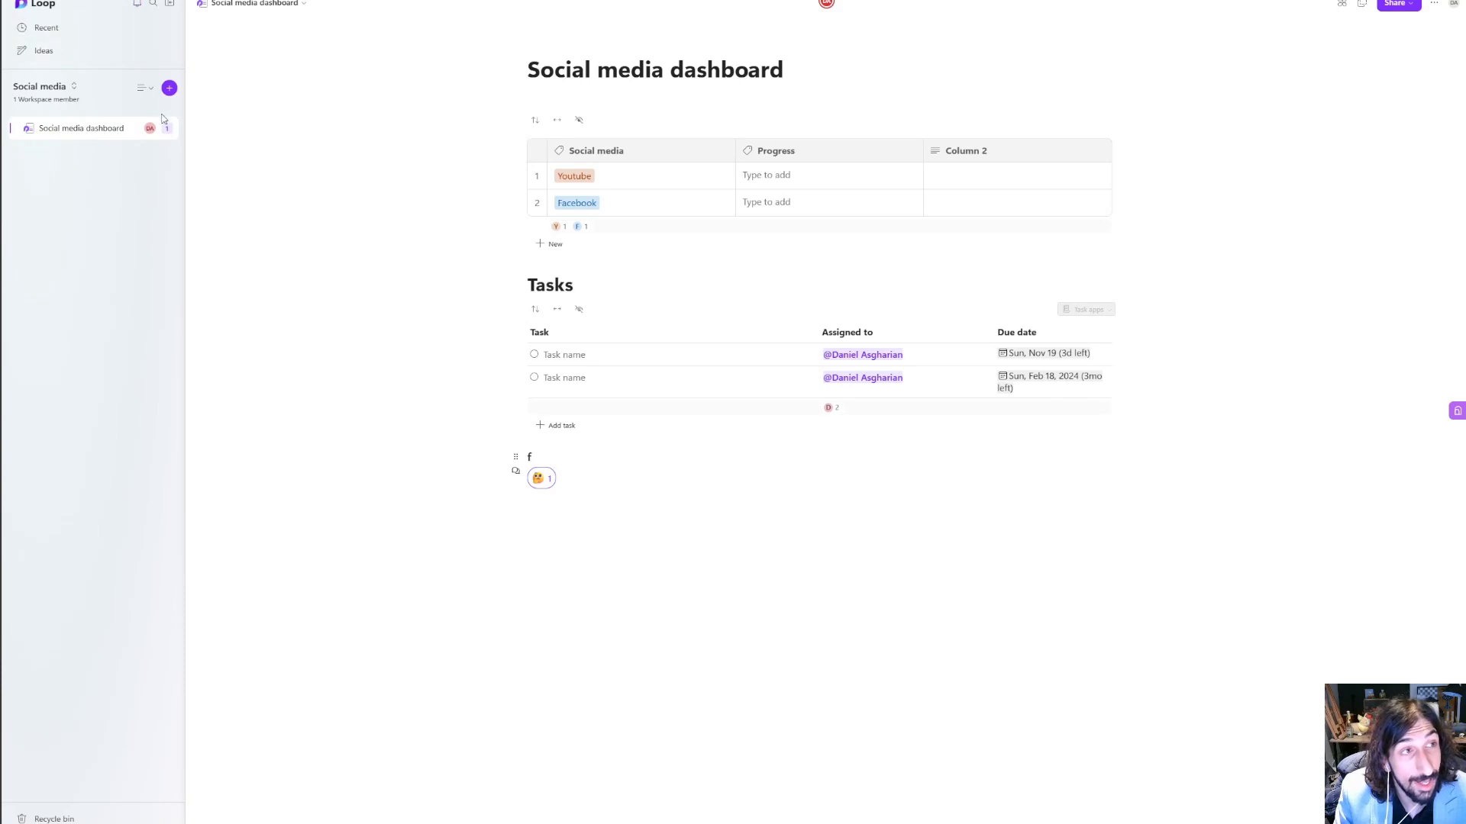
{"action": "left_click", "coordinate": [169, 89]}
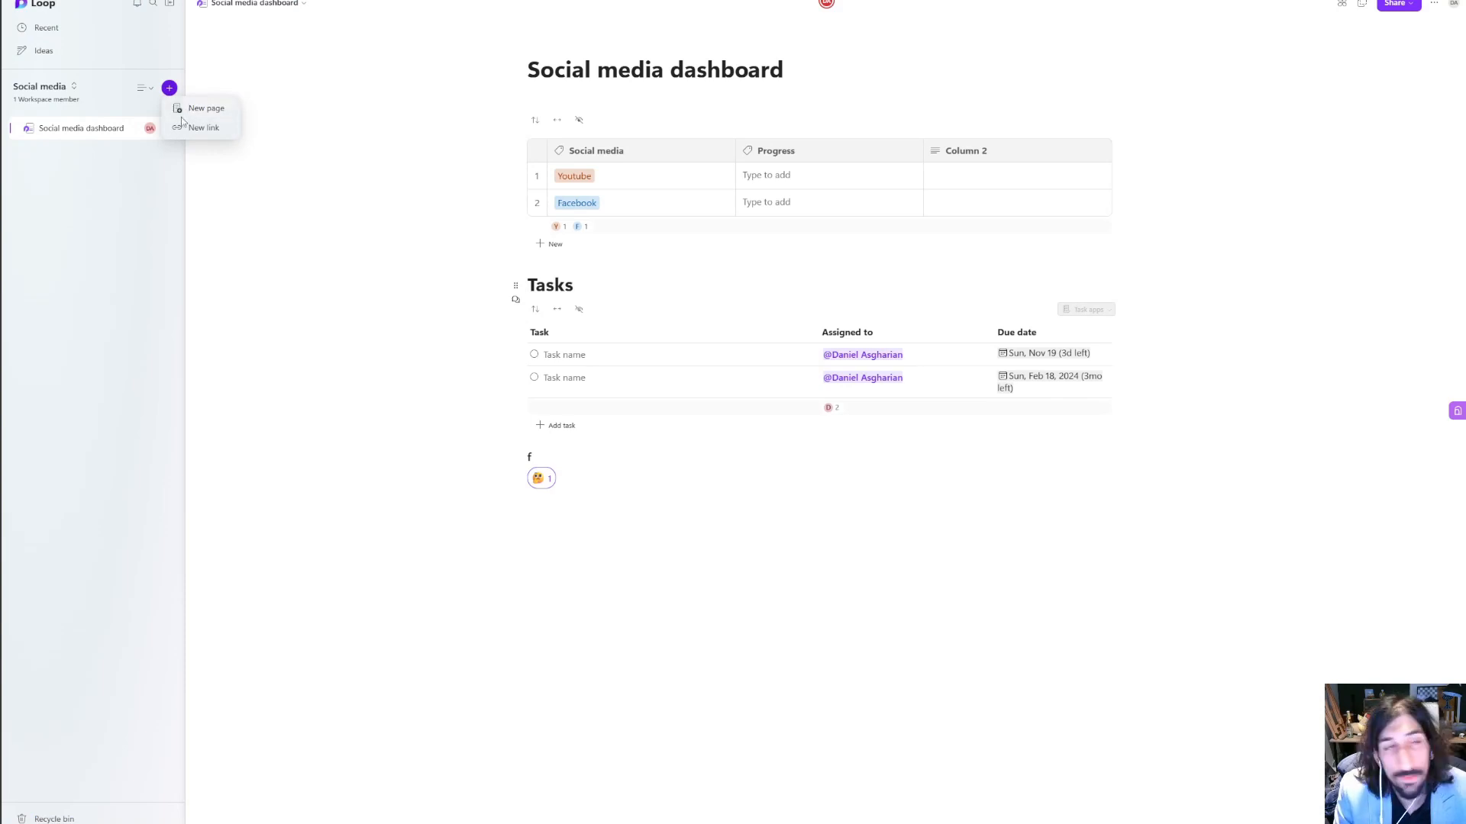
- Create a new page titled 'Area' in the Social media workspace
{"action": "left_click", "coordinate": [206, 107]}
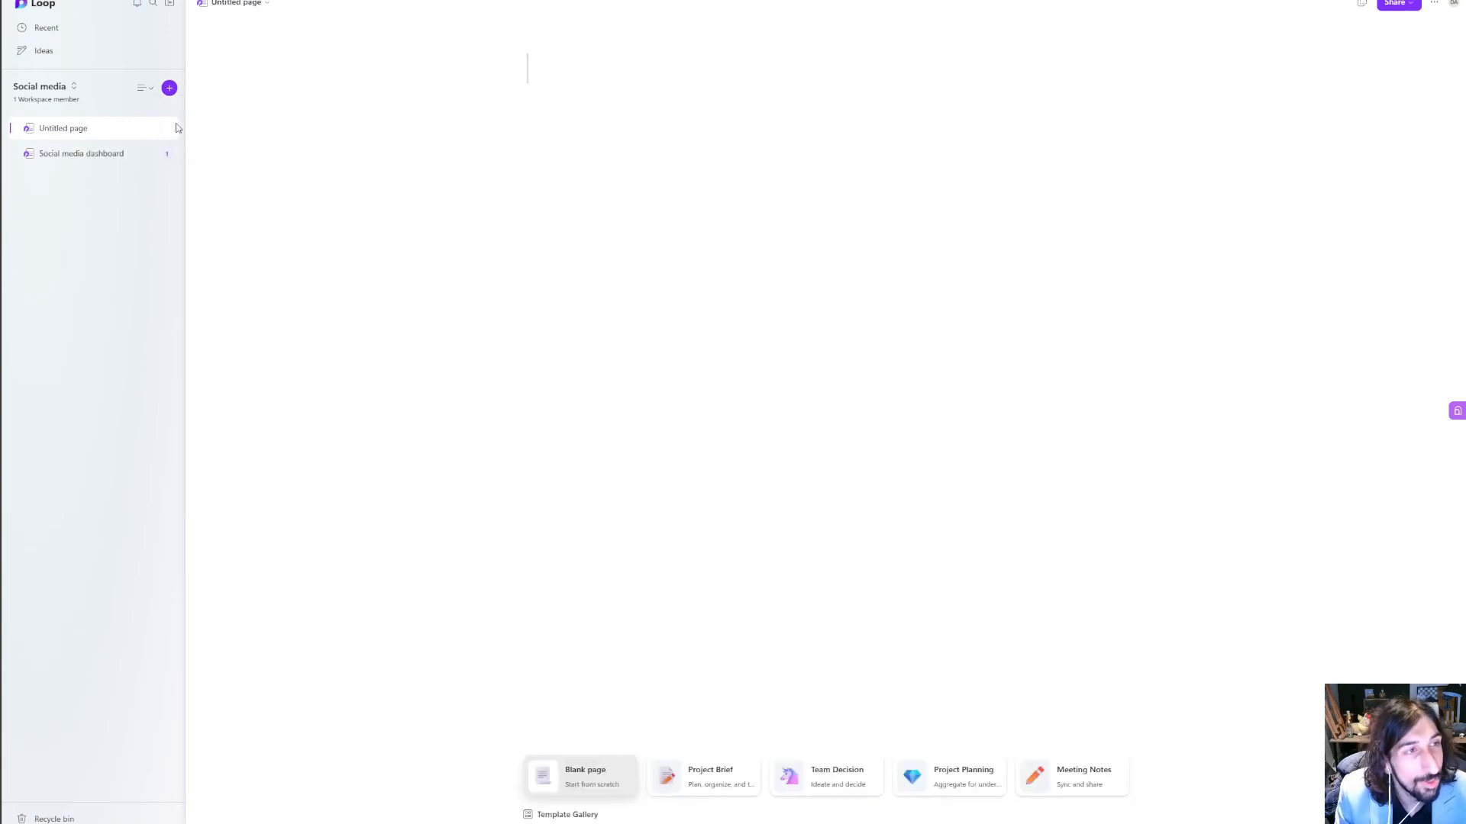
{"action": "type", "text": "A"}
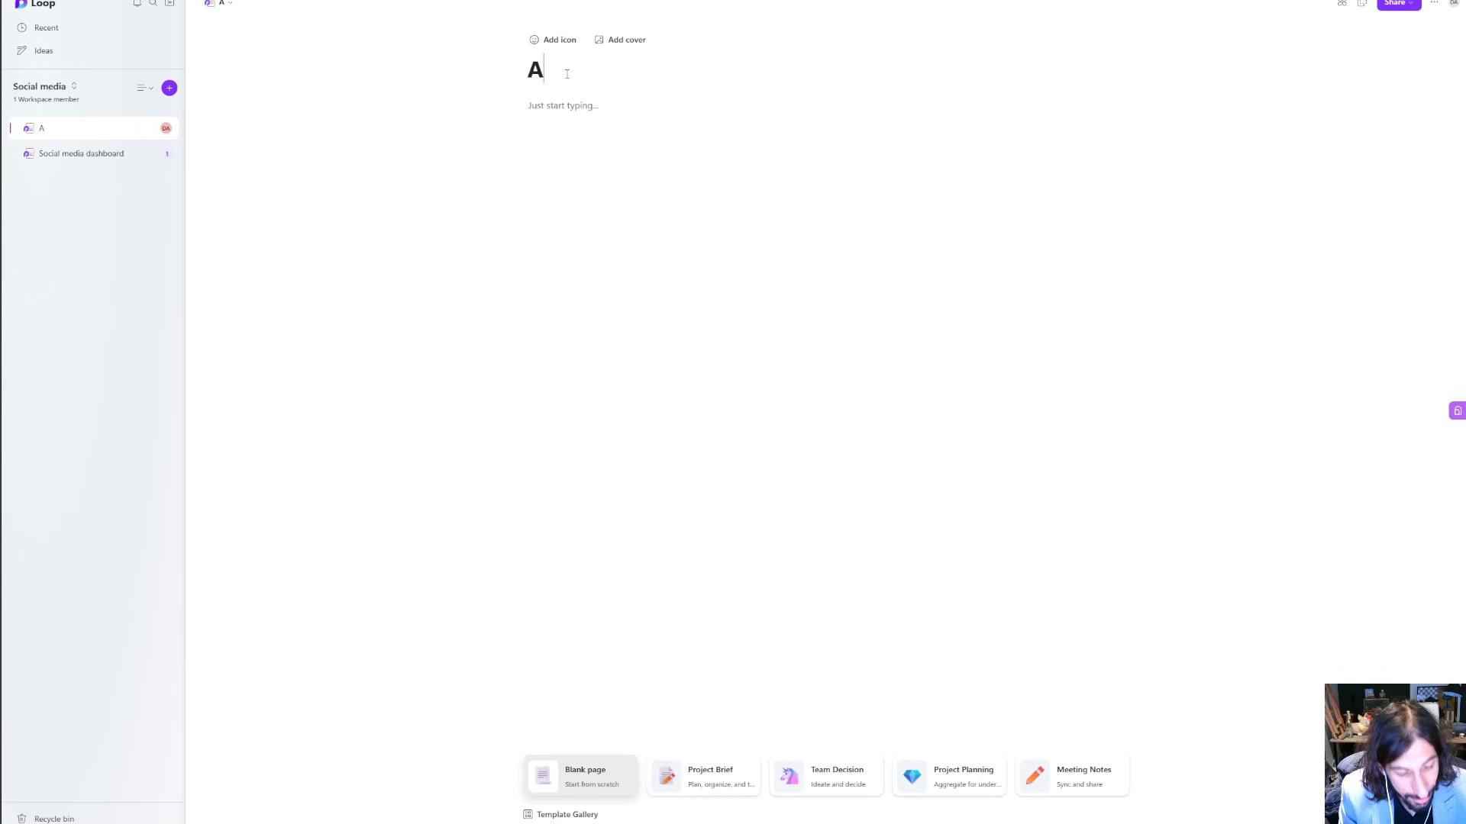
{"action": "type", "text": "rea"}
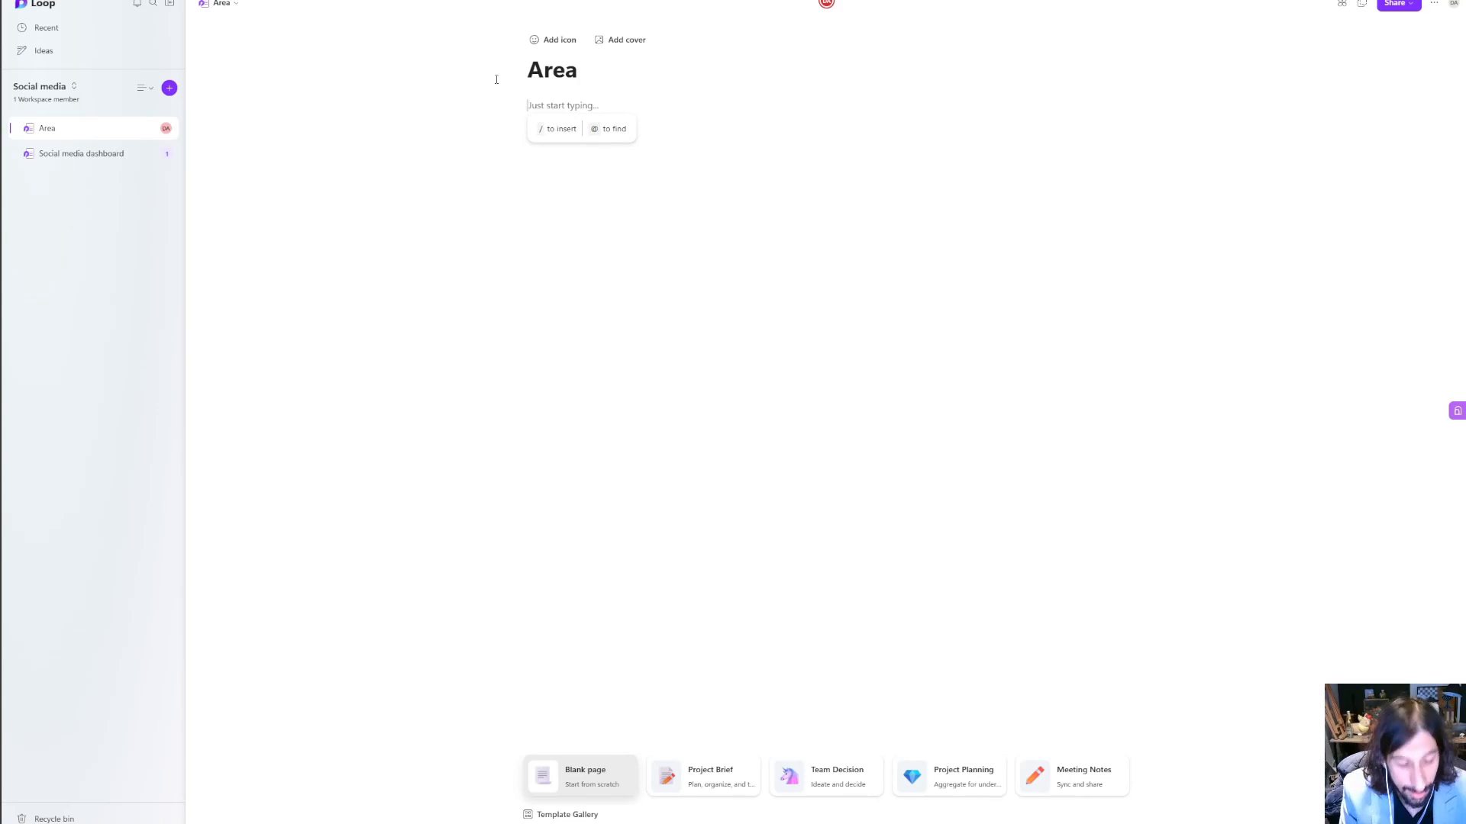
- Try an @ mention of 'social media dash', clear it, and return to the Social media dashboard
{"action": "type", "text": "@s"}
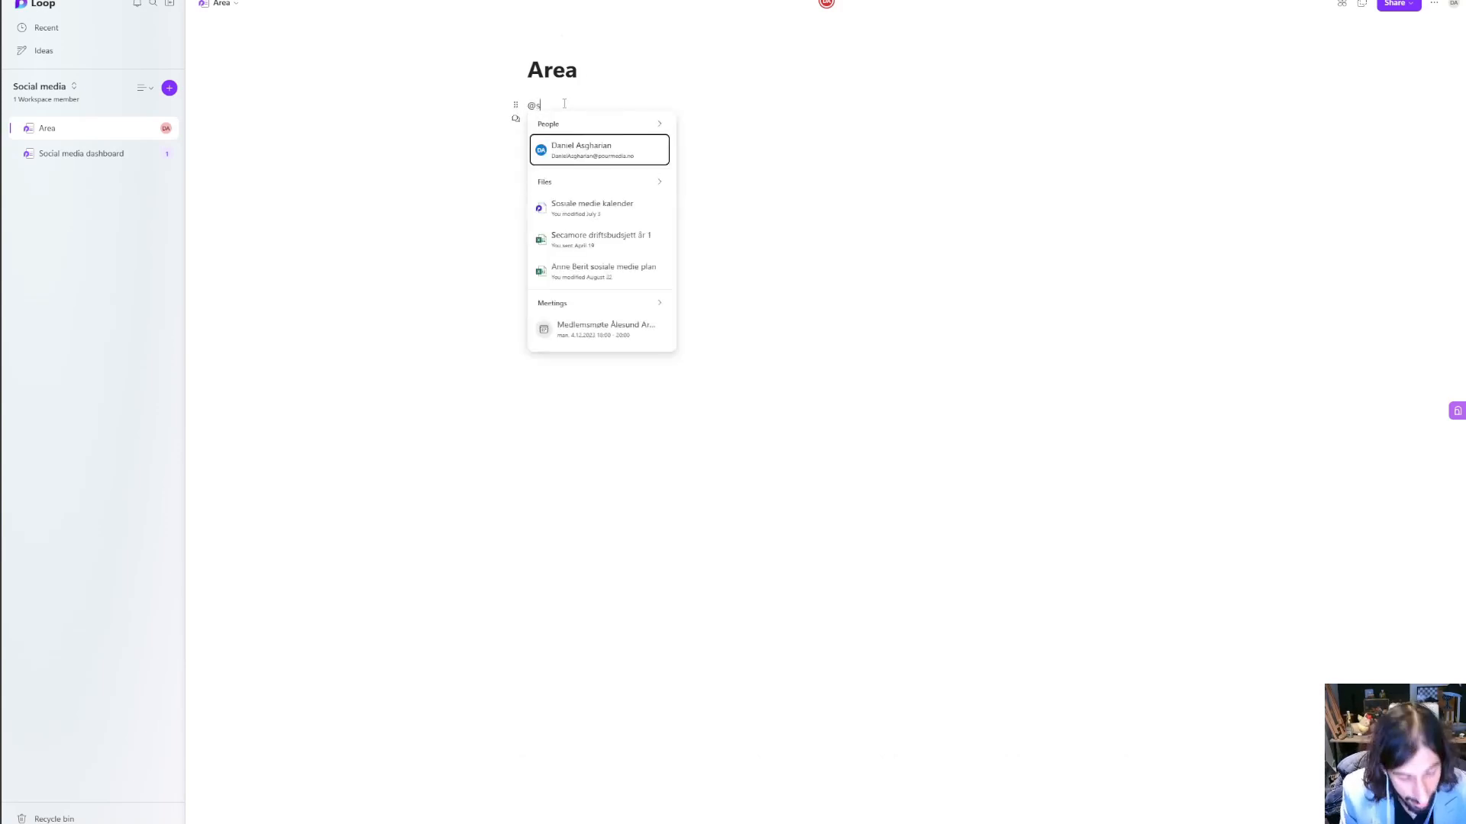
{"action": "type", "text": "ocial media"}
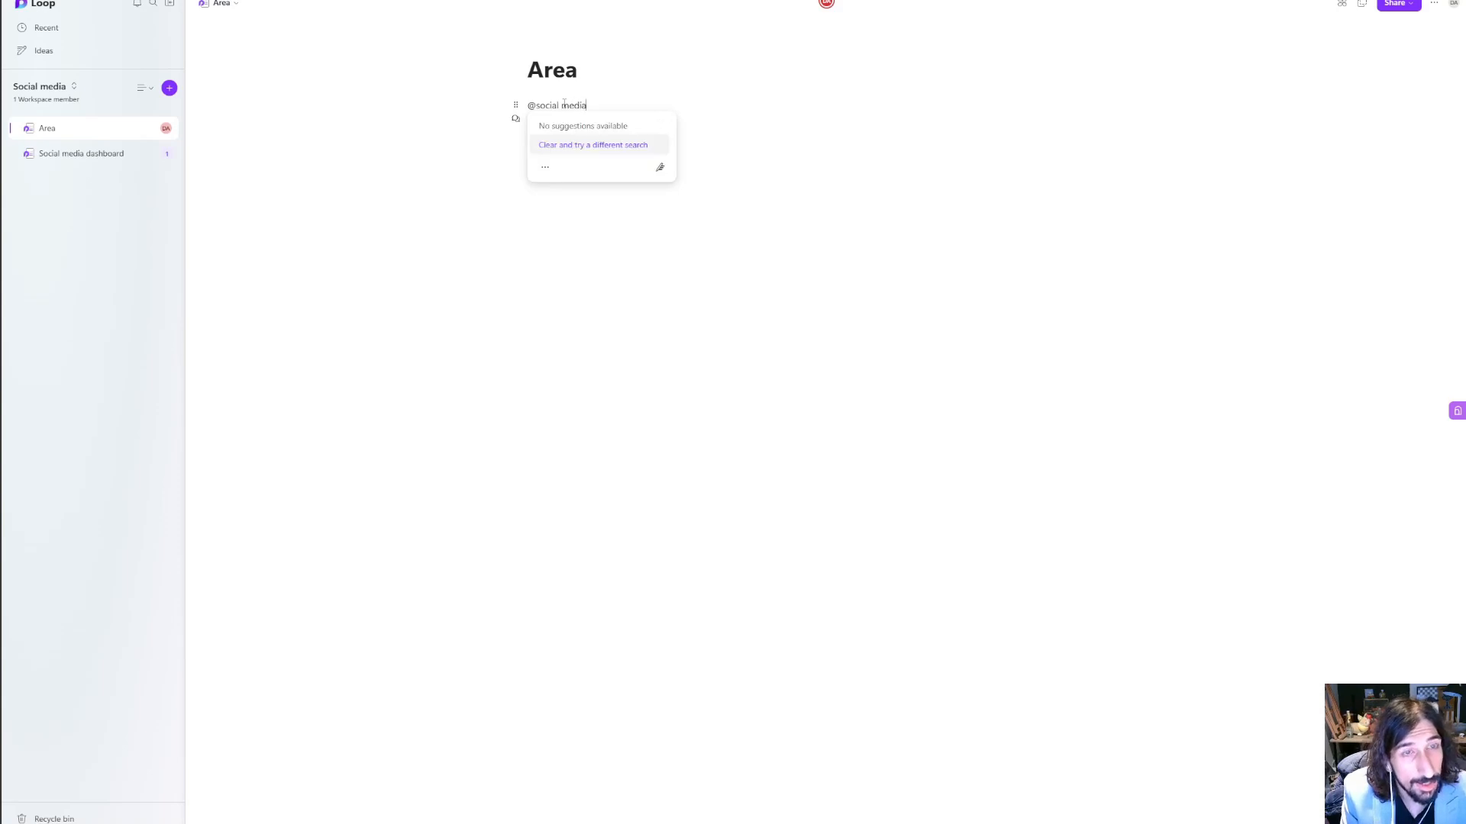
{"action": "type", "text": "dash"}
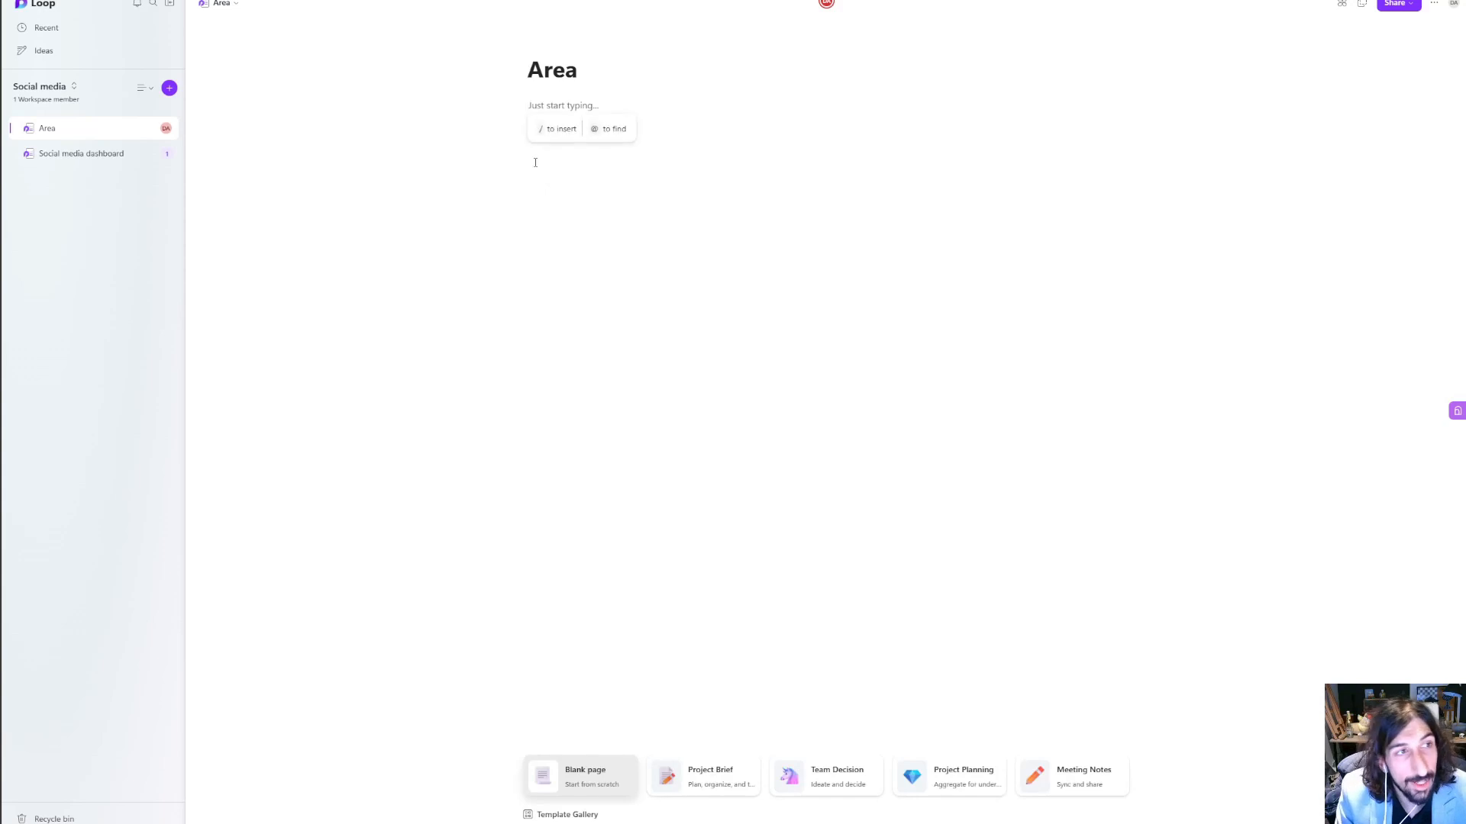
{"action": "left_click", "coordinate": [81, 152]}
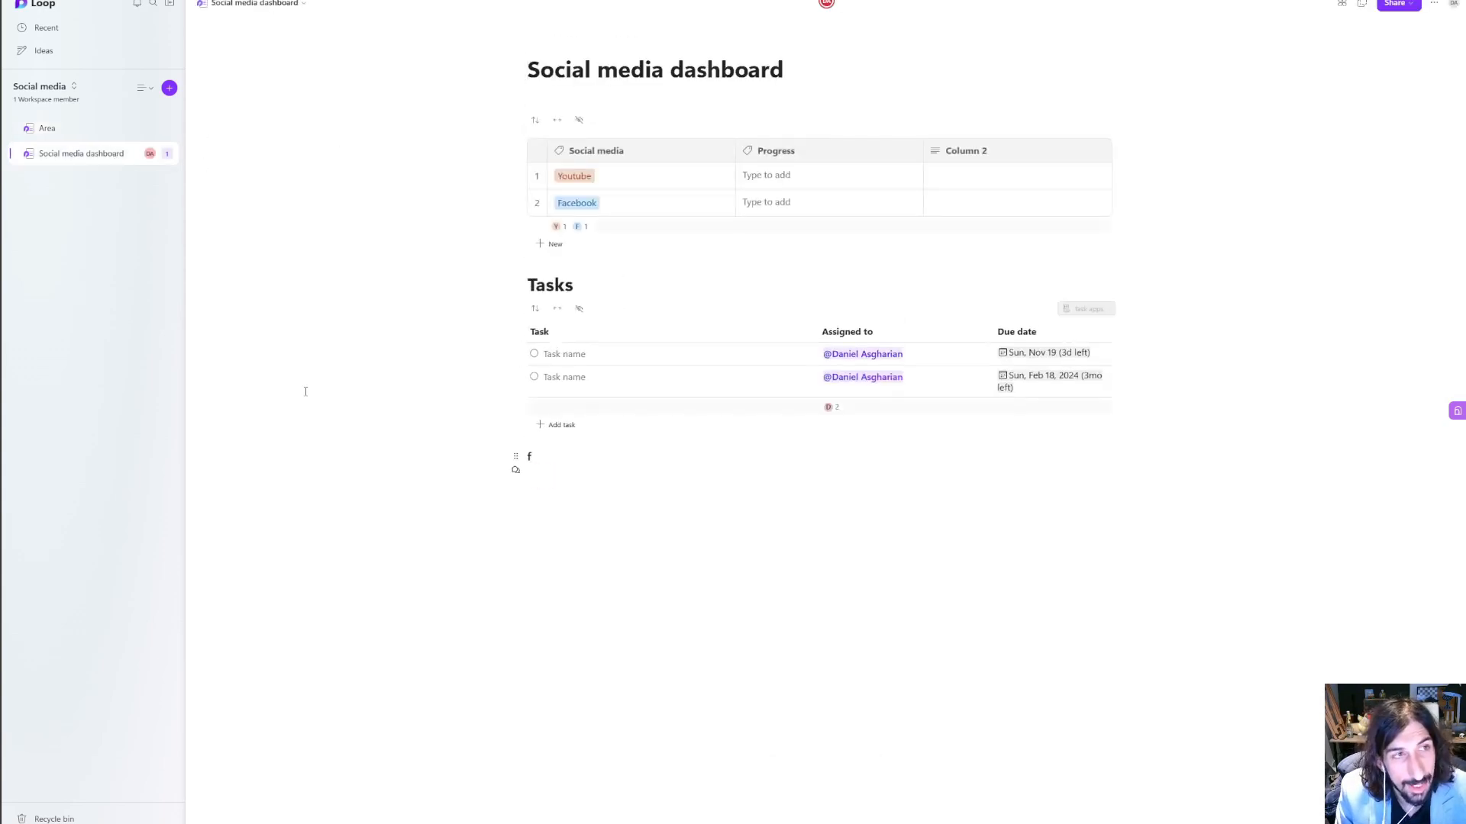
{"action": "mouse_move", "coordinate": [84, 128]}
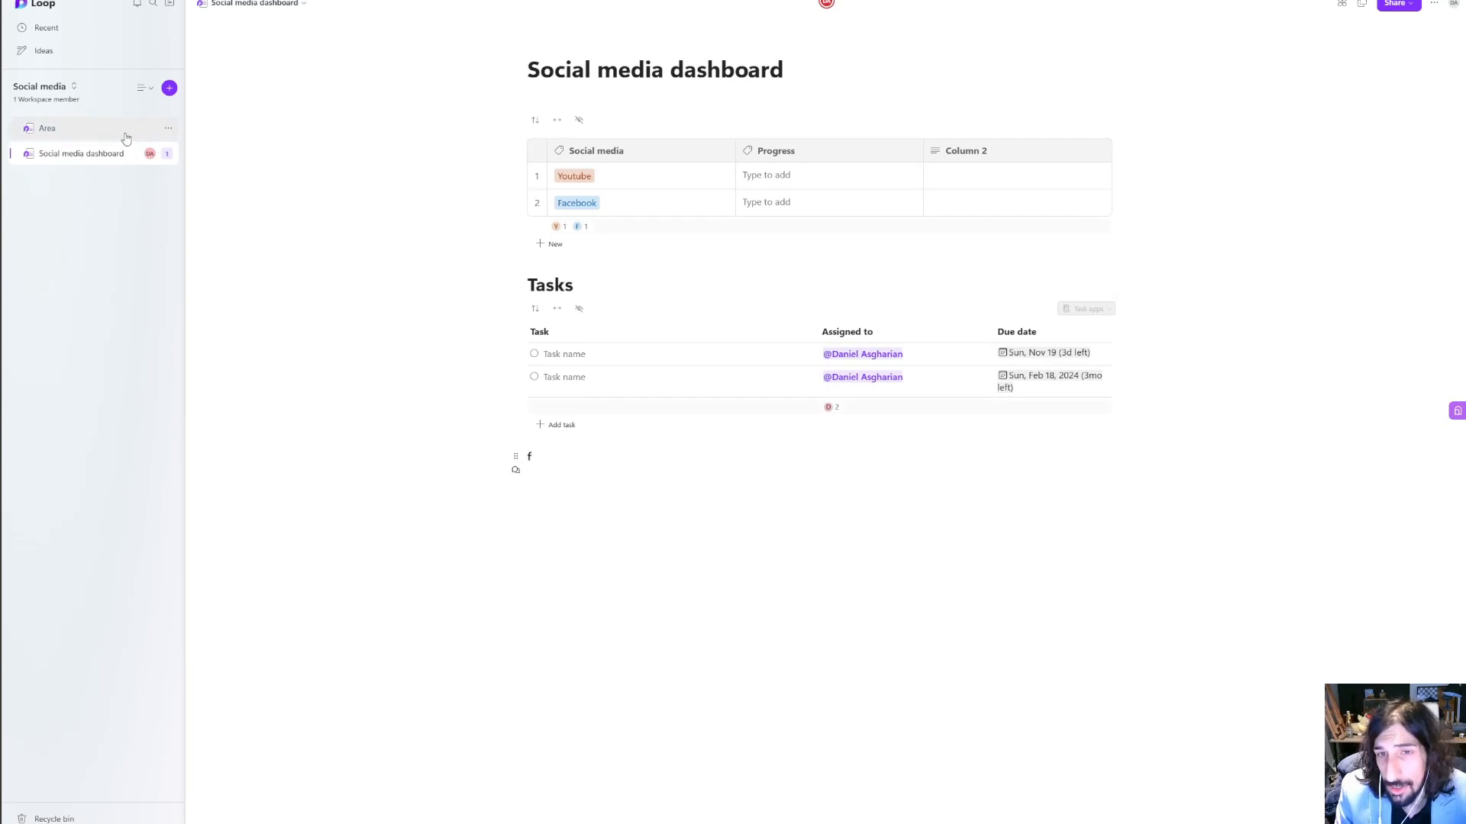
- Reopen the Area page and bring up the options for adding a new page or link
{"action": "left_click", "coordinate": [47, 129]}
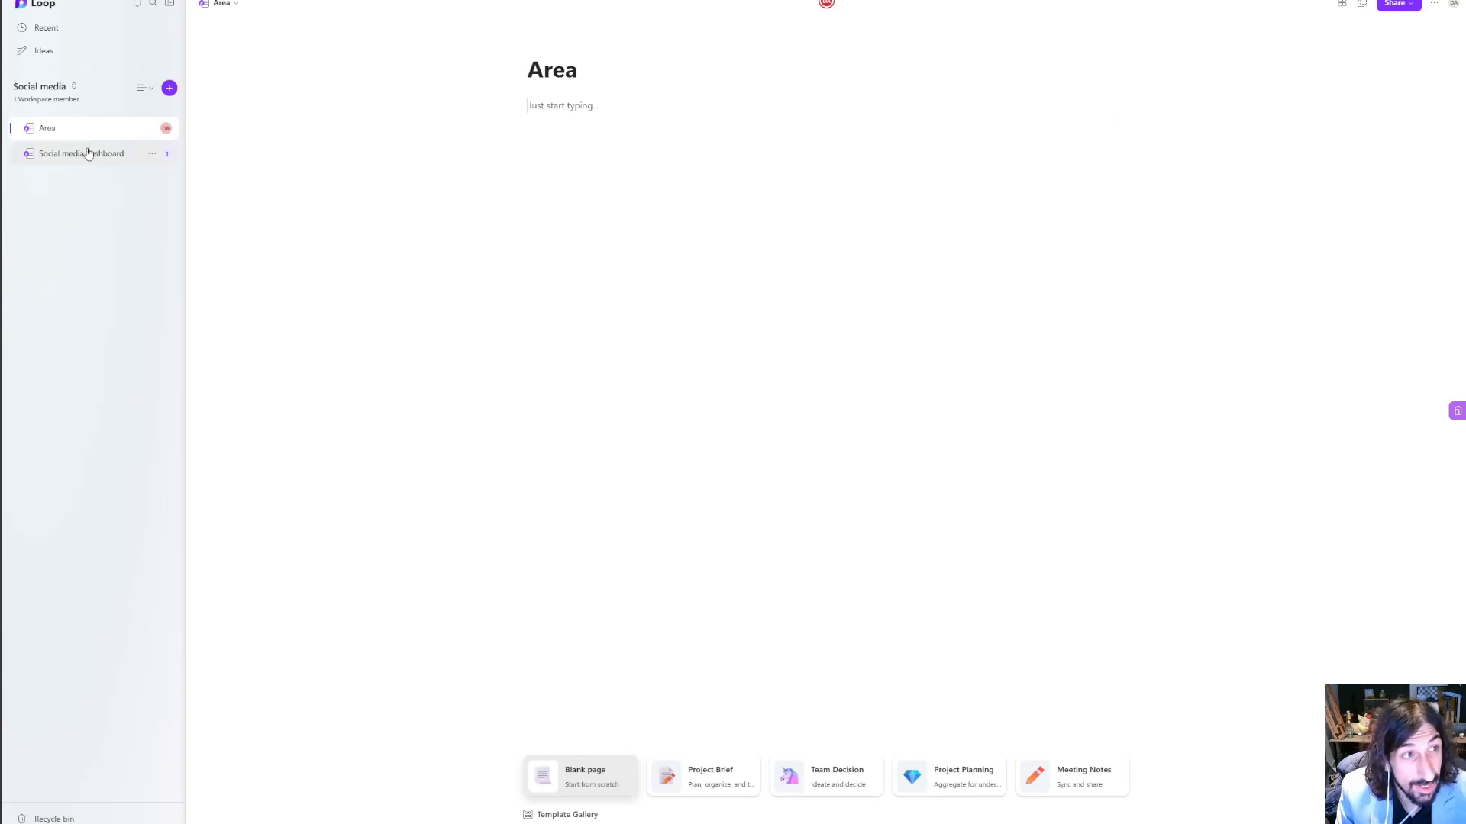
{"action": "left_click", "coordinate": [170, 89]}
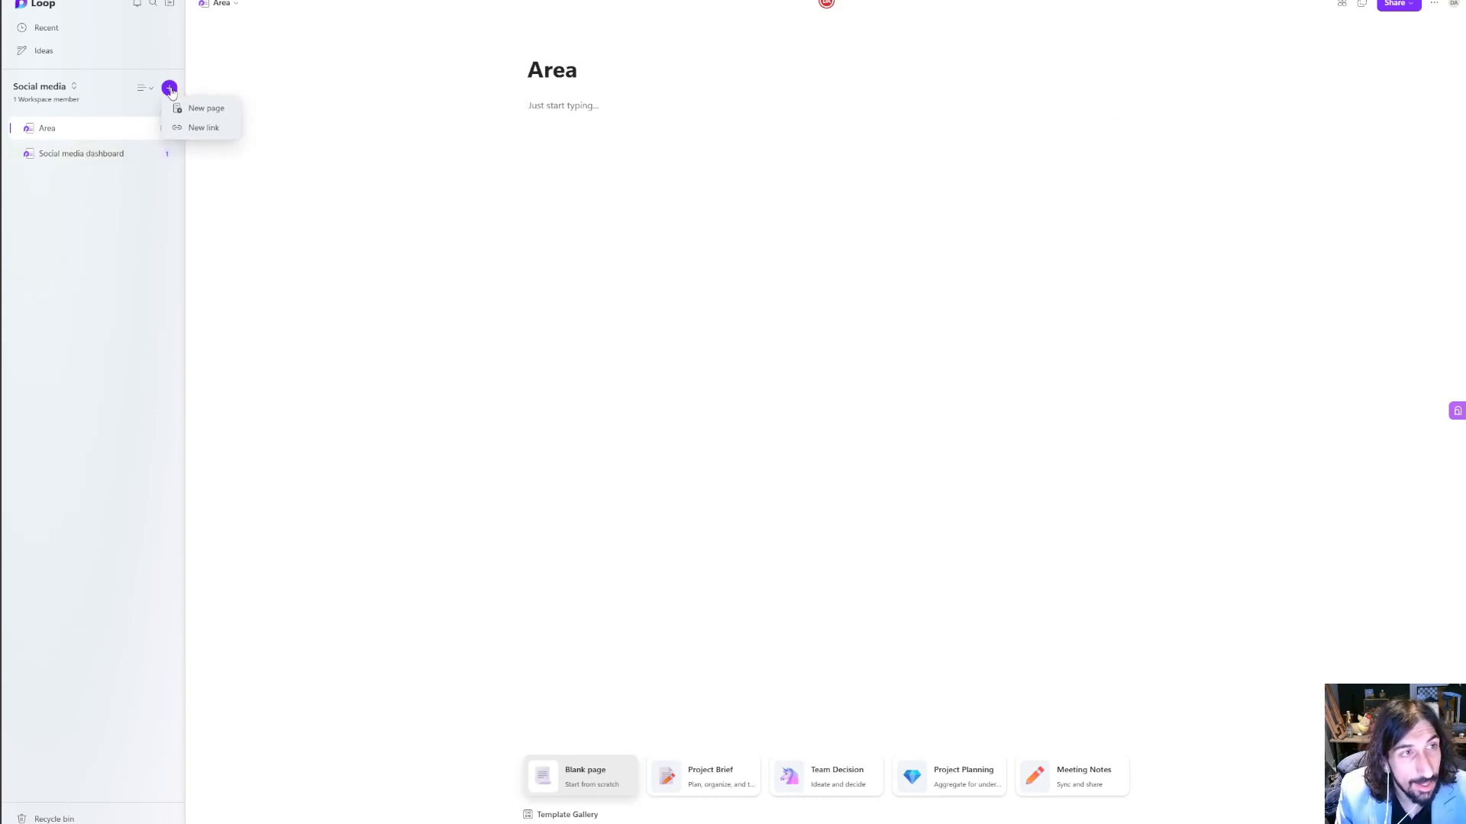
- Create a new page titled 'Project'
{"action": "left_click", "coordinate": [206, 106]}
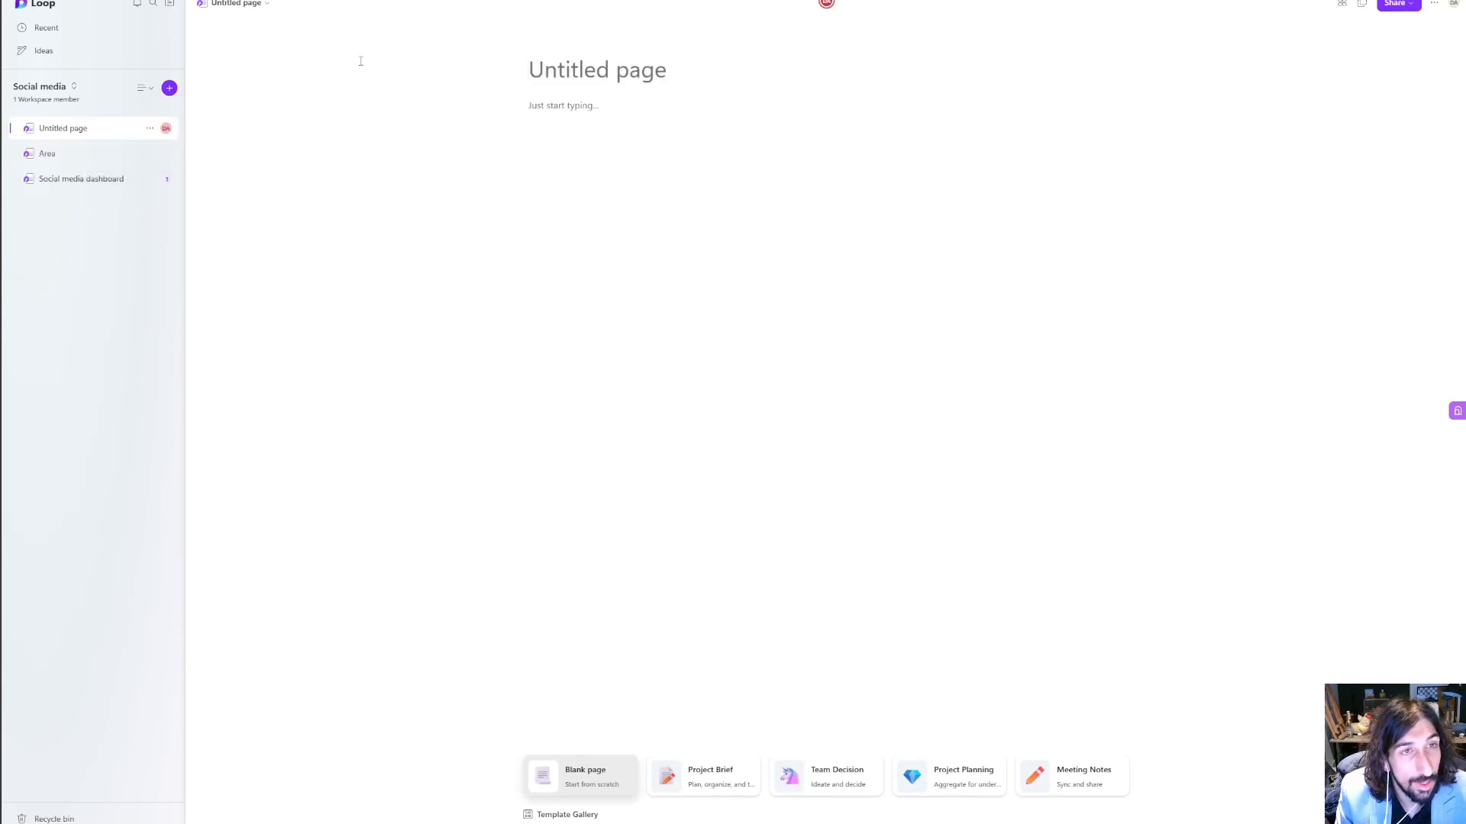
{"action": "type", "text": "Pro"}
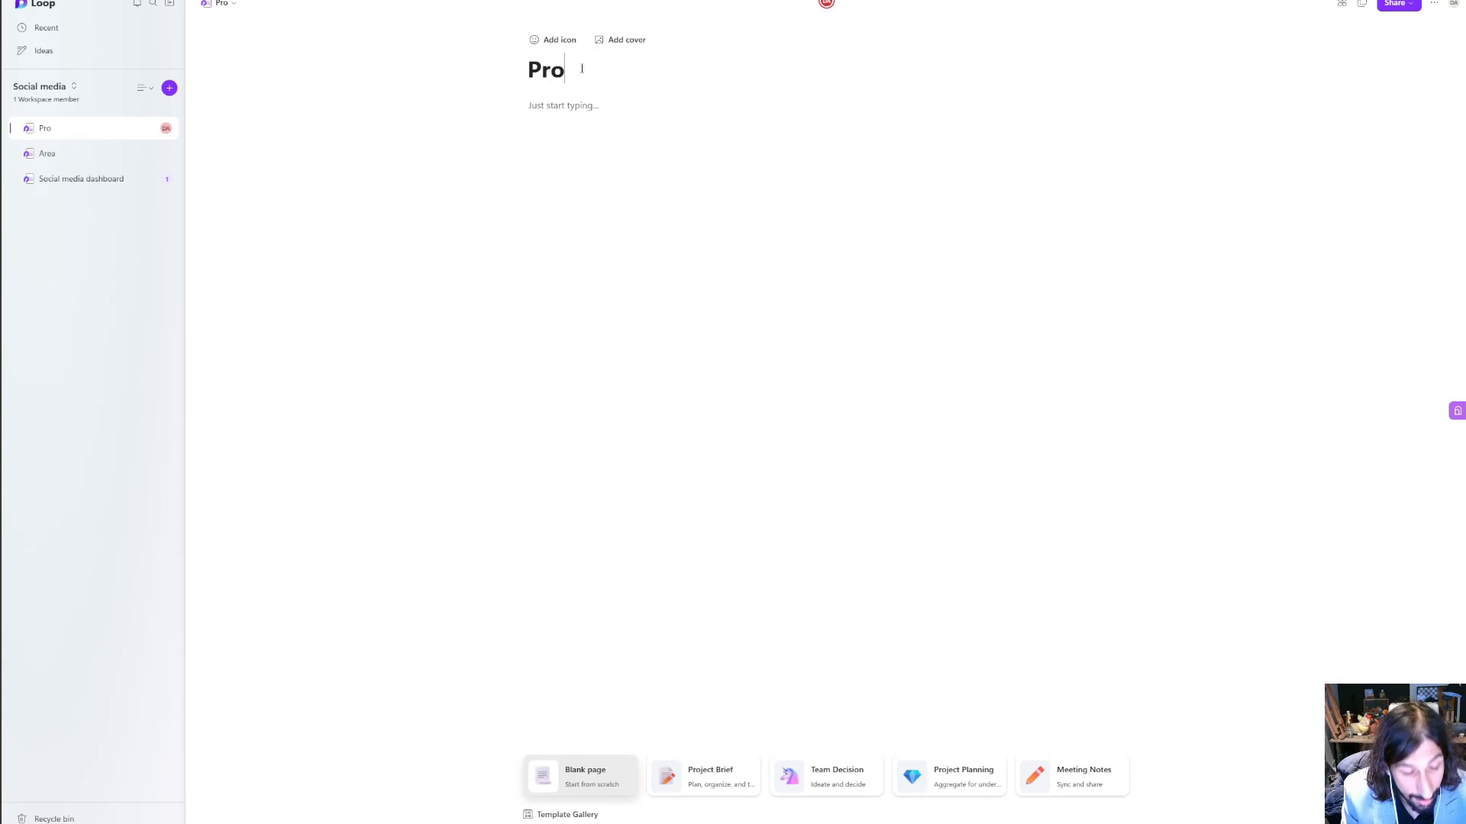
- Create another page titled 'Loop video' nested beneath Project
{"action": "left_click", "coordinate": [170, 88]}
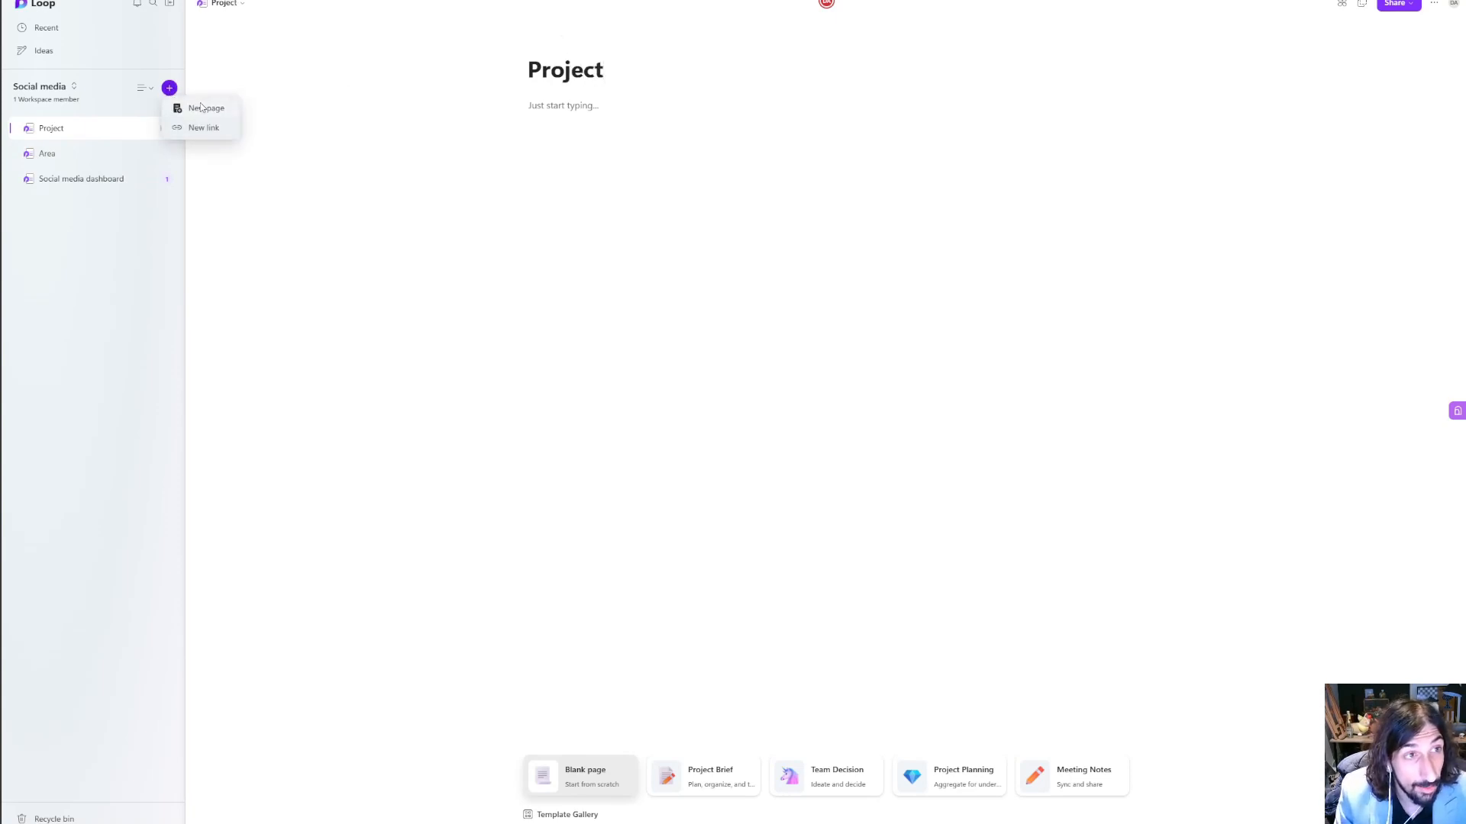
{"action": "left_click", "coordinate": [207, 107]}
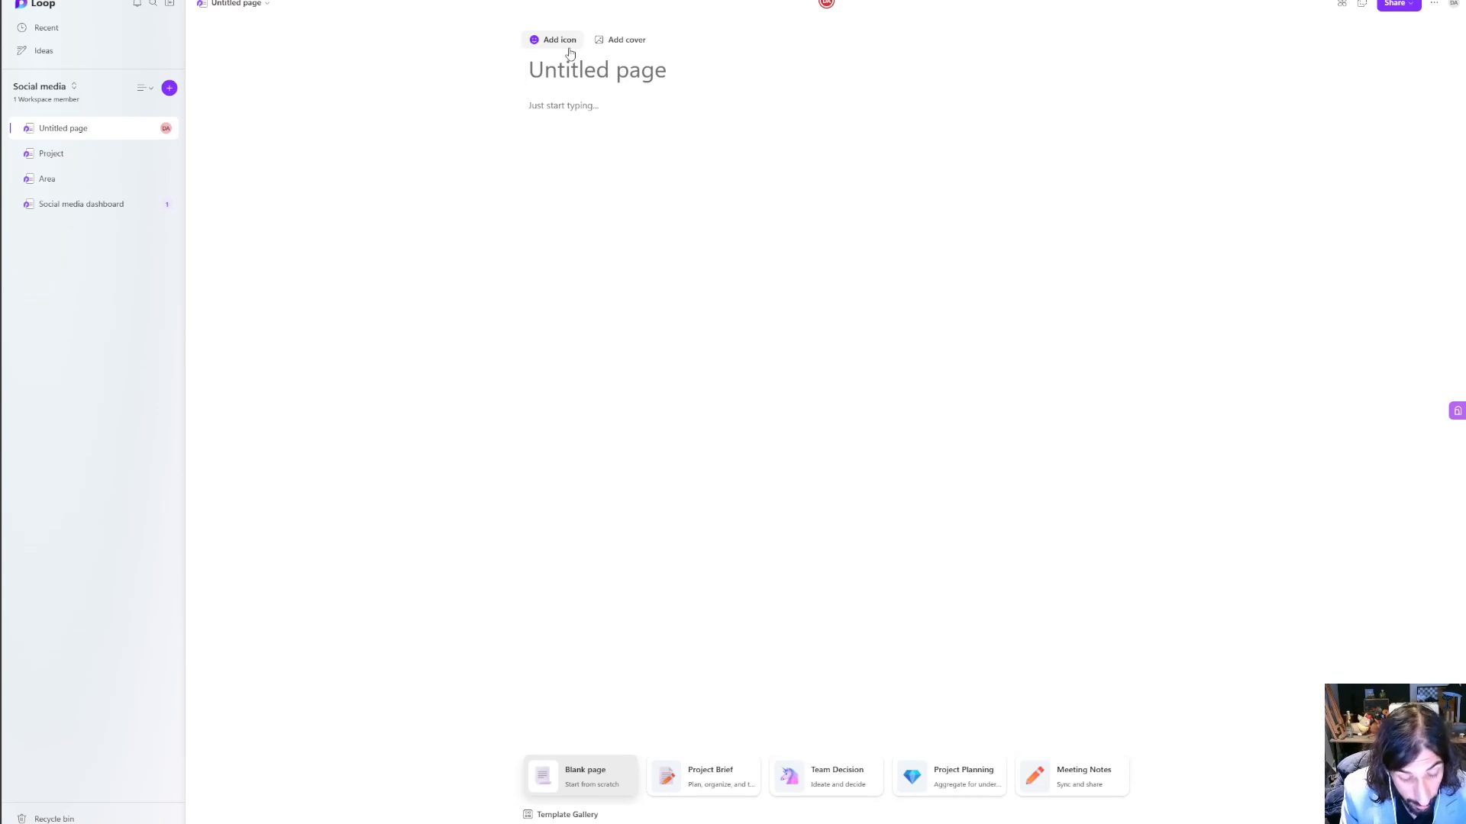
{"action": "type", "text": "Loop video"}
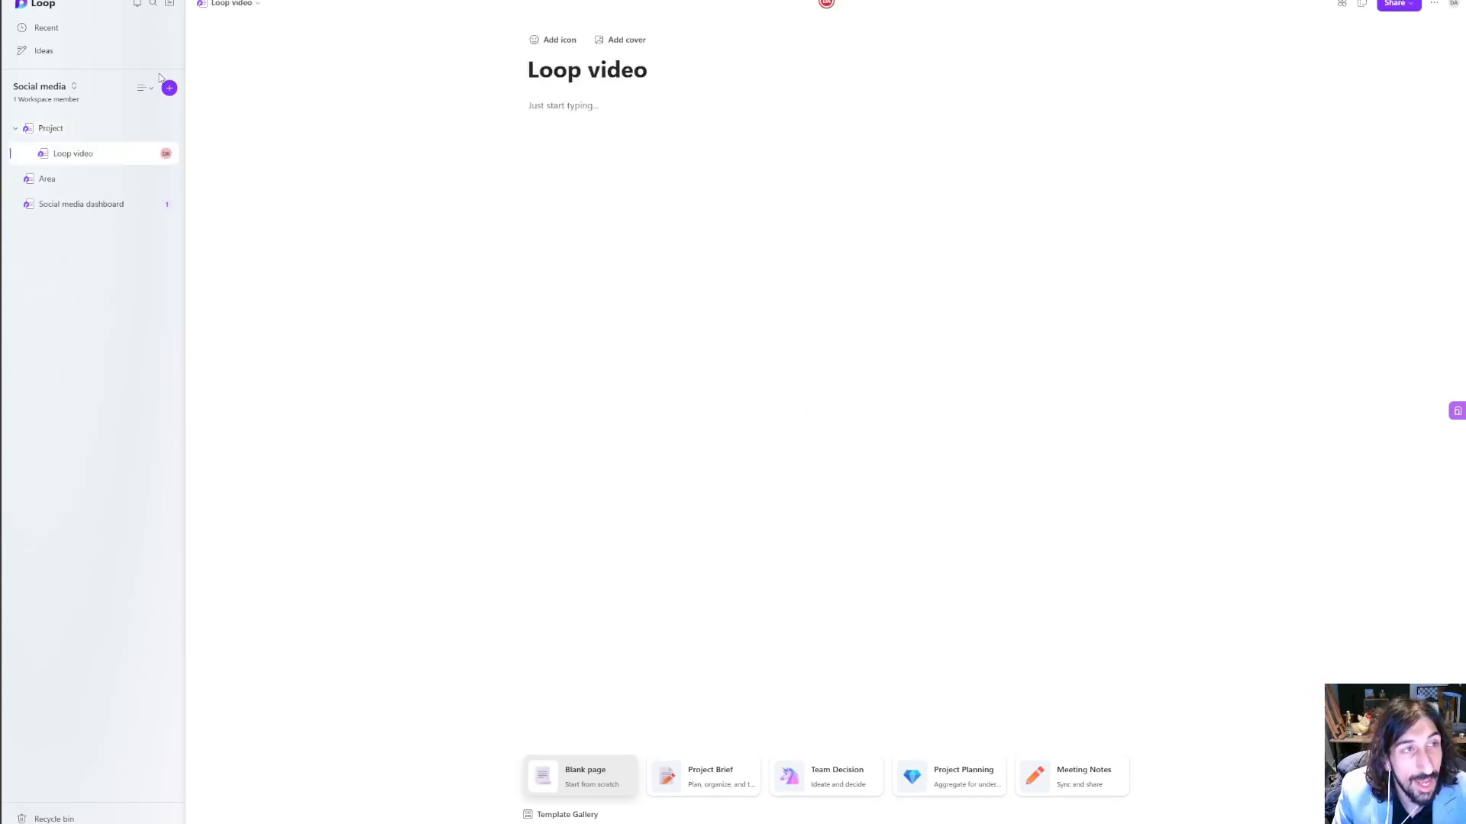
- Create a new page titled 'Archived'
{"action": "left_click", "coordinate": [170, 89]}
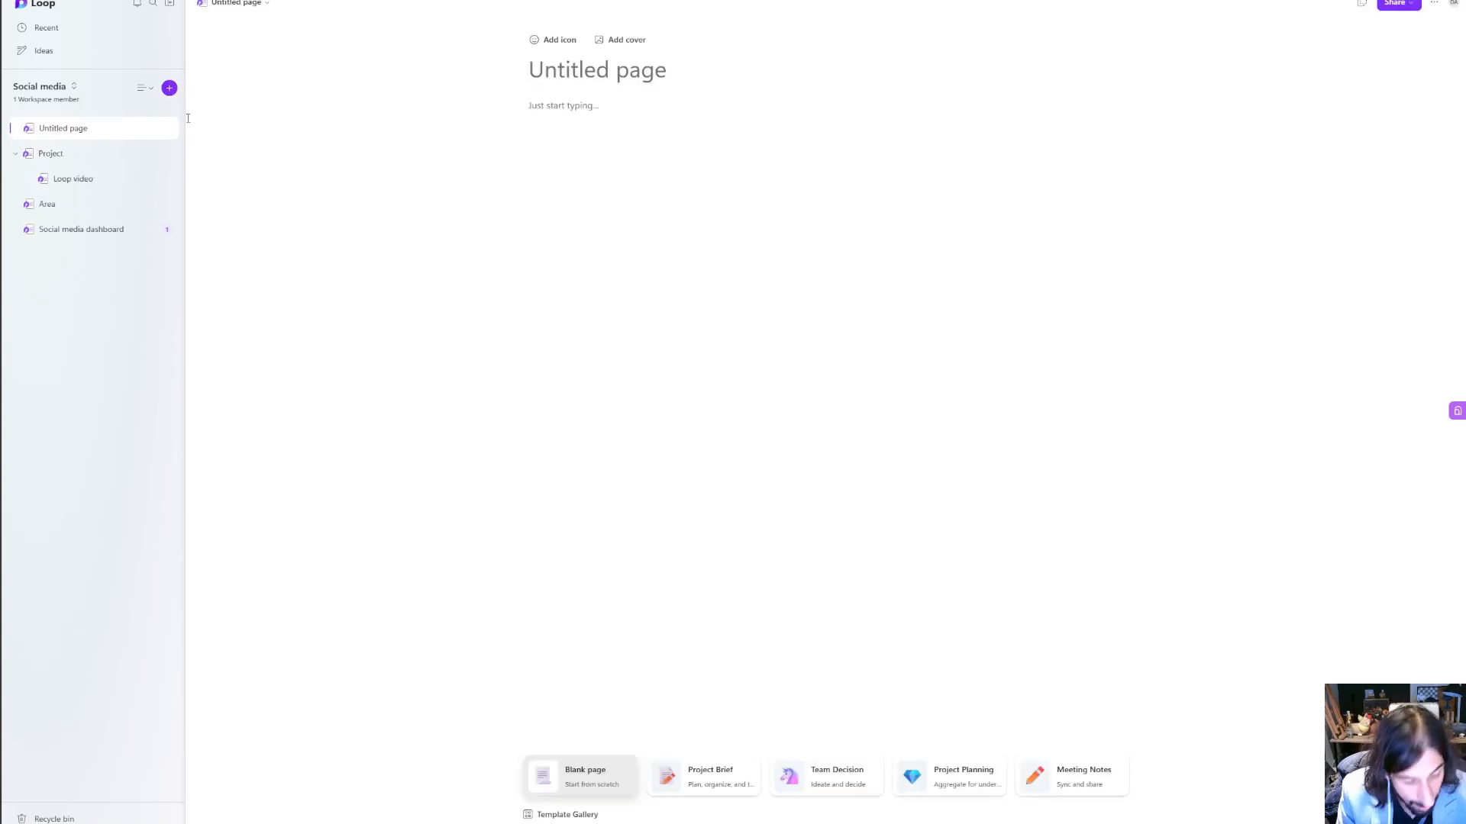
{"action": "type", "text": "Archived"}
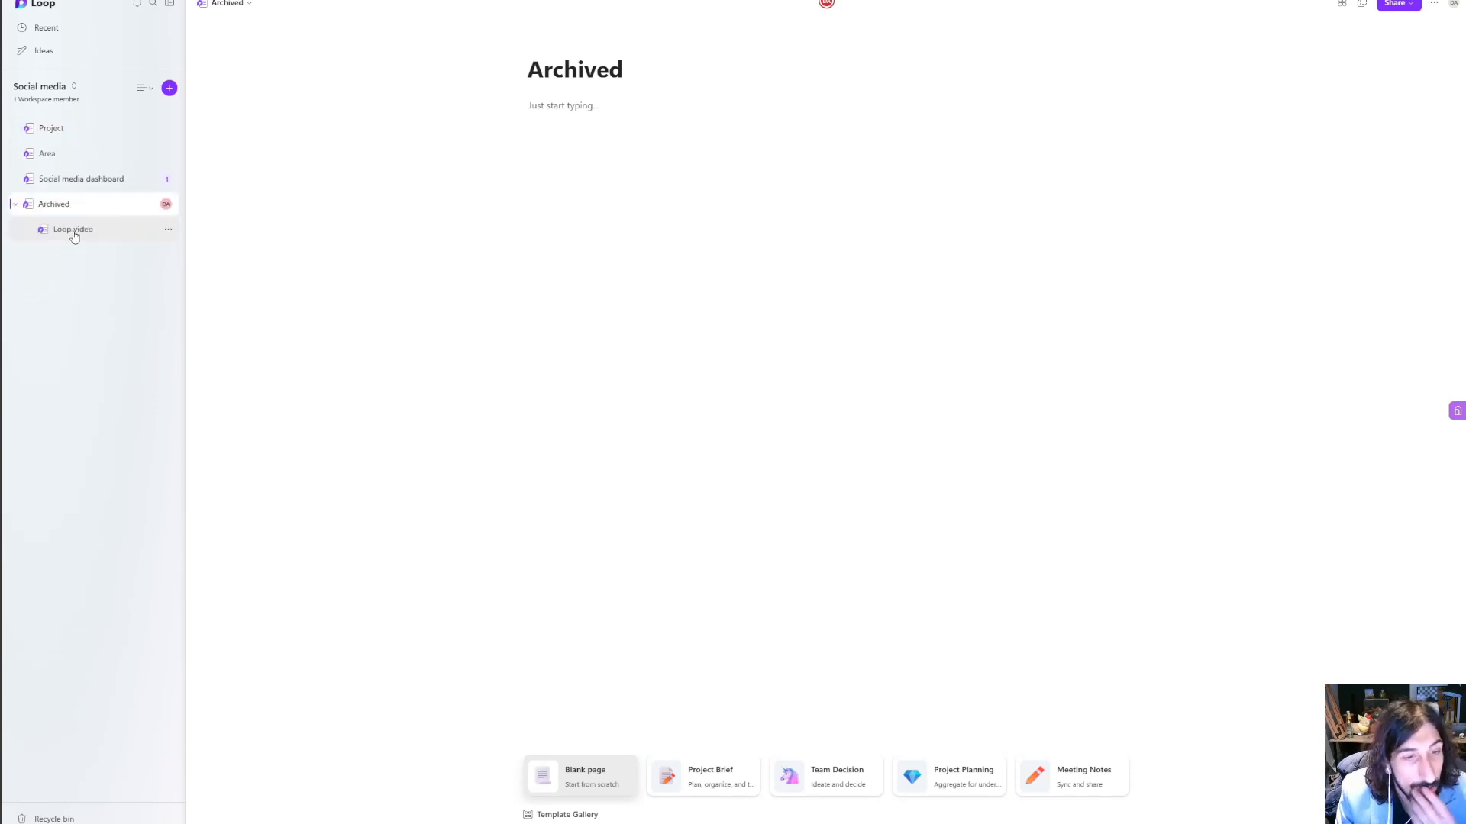
- Move Loop video under Archived and step through the Loop video, Archived and Project pages
{"action": "left_click", "coordinate": [74, 229]}
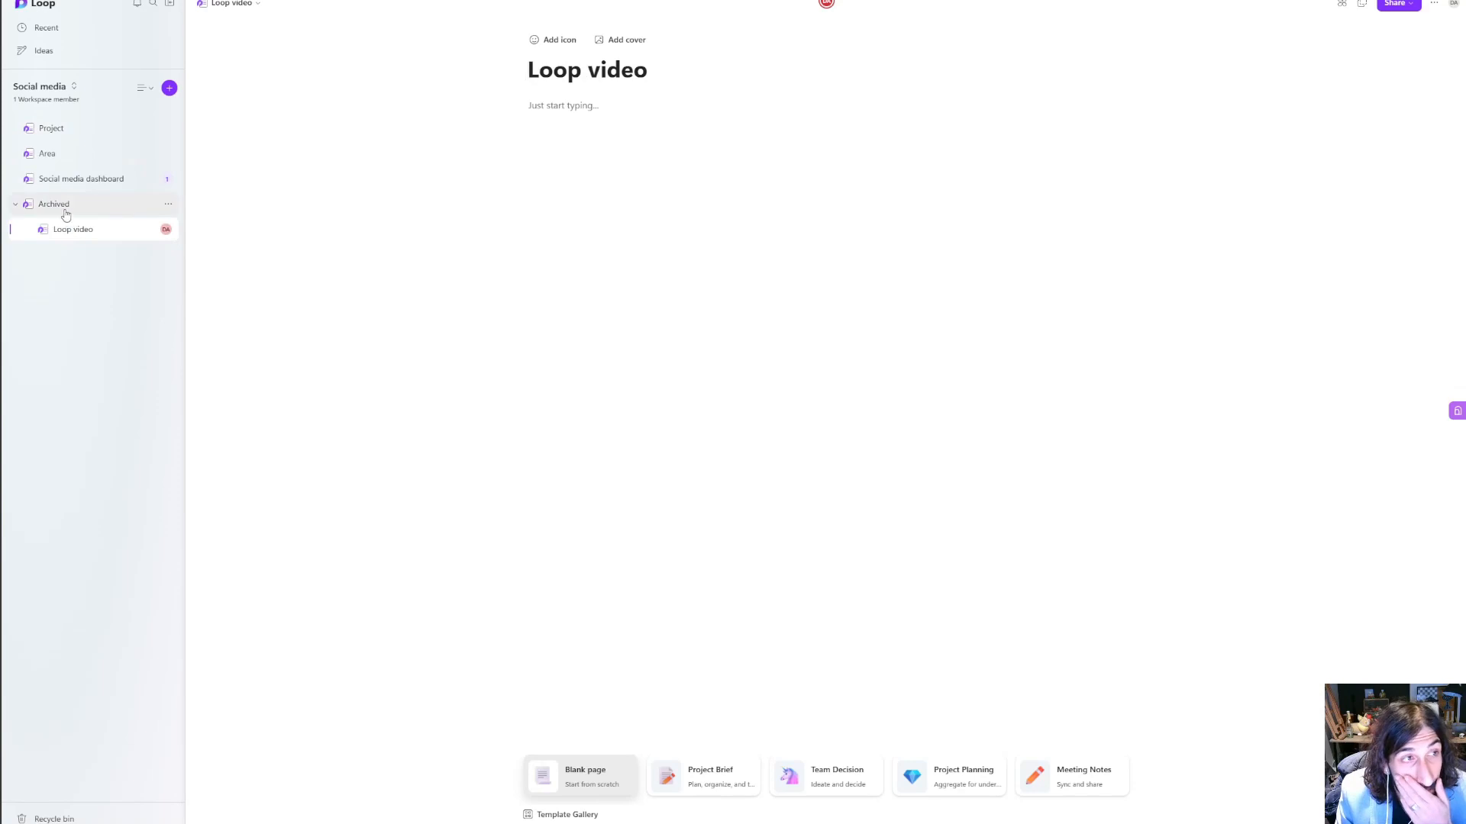
{"action": "left_click", "coordinate": [53, 203]}
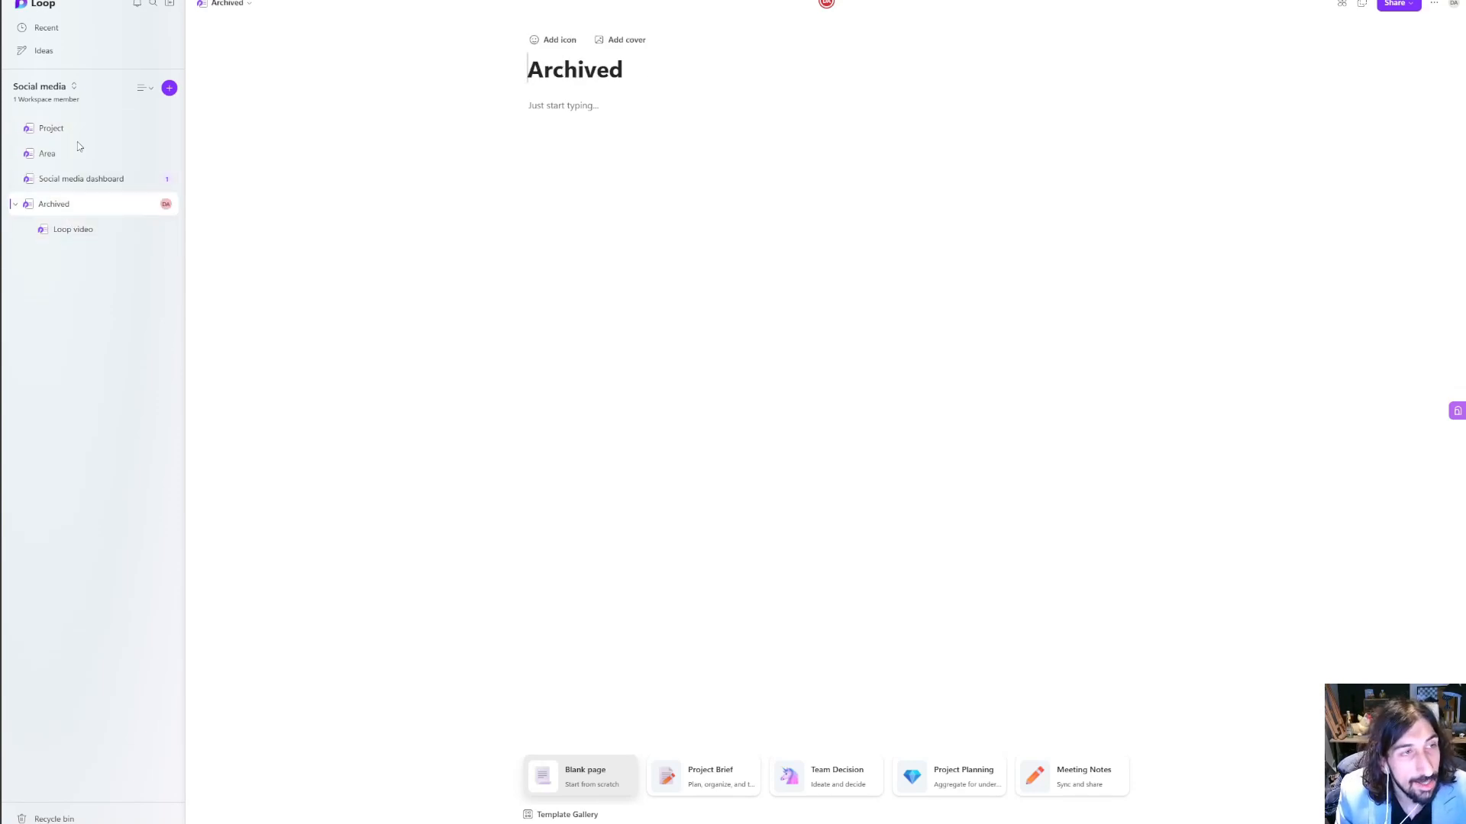
{"action": "left_click", "coordinate": [51, 128]}
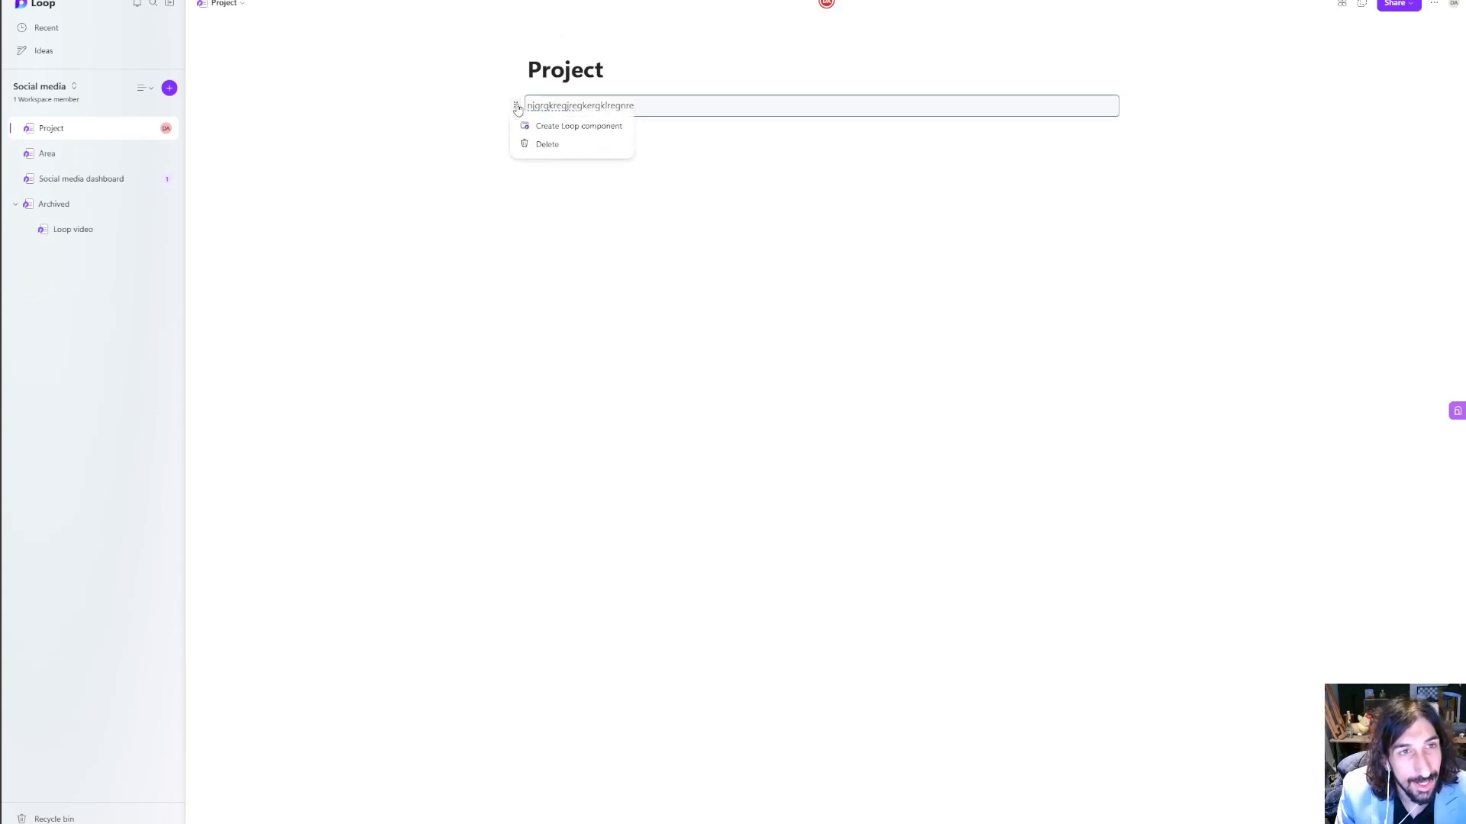
- Turn the Project page's text line into a Loop component and copy its link, dismissing the notice
{"action": "left_click", "coordinate": [577, 126]}
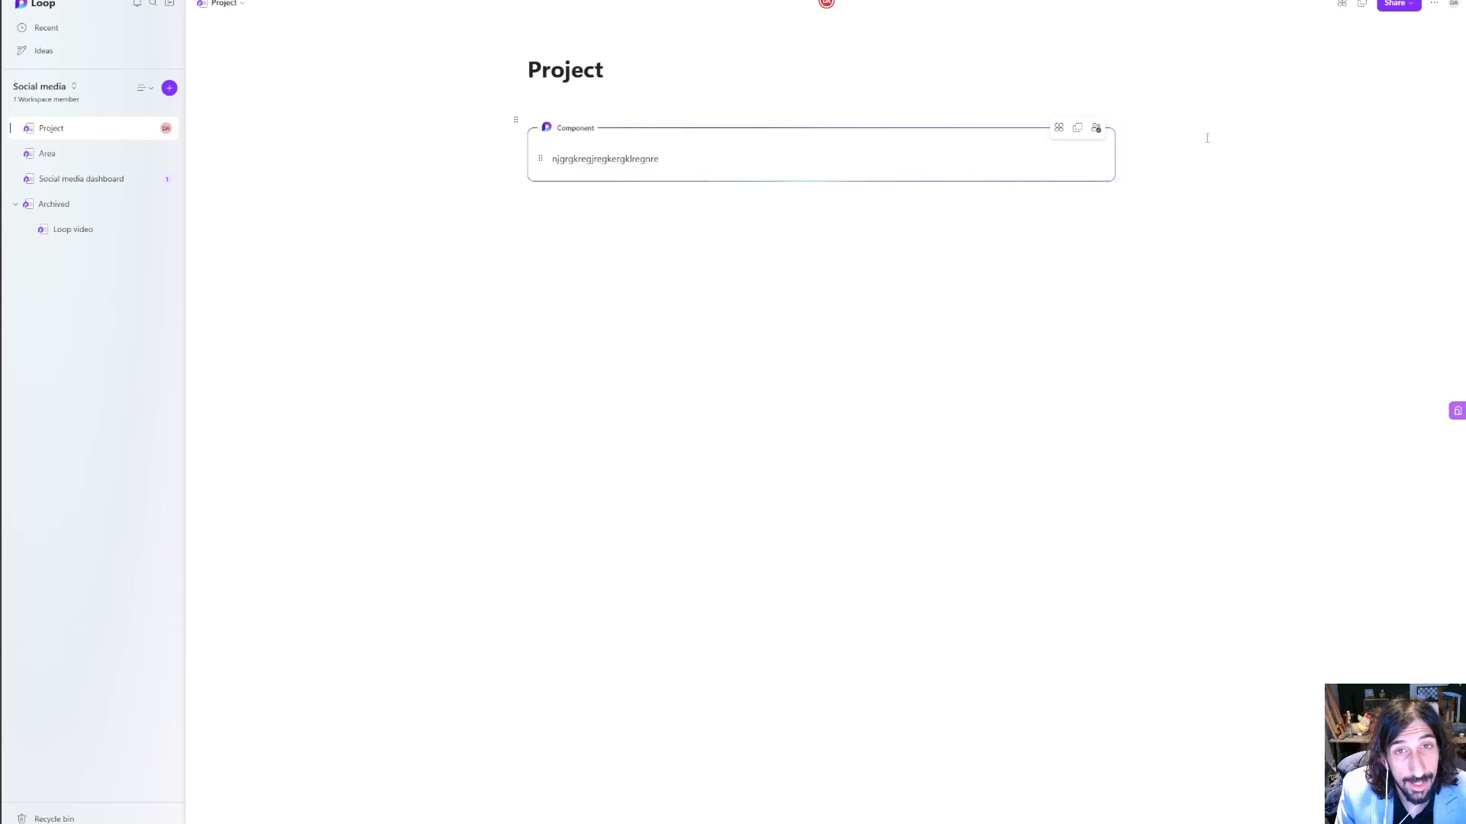
{"action": "left_click", "coordinate": [1077, 127]}
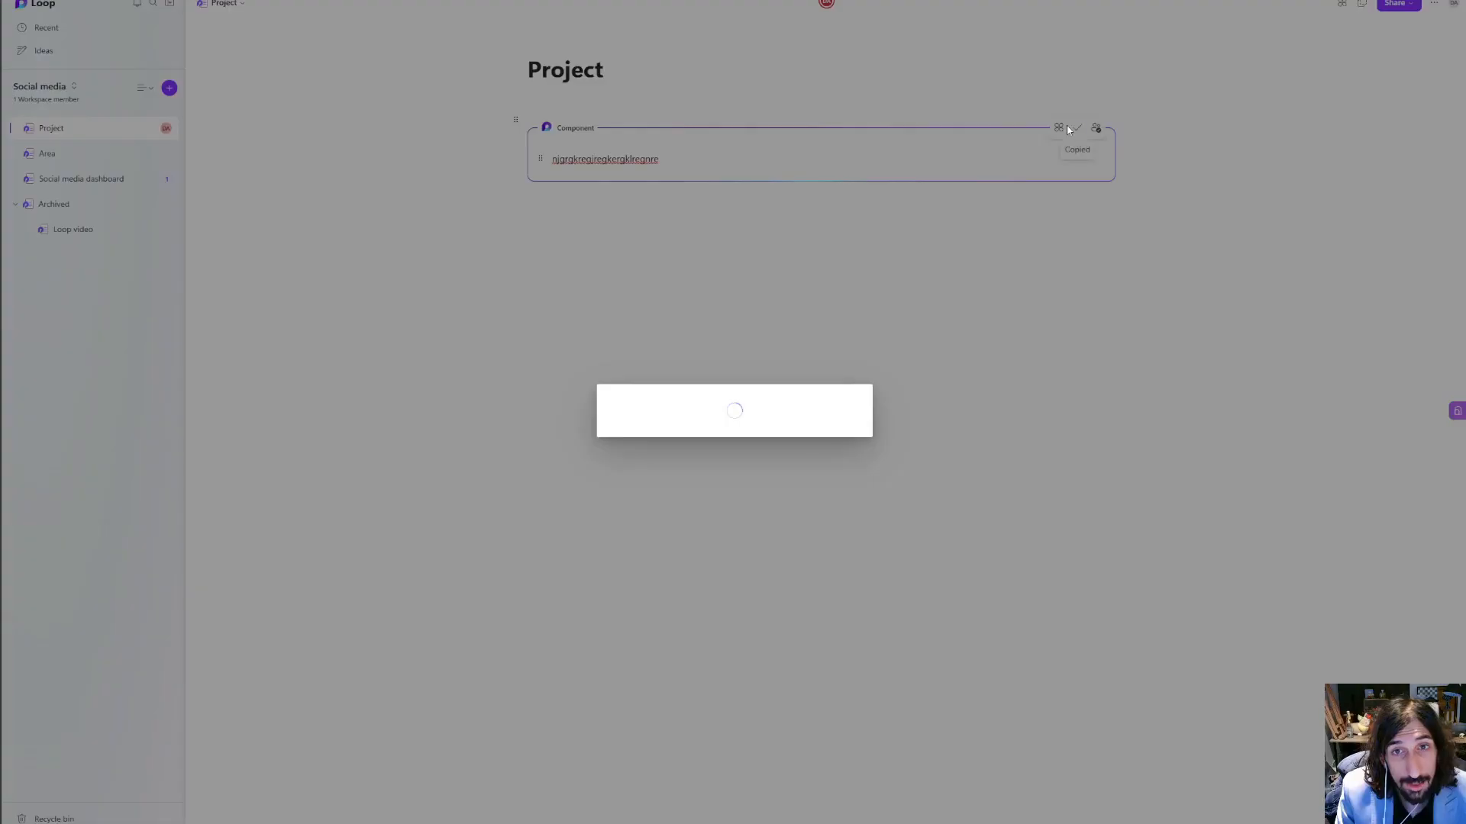
{"action": "mouse_move", "coordinate": [640, 351]}
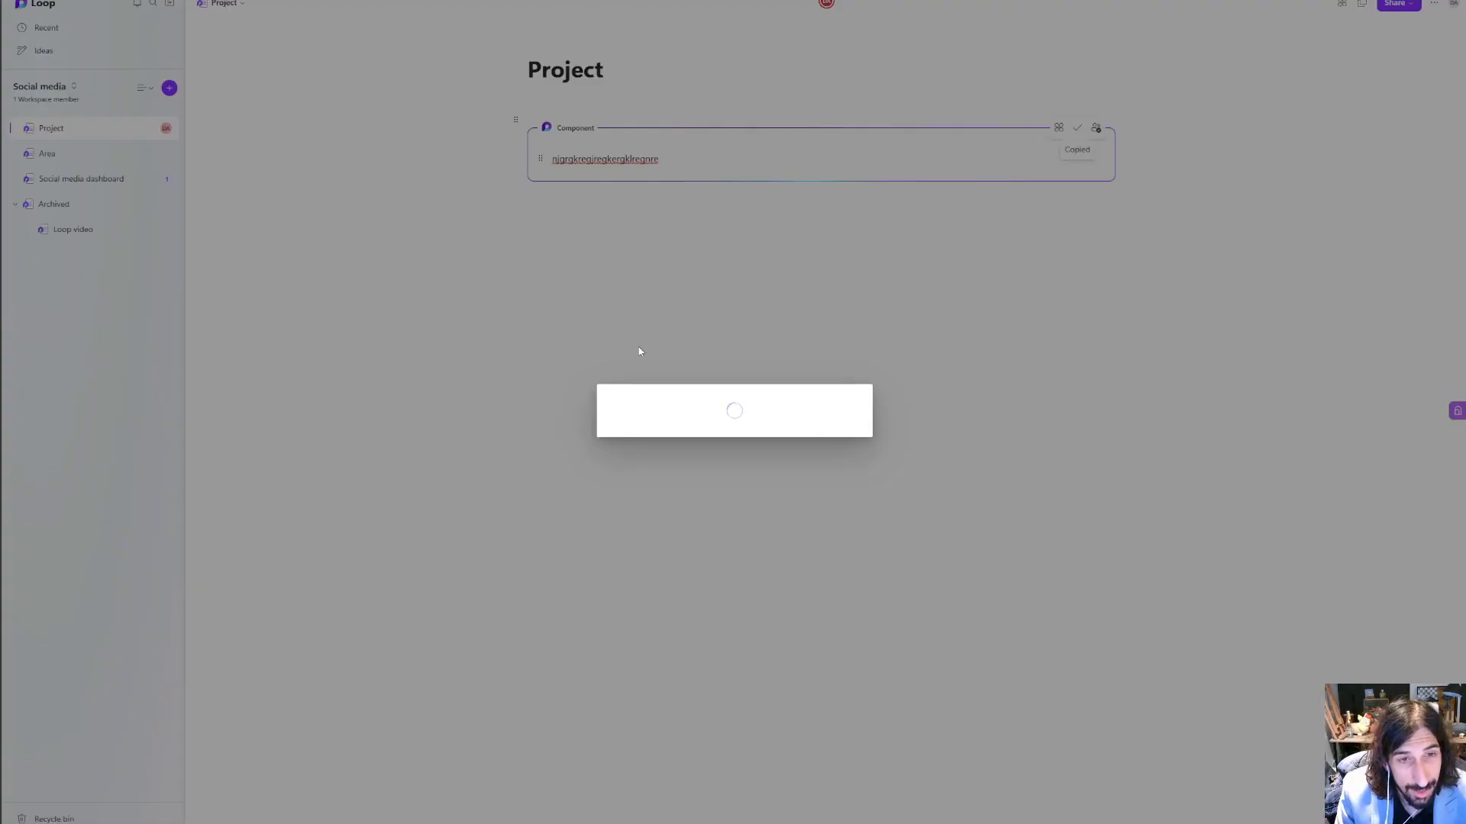
{"action": "mouse_move", "coordinate": [96, 51]}
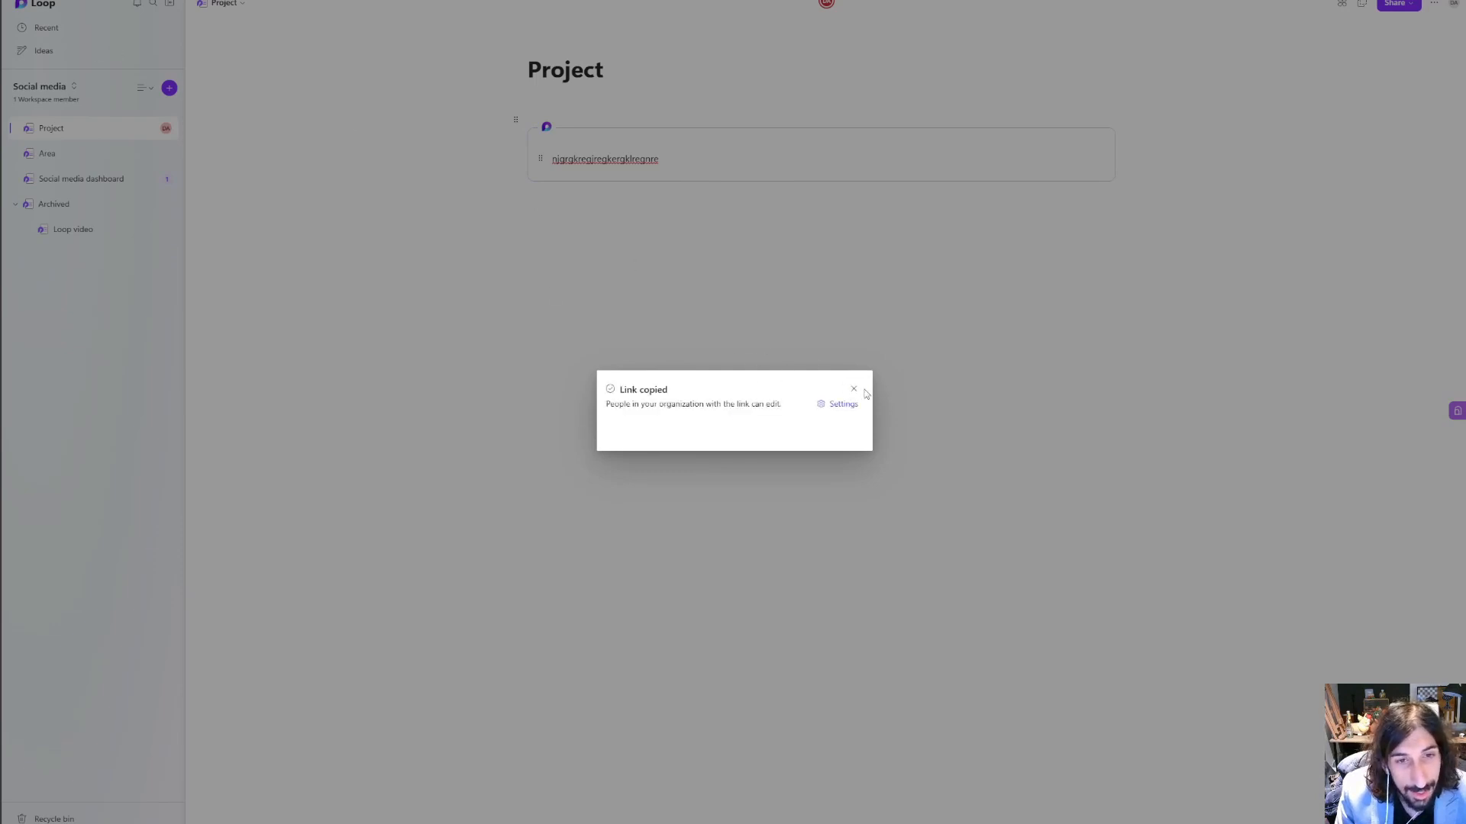
{"action": "left_click", "coordinate": [852, 389]}
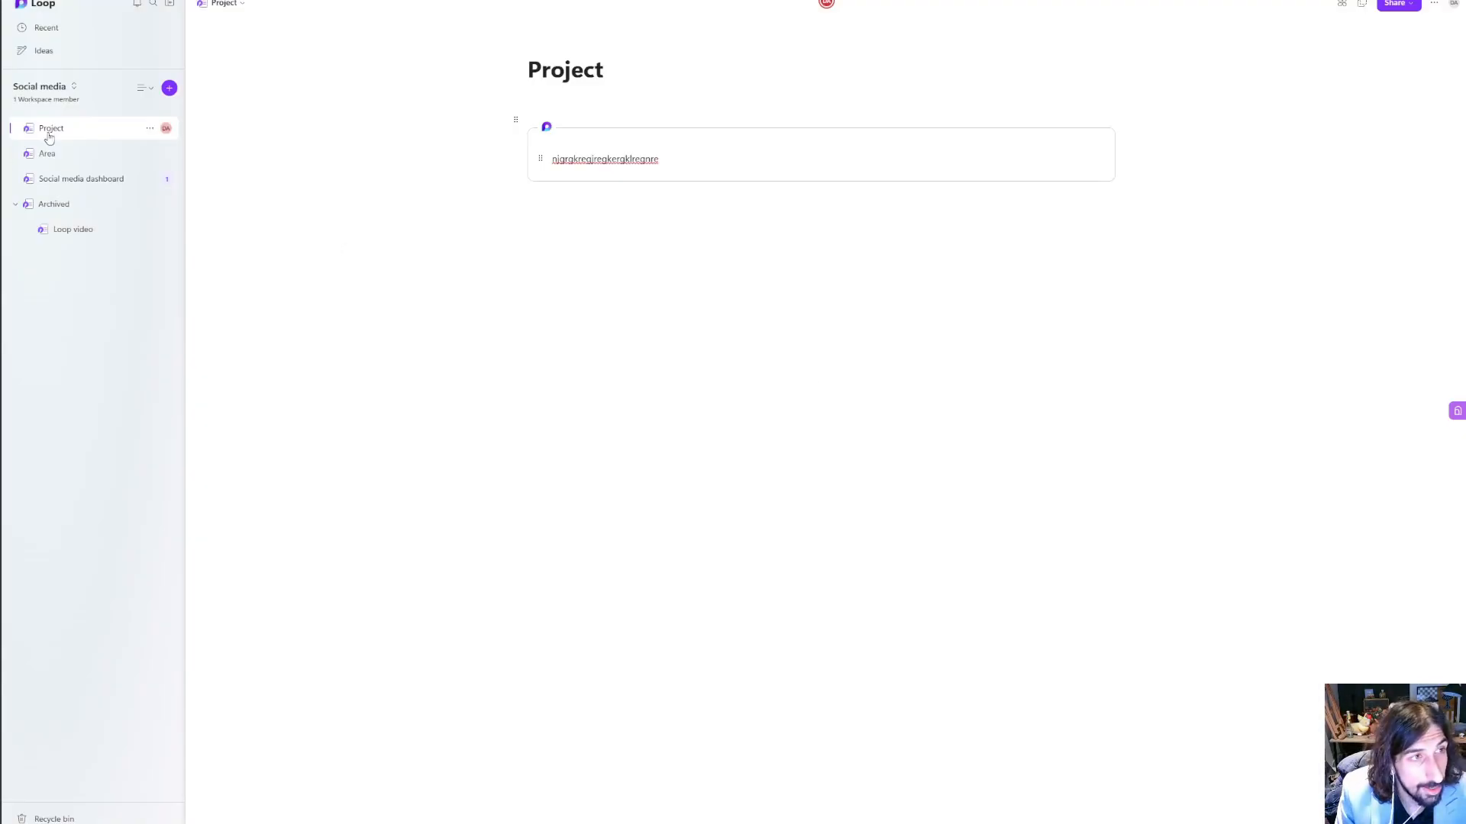
- Append 'fjrkfjer' to the synced Project component and check it on the Project page
{"action": "left_click", "coordinate": [46, 153]}
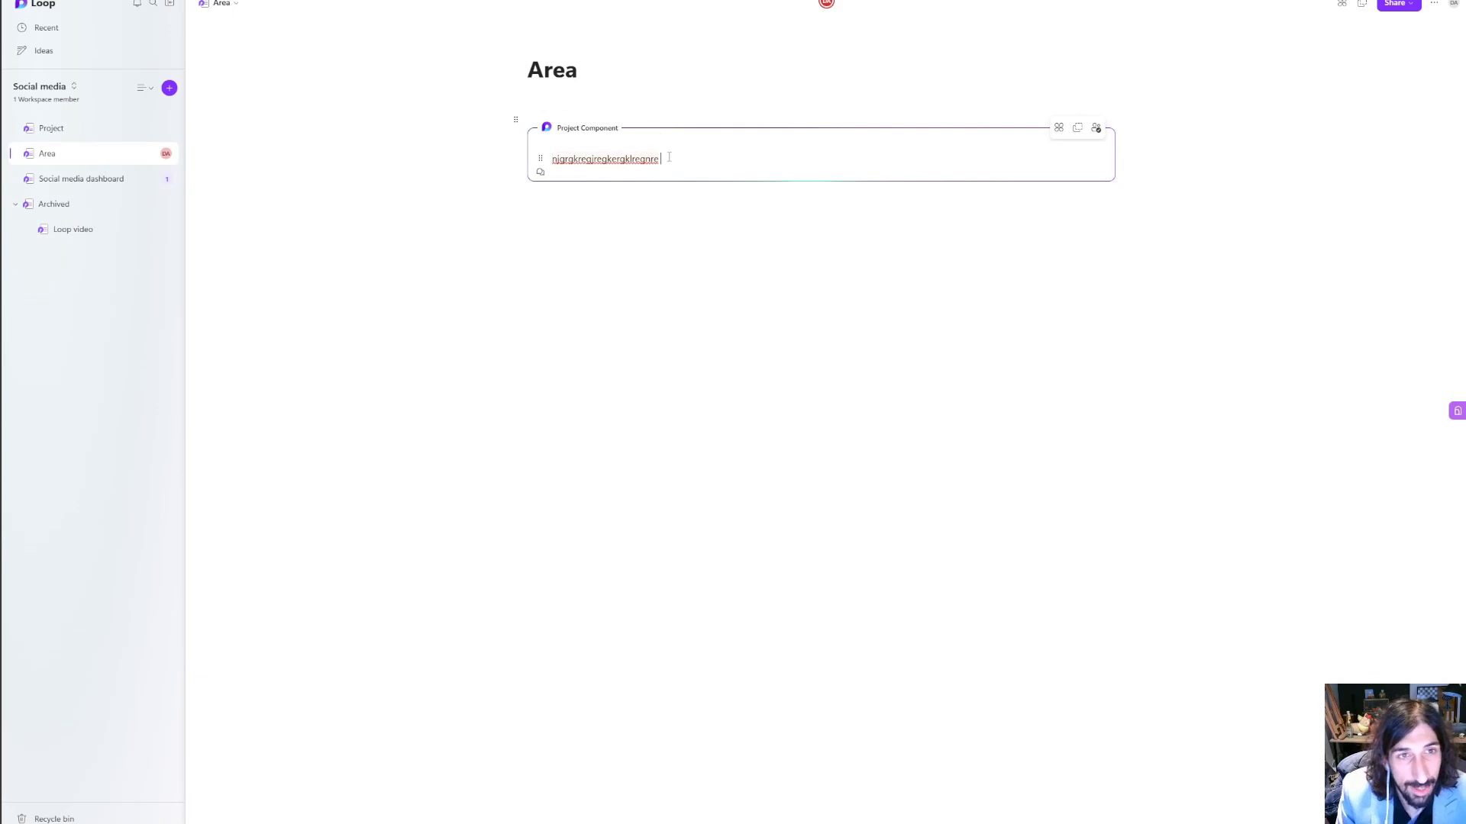
{"action": "type", "text": "fjrkfjer"}
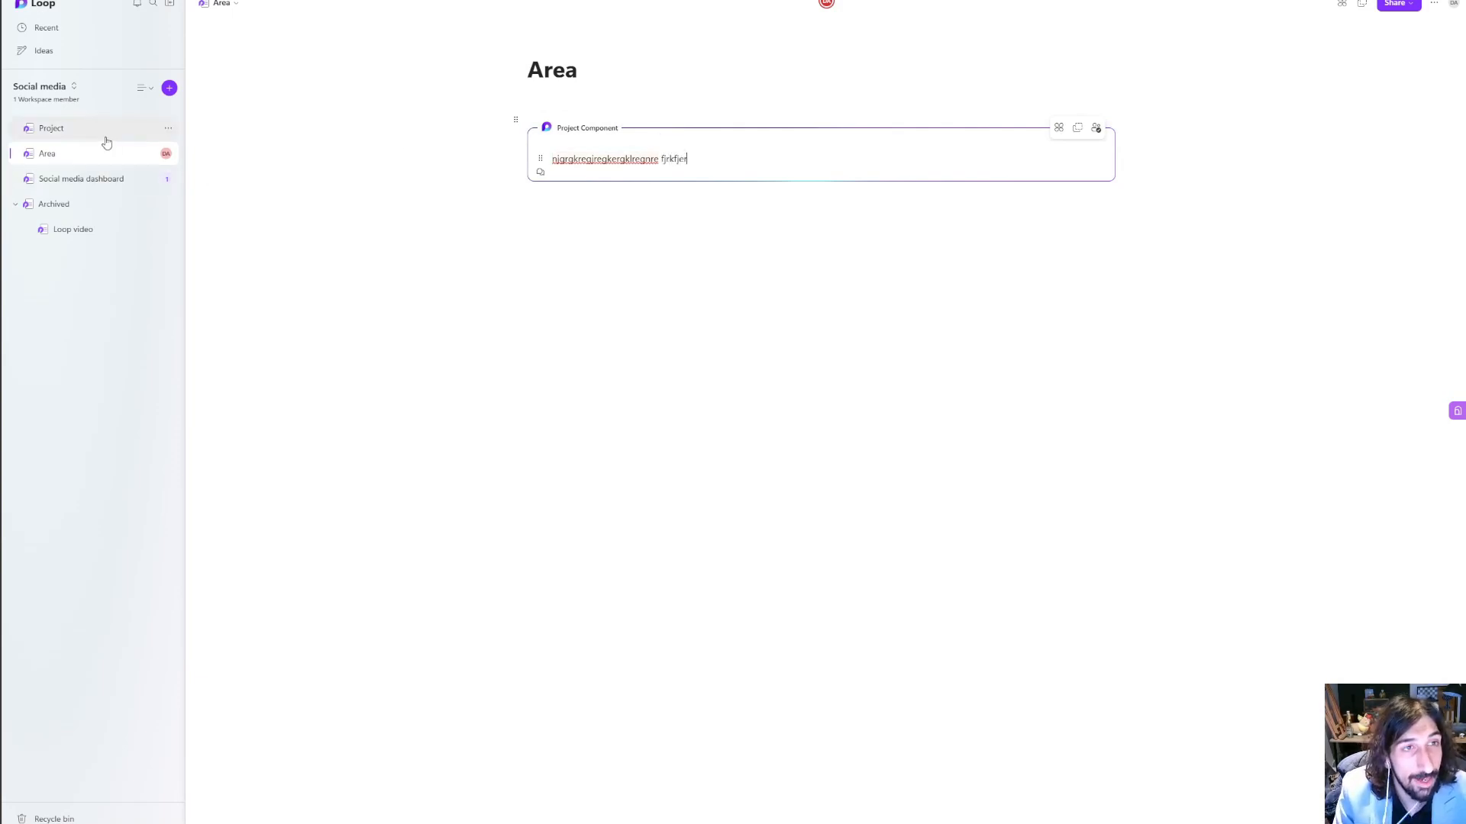
{"action": "left_click", "coordinate": [52, 129]}
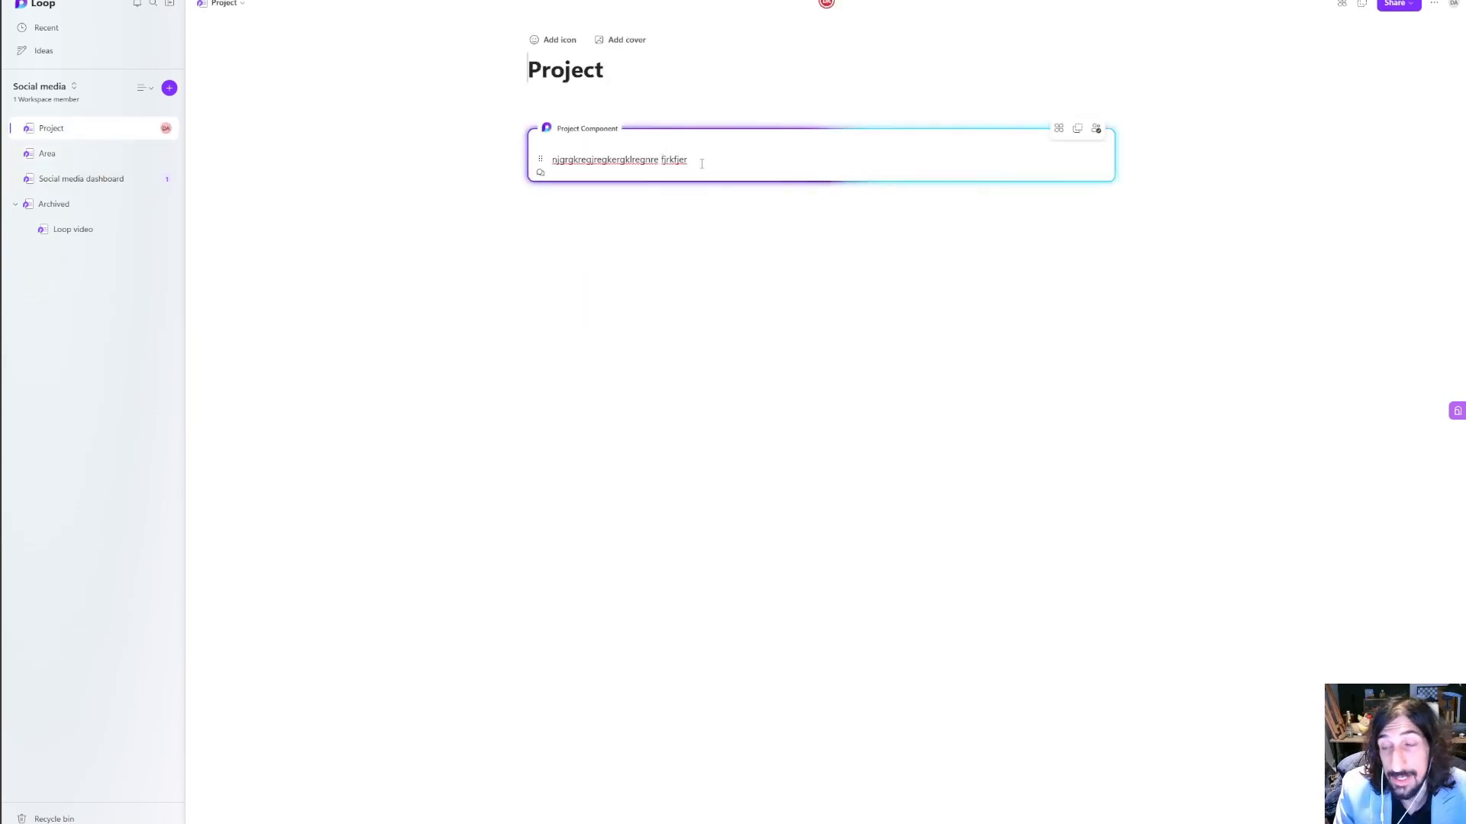
- Return to Area and remove the synced component, leaving the page empty
{"action": "left_click", "coordinate": [46, 153]}
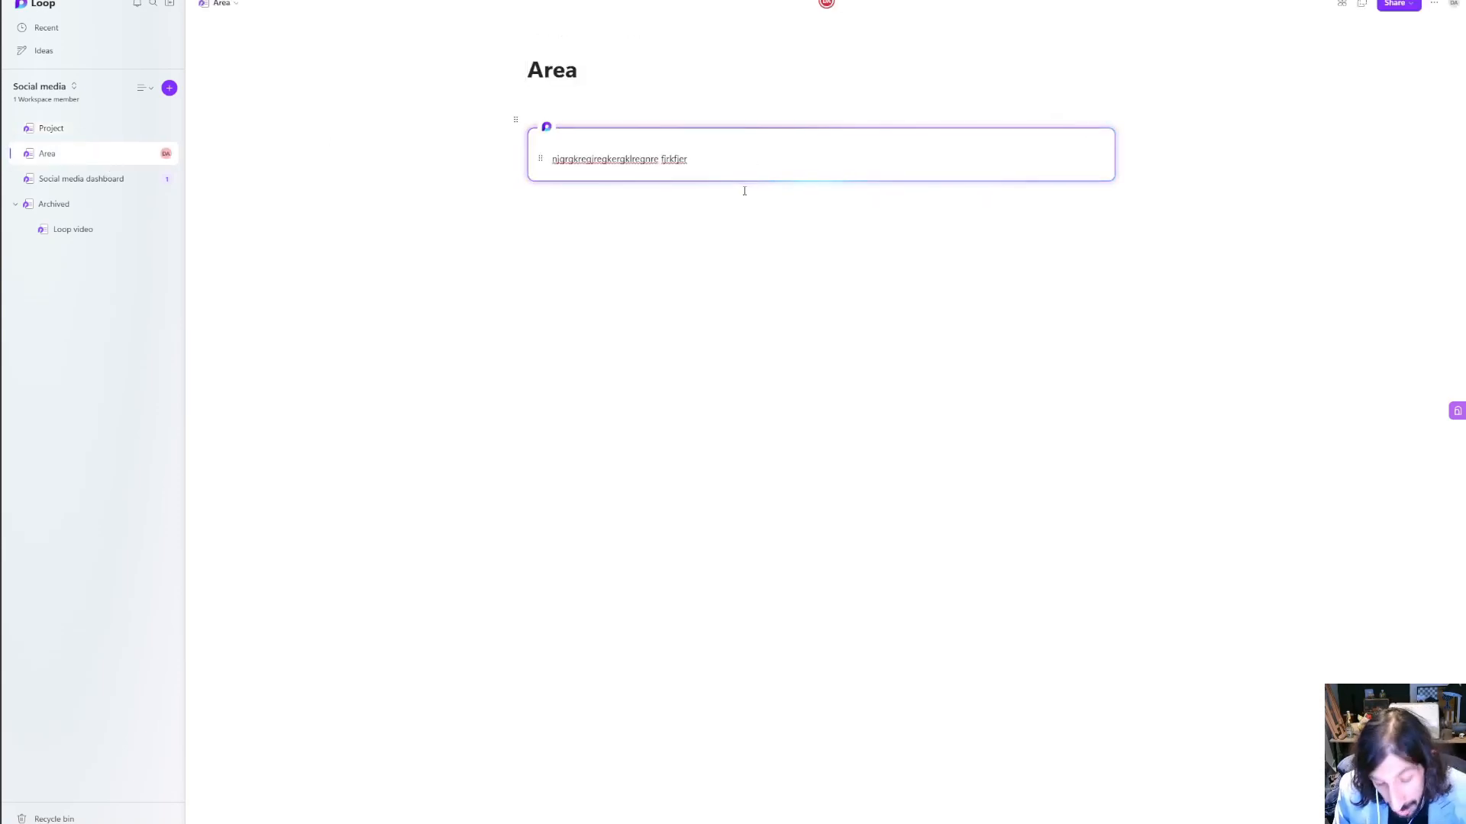
{"action": "left_click", "coordinate": [52, 129]}
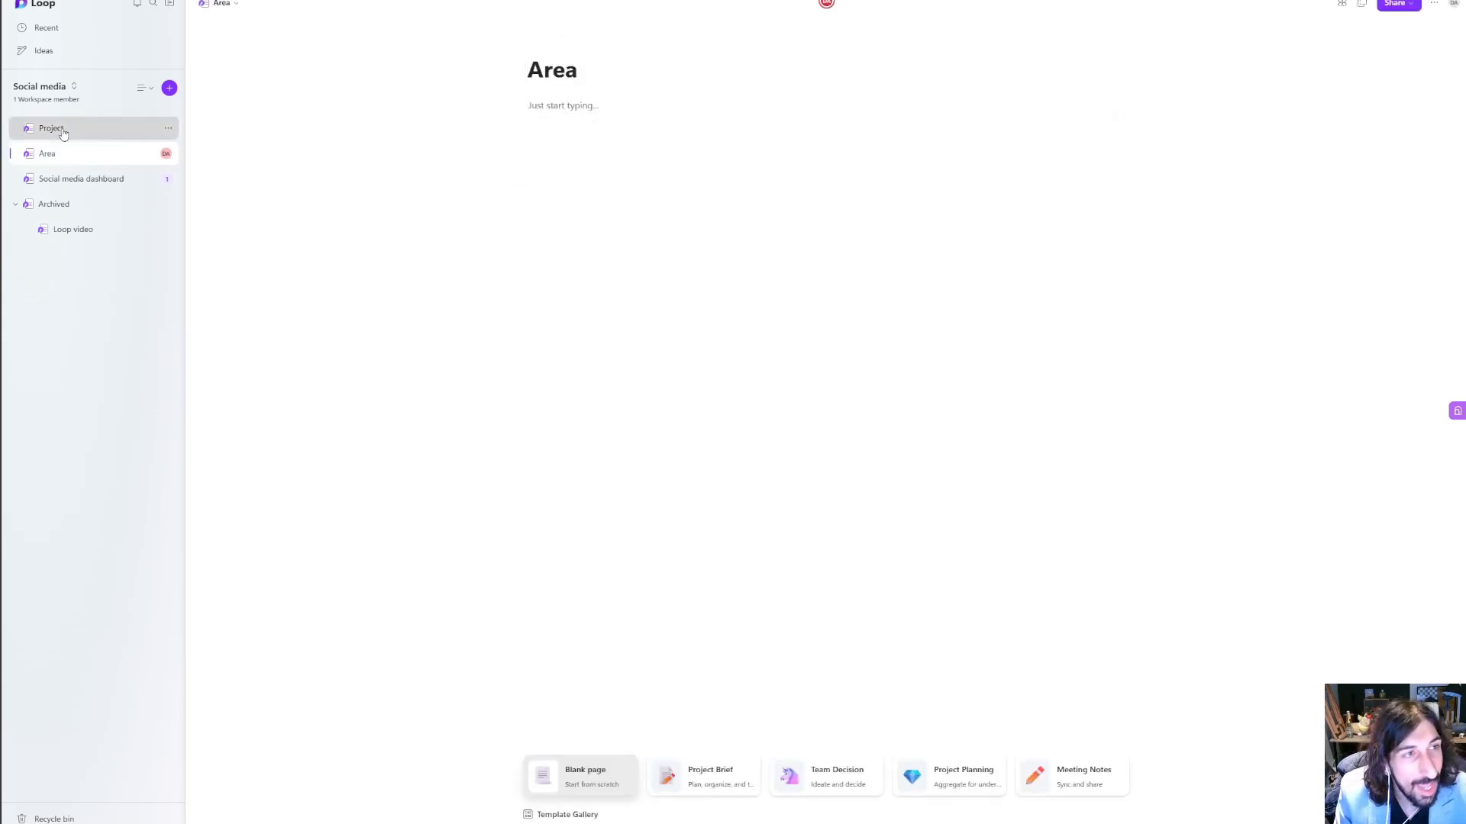
- Clear the Project page's content and return to the Social media dashboard
{"action": "left_click", "coordinate": [52, 128]}
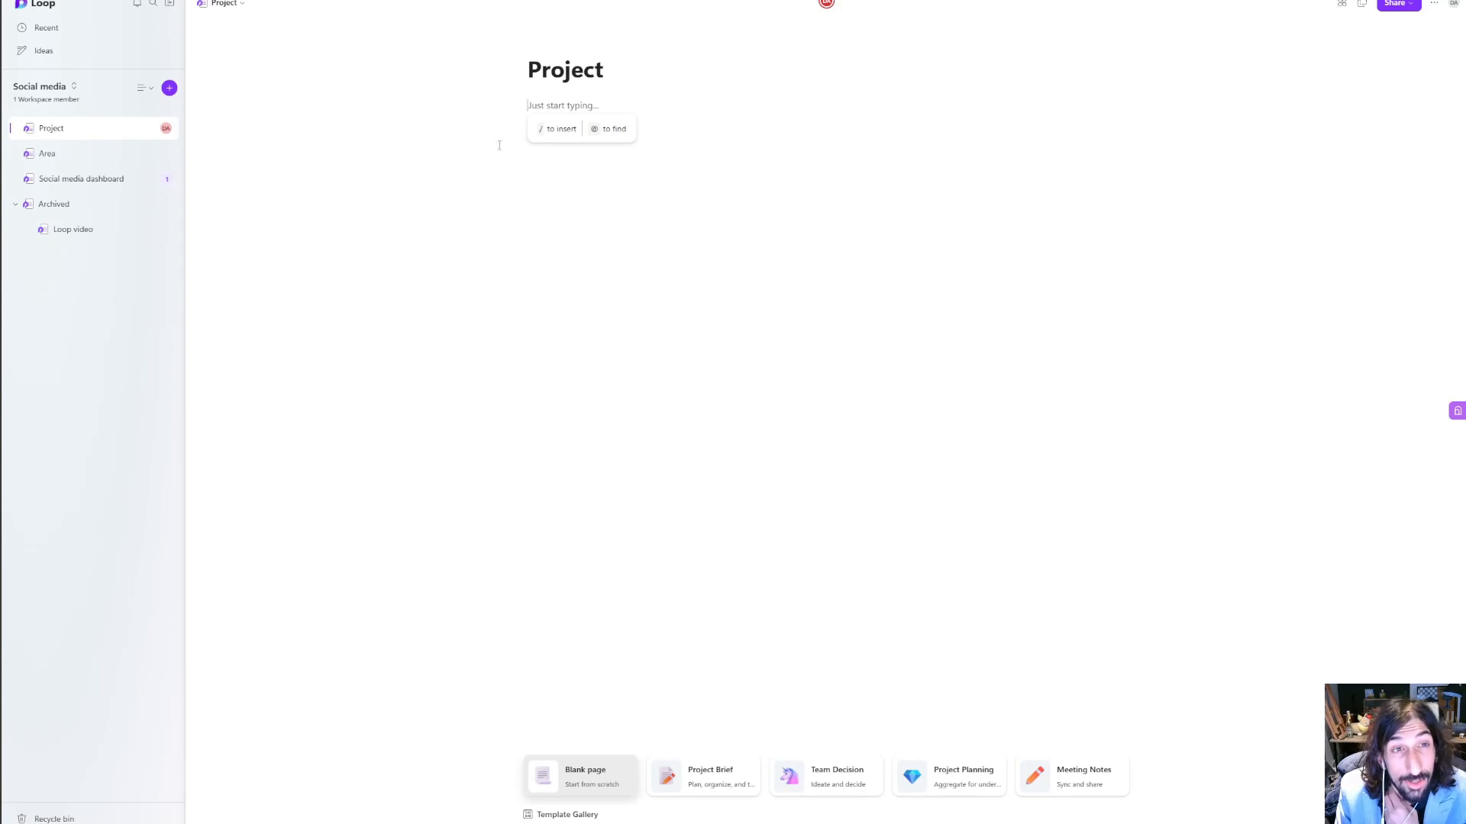
{"action": "mouse_move", "coordinate": [599, 221]}
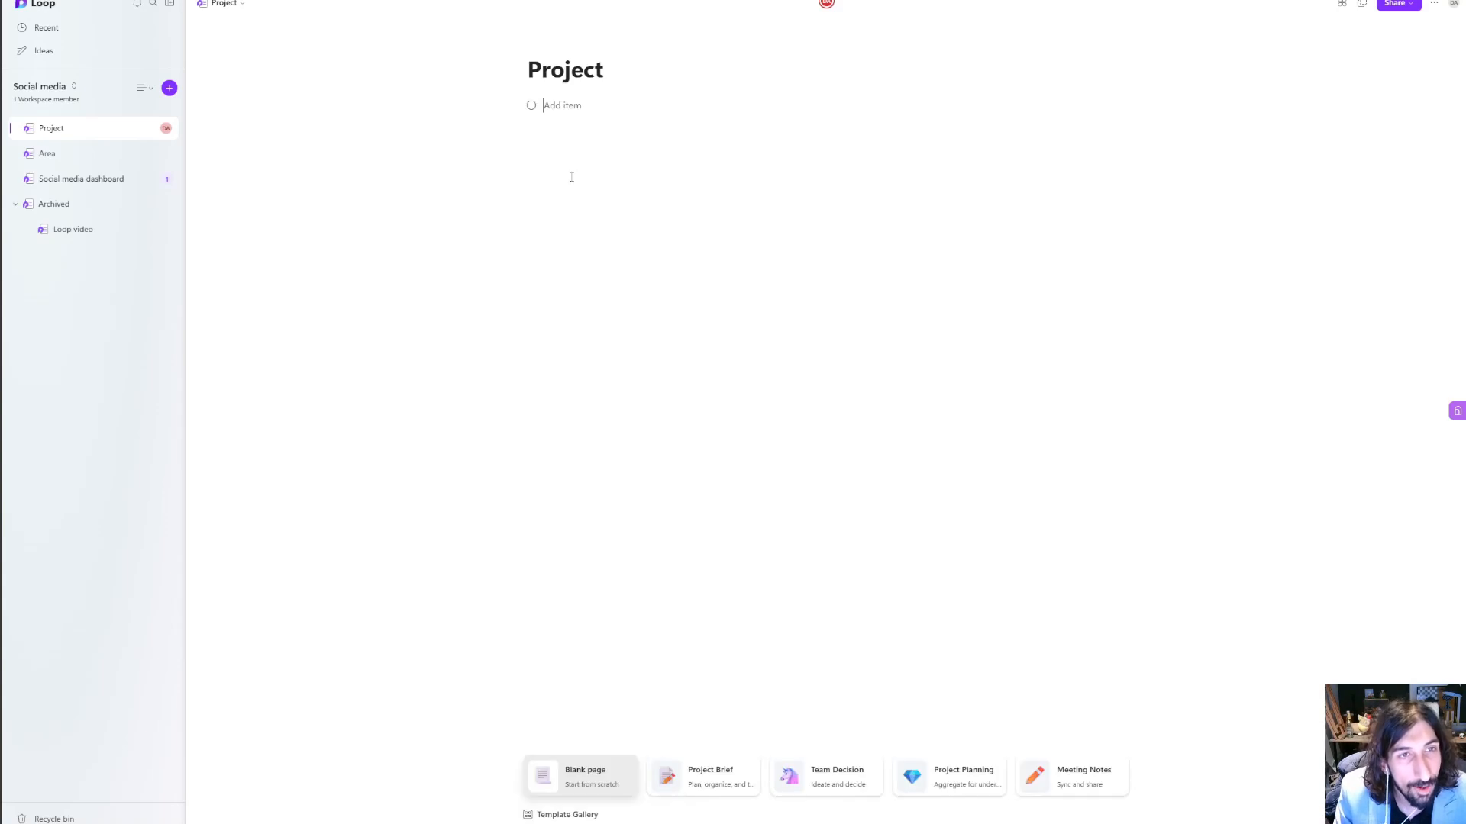
{"action": "left_click", "coordinate": [561, 105]}
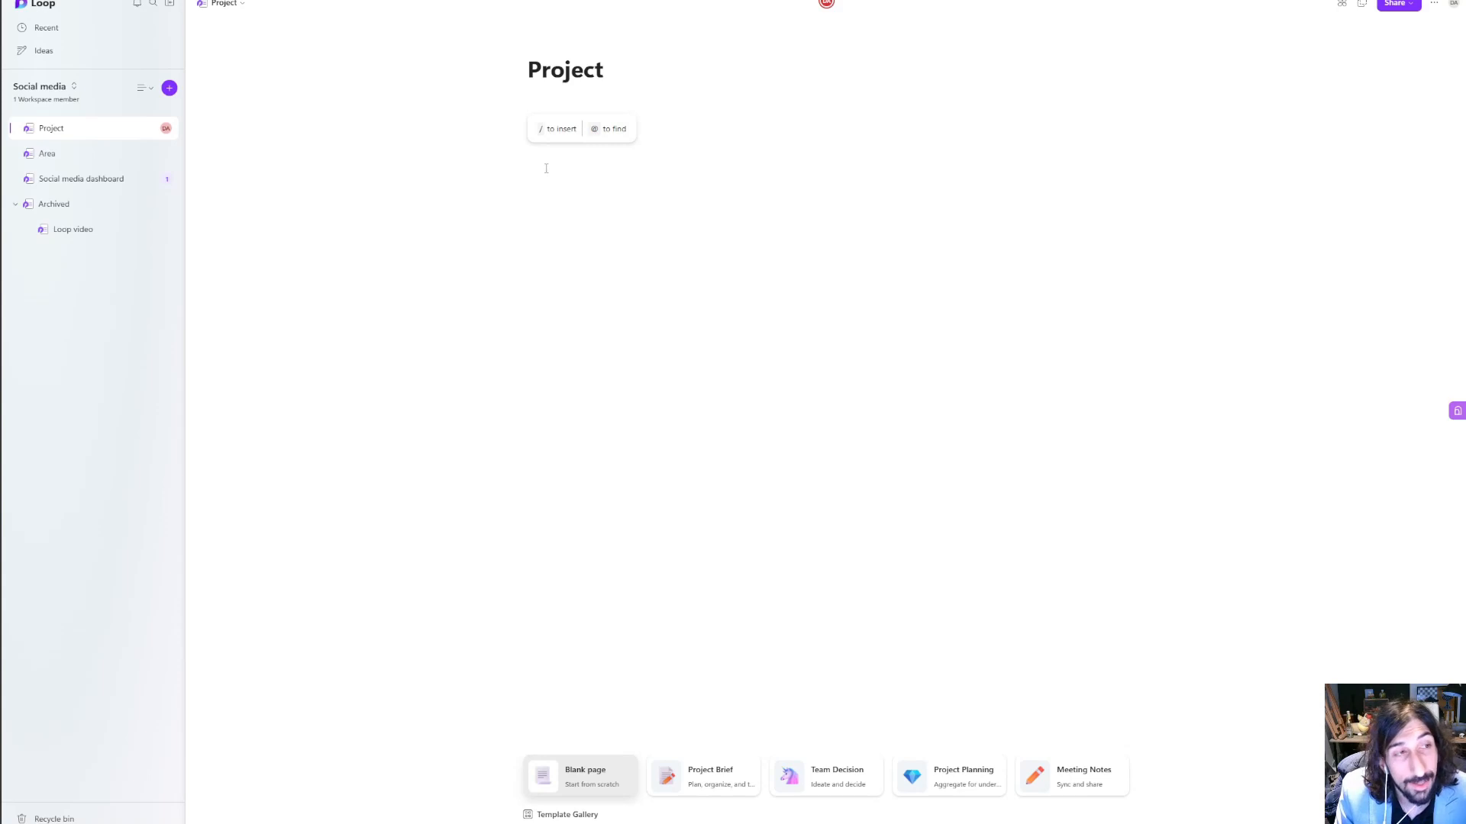
{"action": "left_click", "coordinate": [81, 179]}
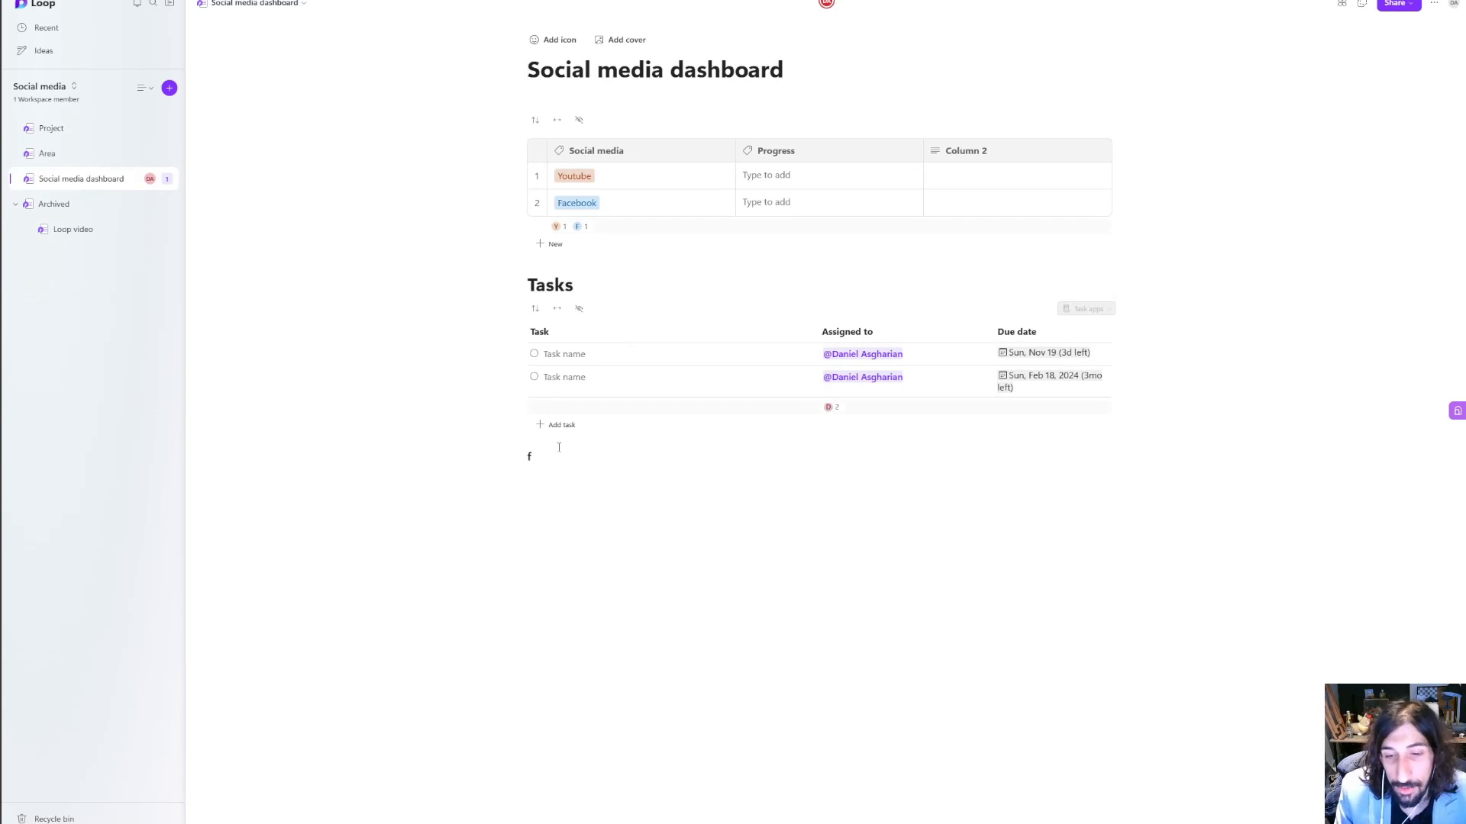
- Move Column 2 to the first position and rename it 'Video idea'
{"action": "left_click", "coordinate": [861, 377]}
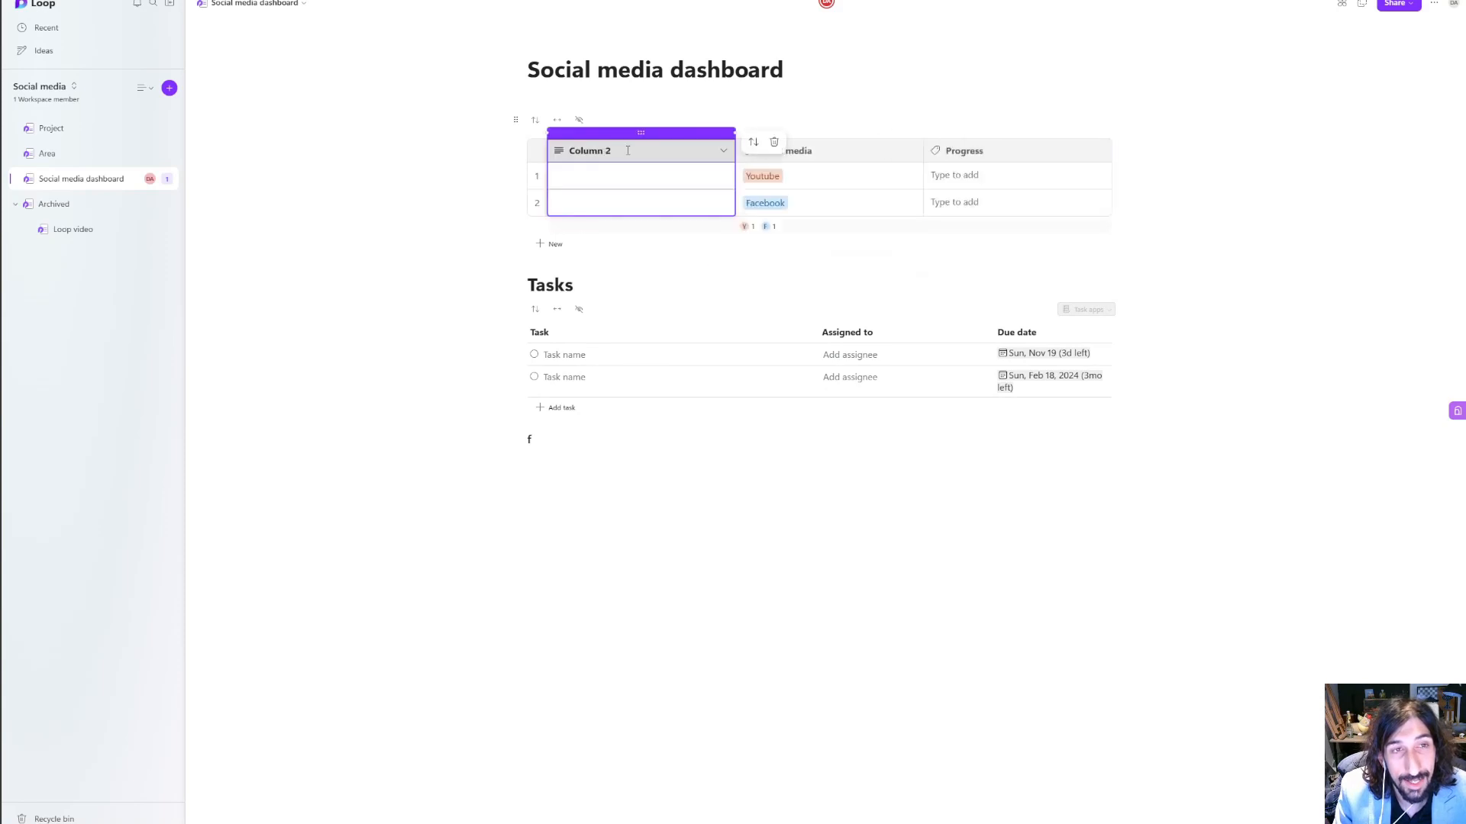
{"action": "left_click", "coordinate": [599, 151]}
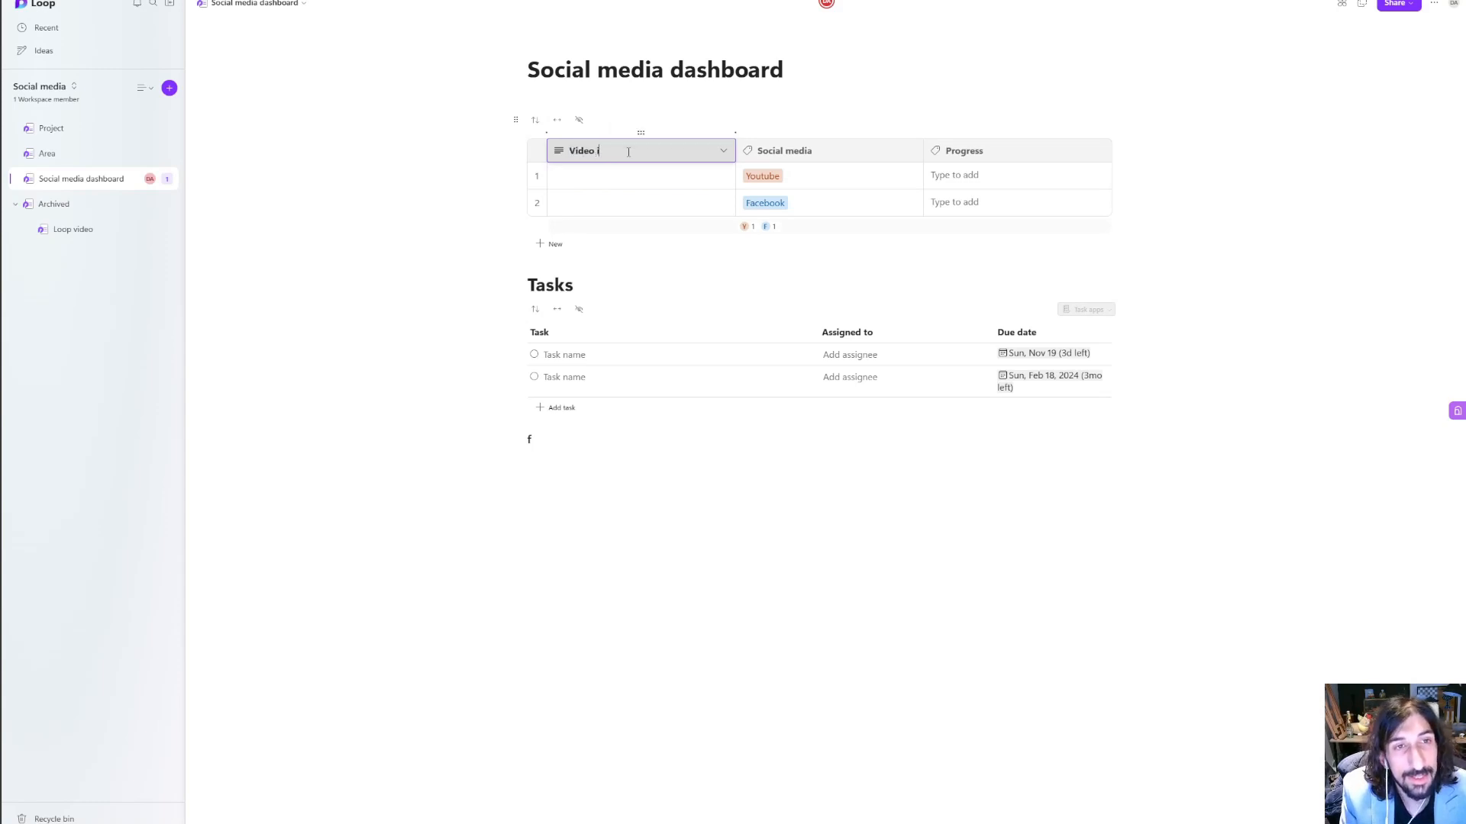
{"action": "type", "text": "dea"}
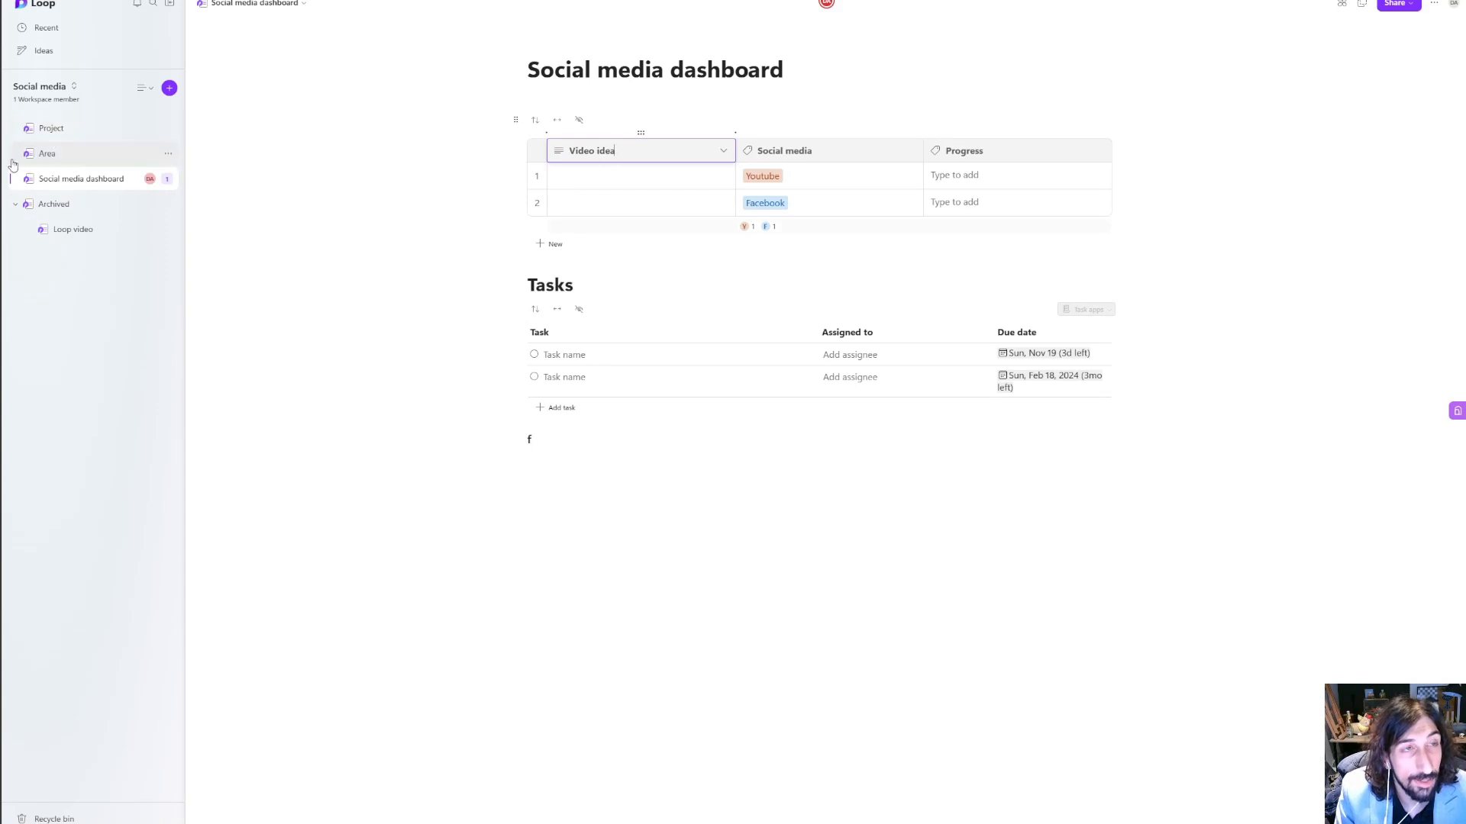
- Clear the stray 'f' text below the Tasks list and switch to the Area page
{"action": "left_click", "coordinate": [530, 440]}
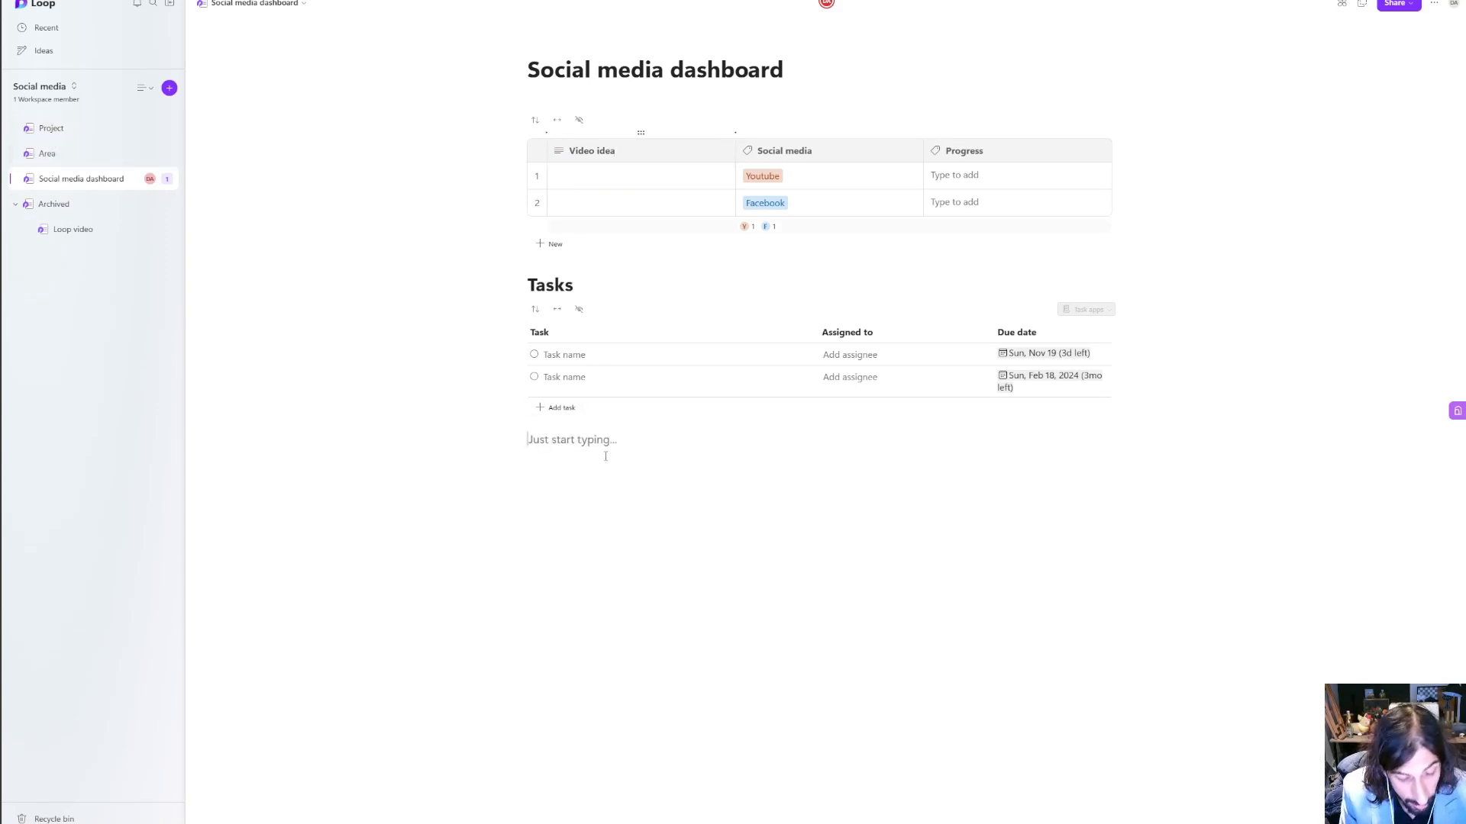
{"action": "type", "text": "@"}
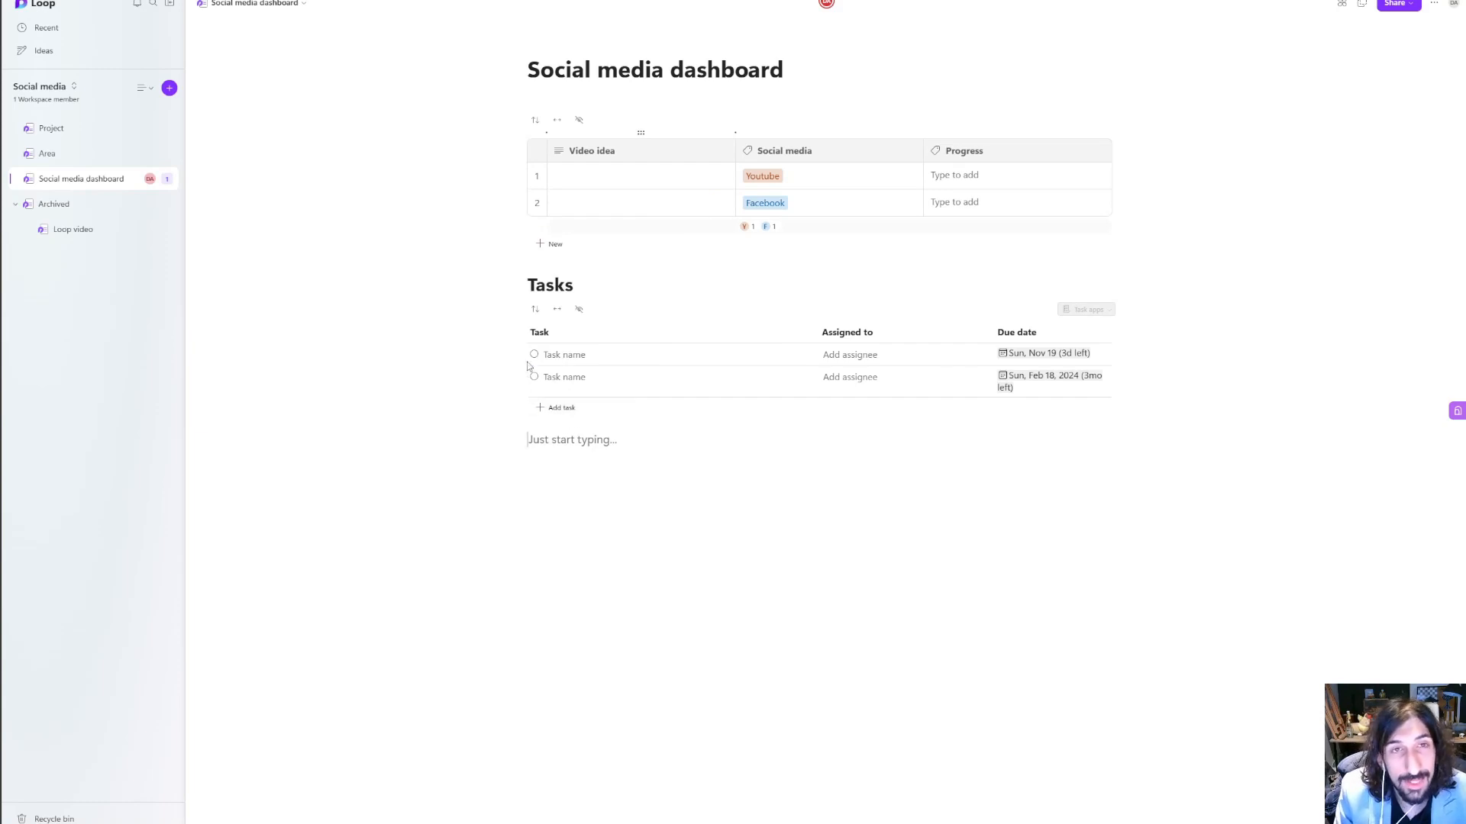
{"action": "left_click", "coordinate": [47, 153]}
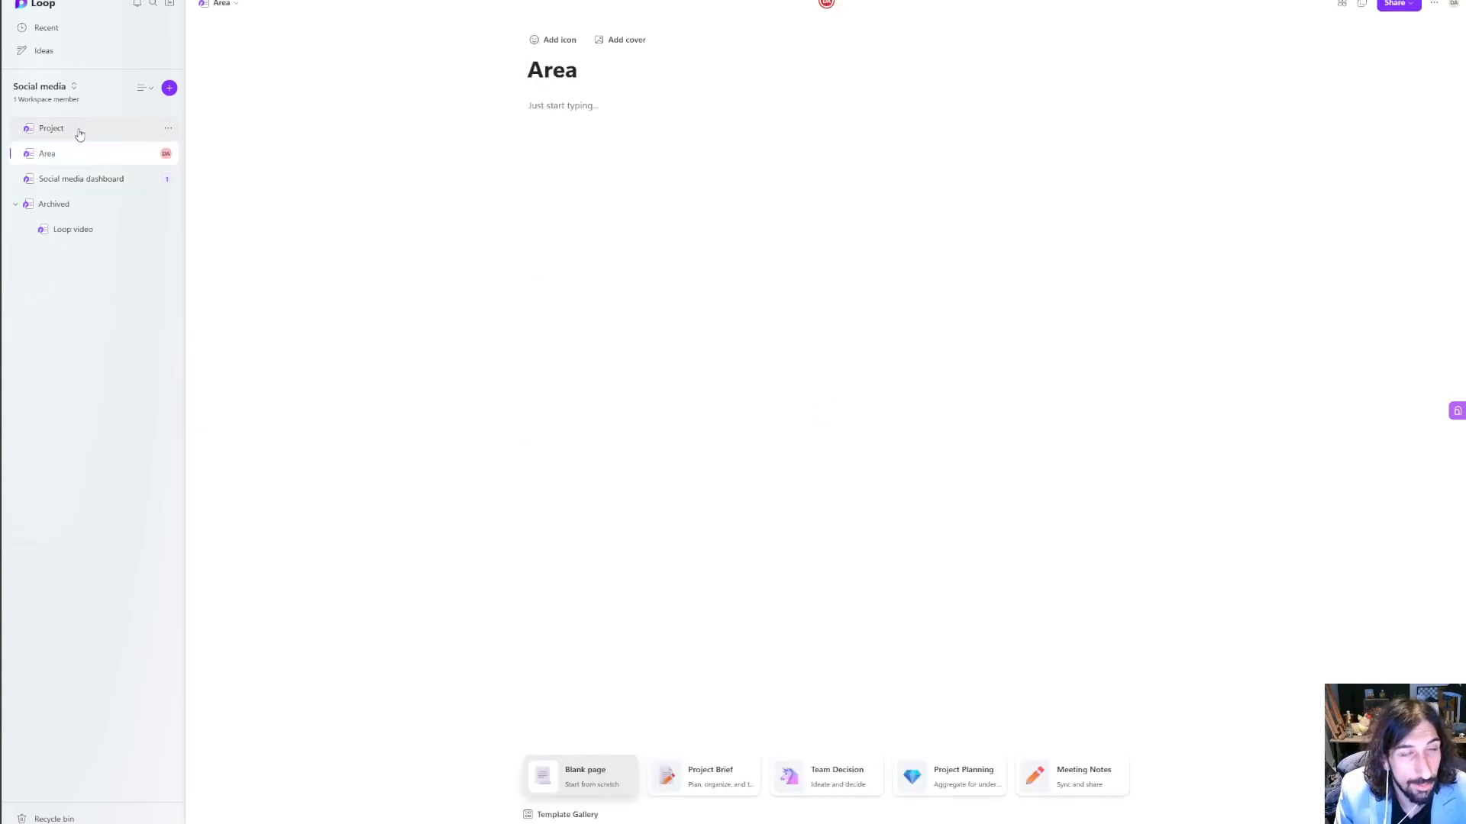
- Give the Project page a pink abstract cover image
{"action": "left_click", "coordinate": [52, 129]}
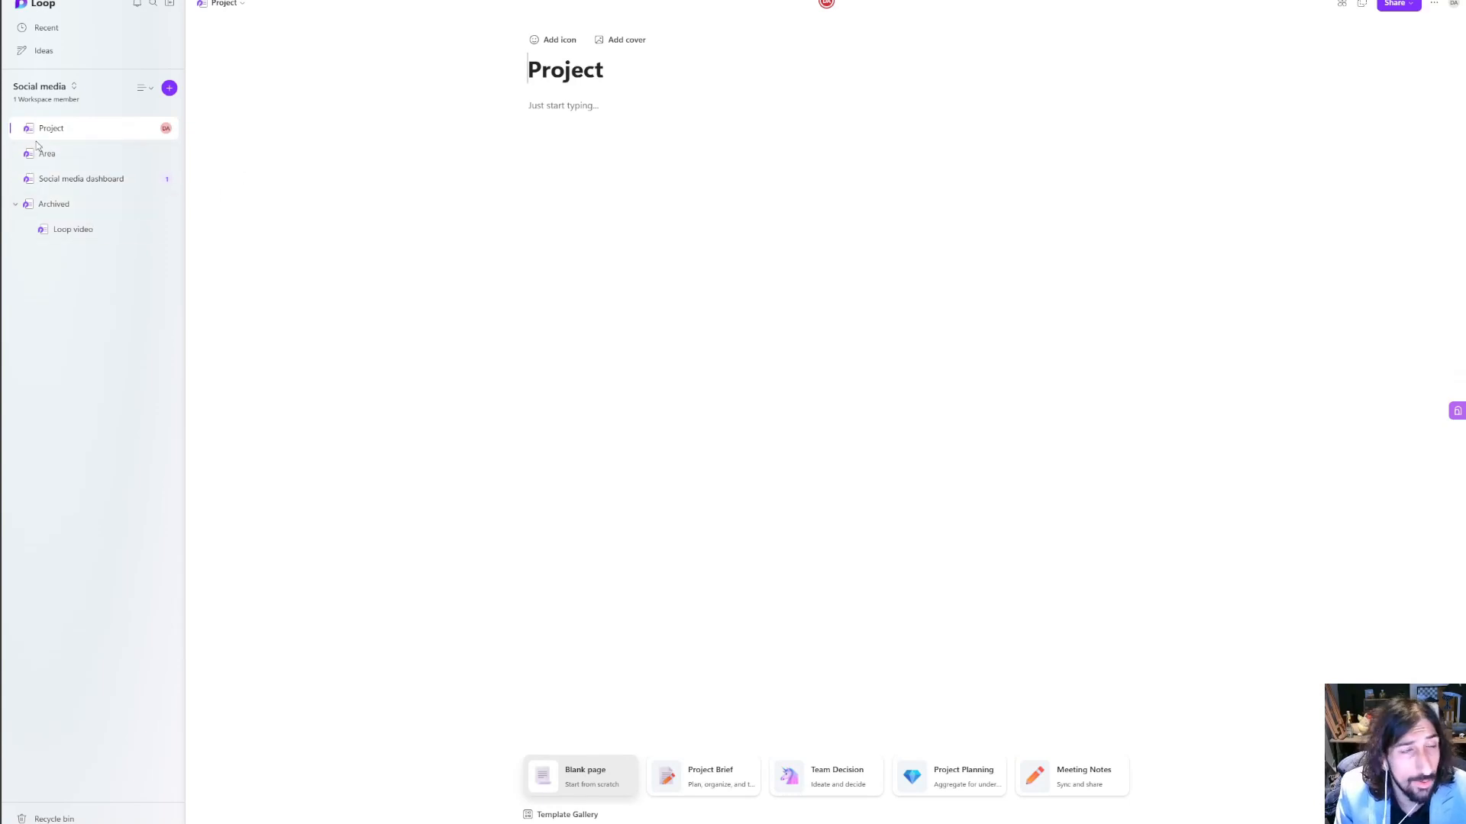
{"action": "left_click", "coordinate": [620, 40]}
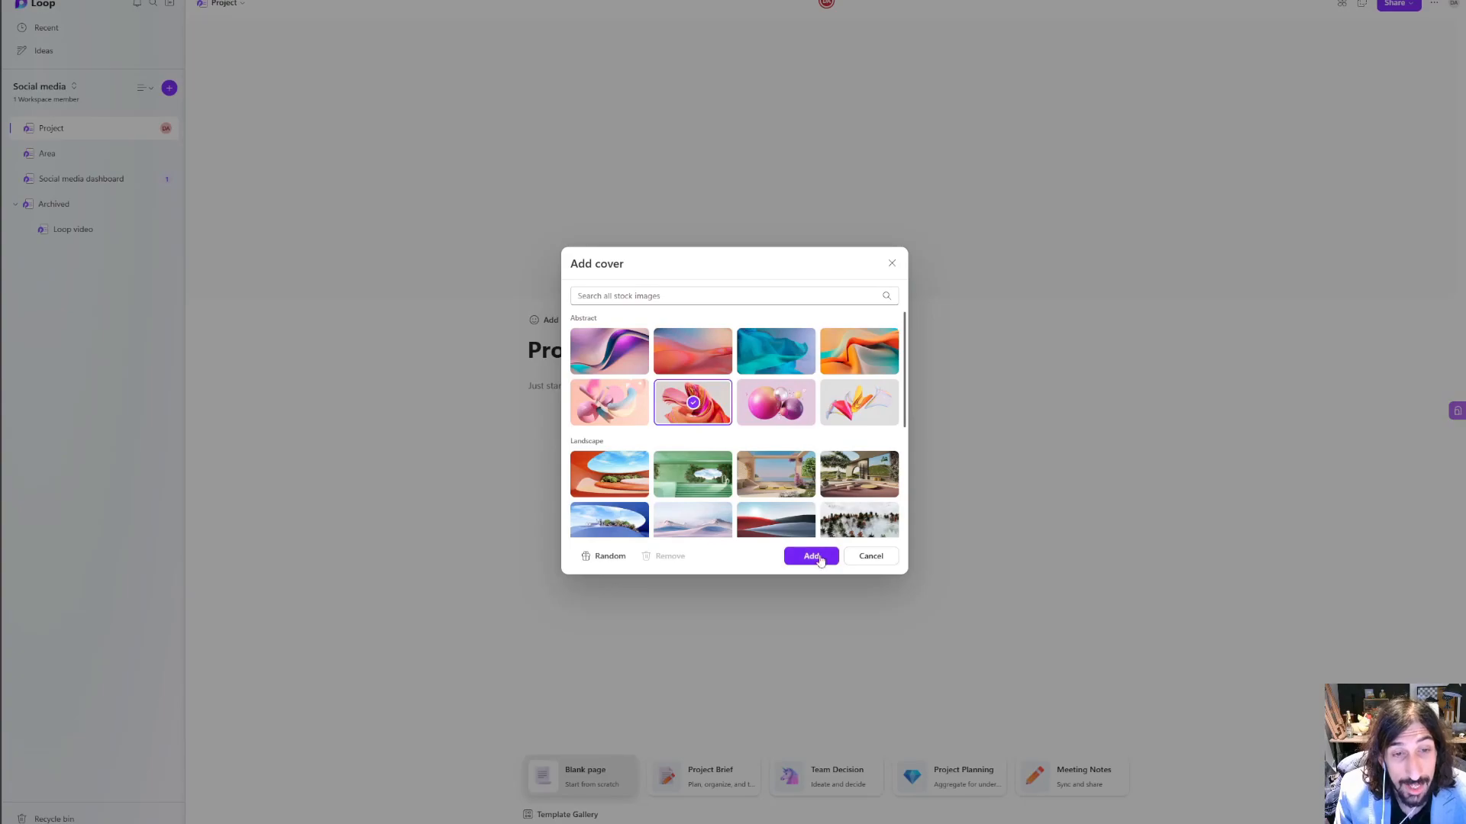
{"action": "left_click", "coordinate": [811, 556]}
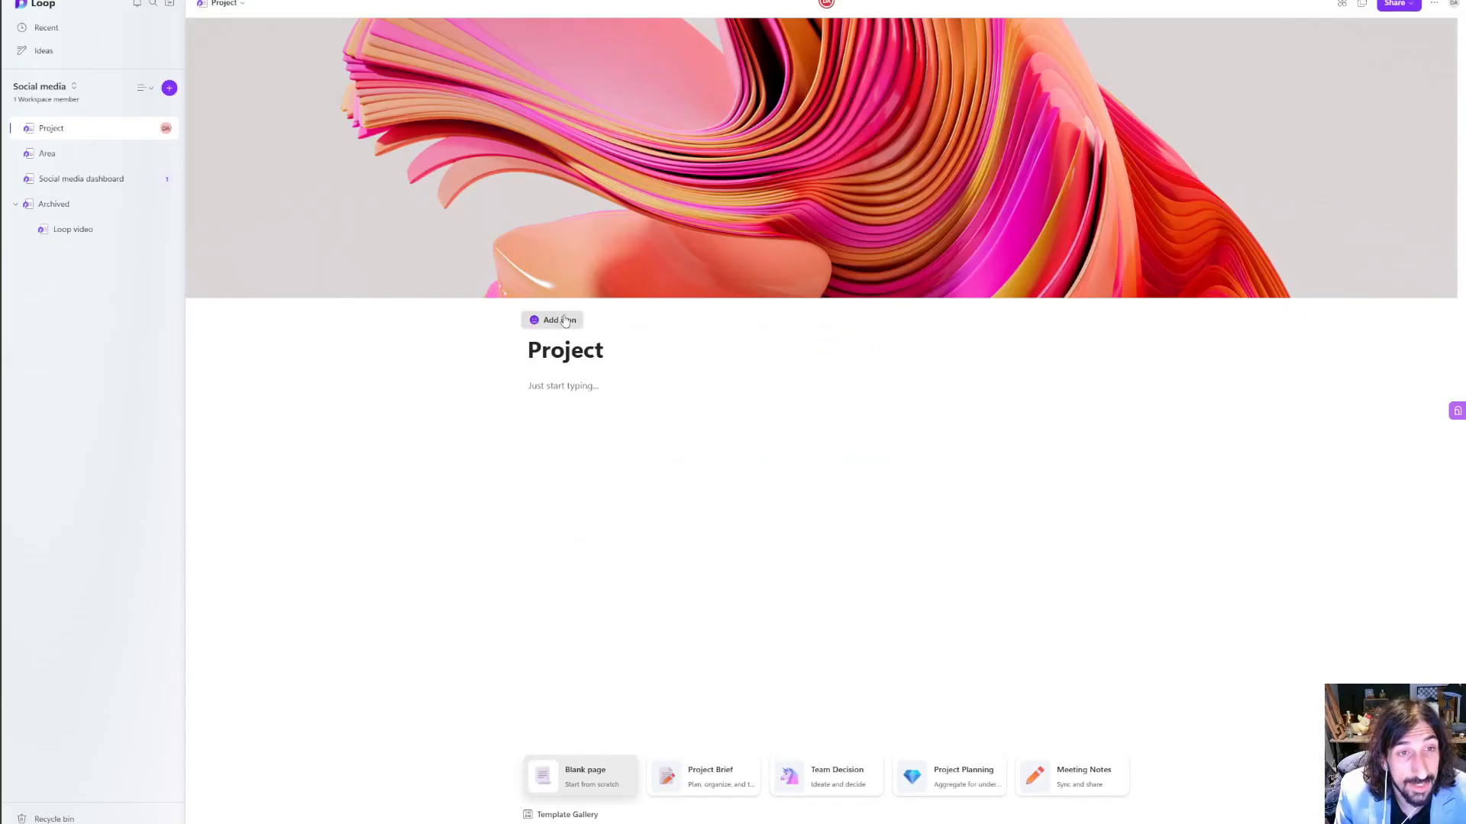
- Set a smiley emoji as the Project page icon and return to Area
{"action": "left_click", "coordinate": [552, 319]}
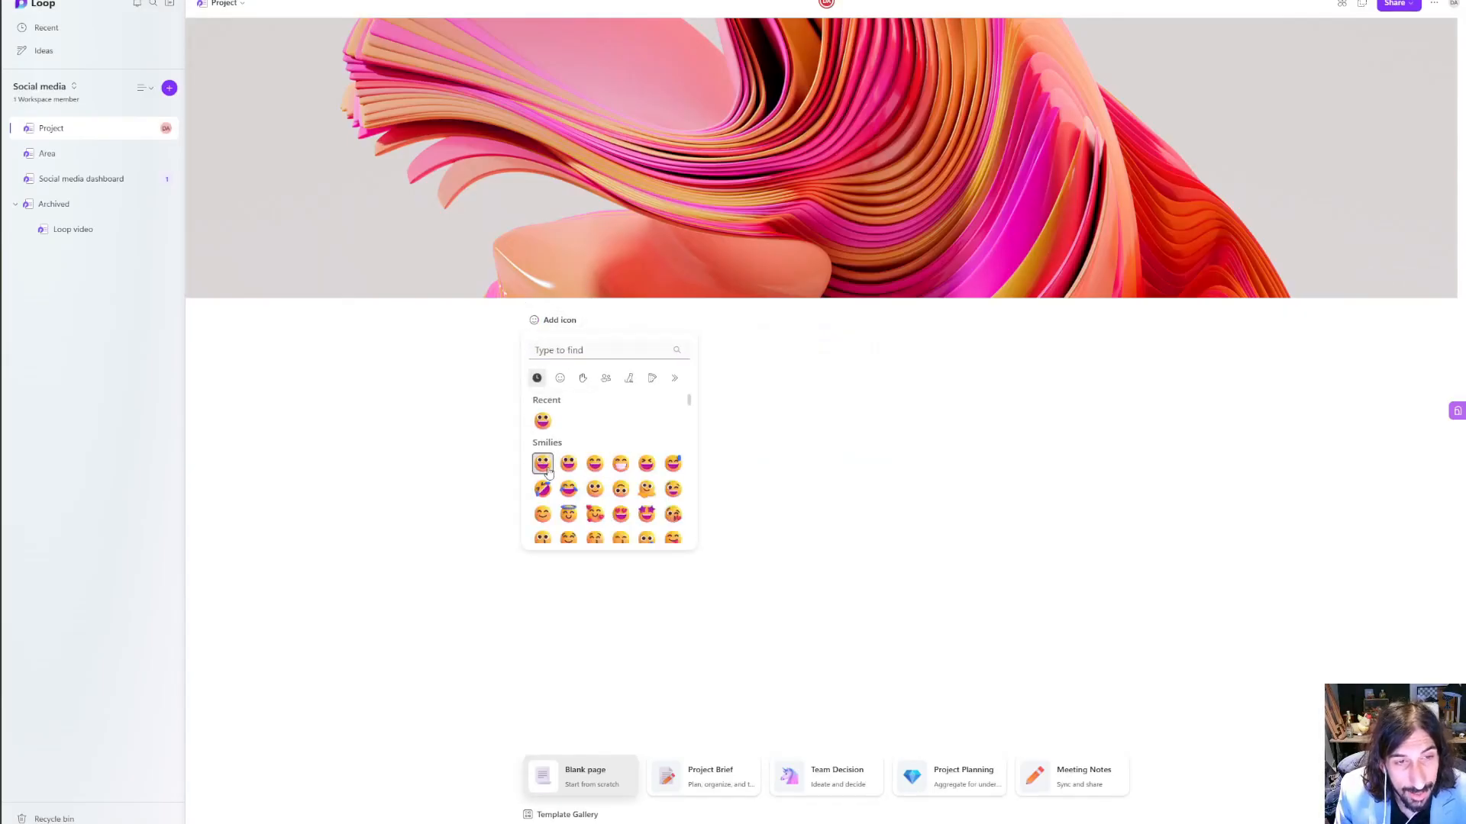
{"action": "left_click", "coordinate": [542, 464]}
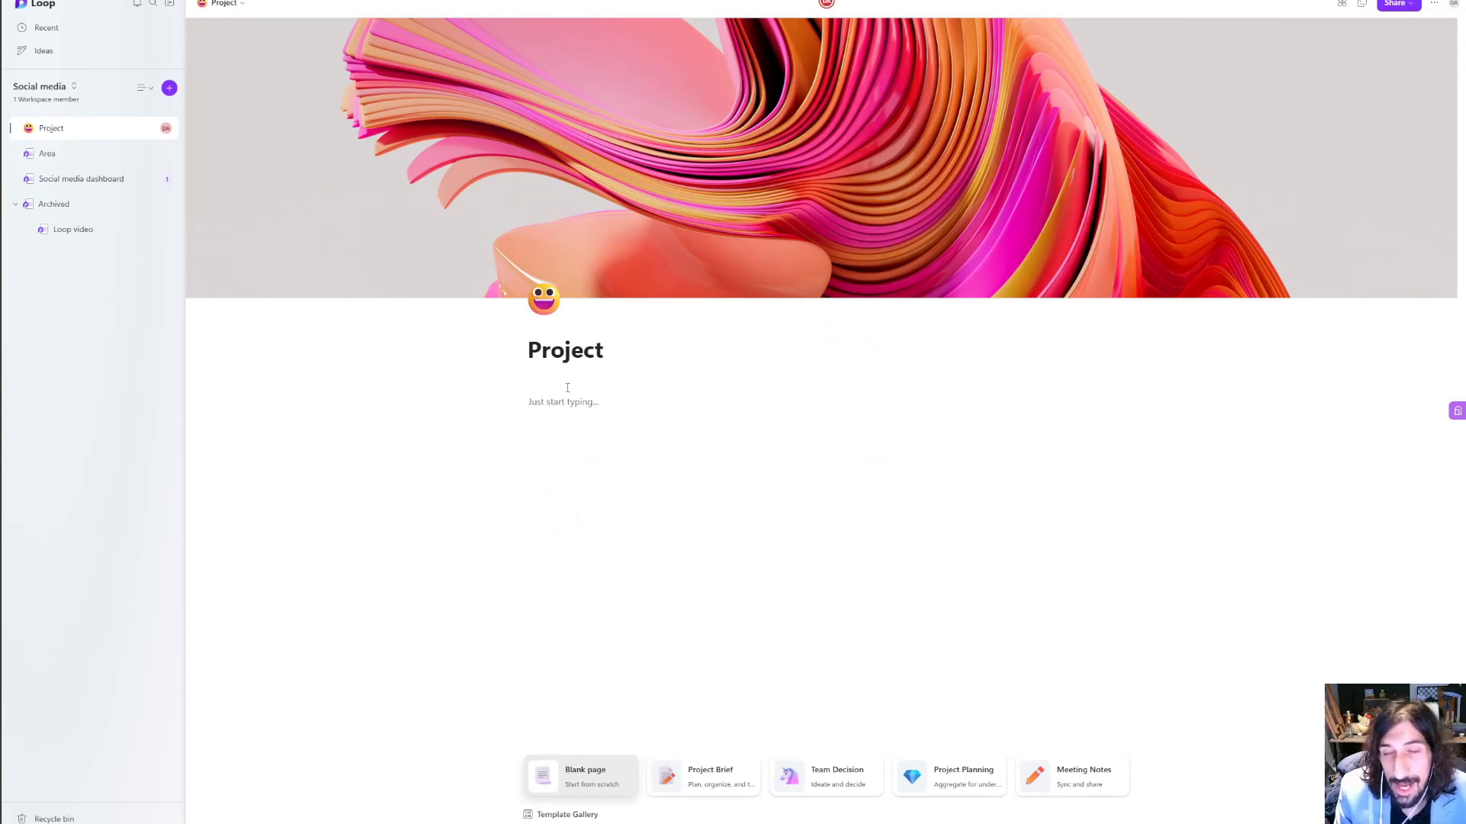
{"action": "left_click", "coordinate": [46, 153]}
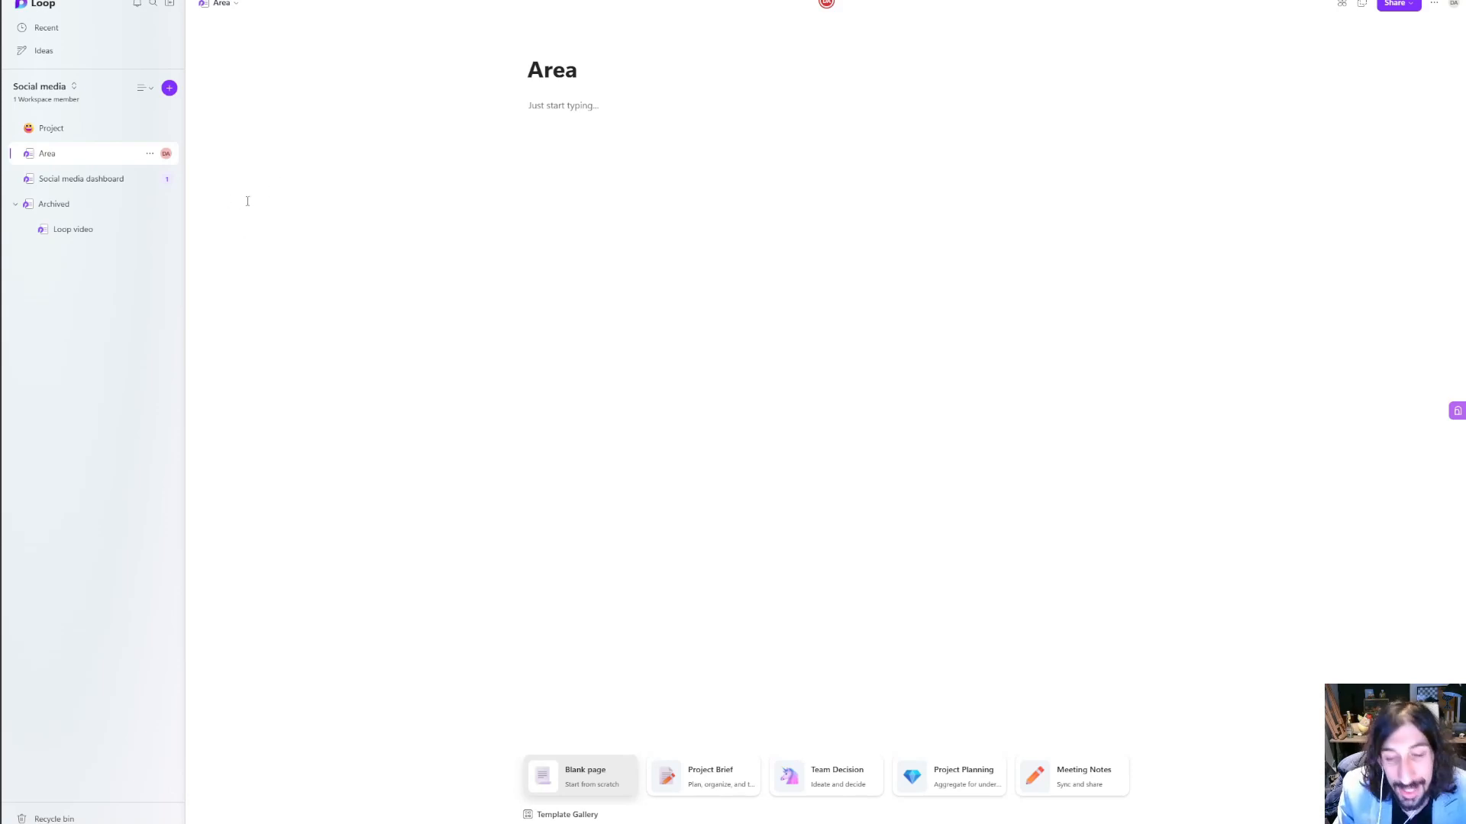
{"action": "mouse_move", "coordinate": [182, 177]}
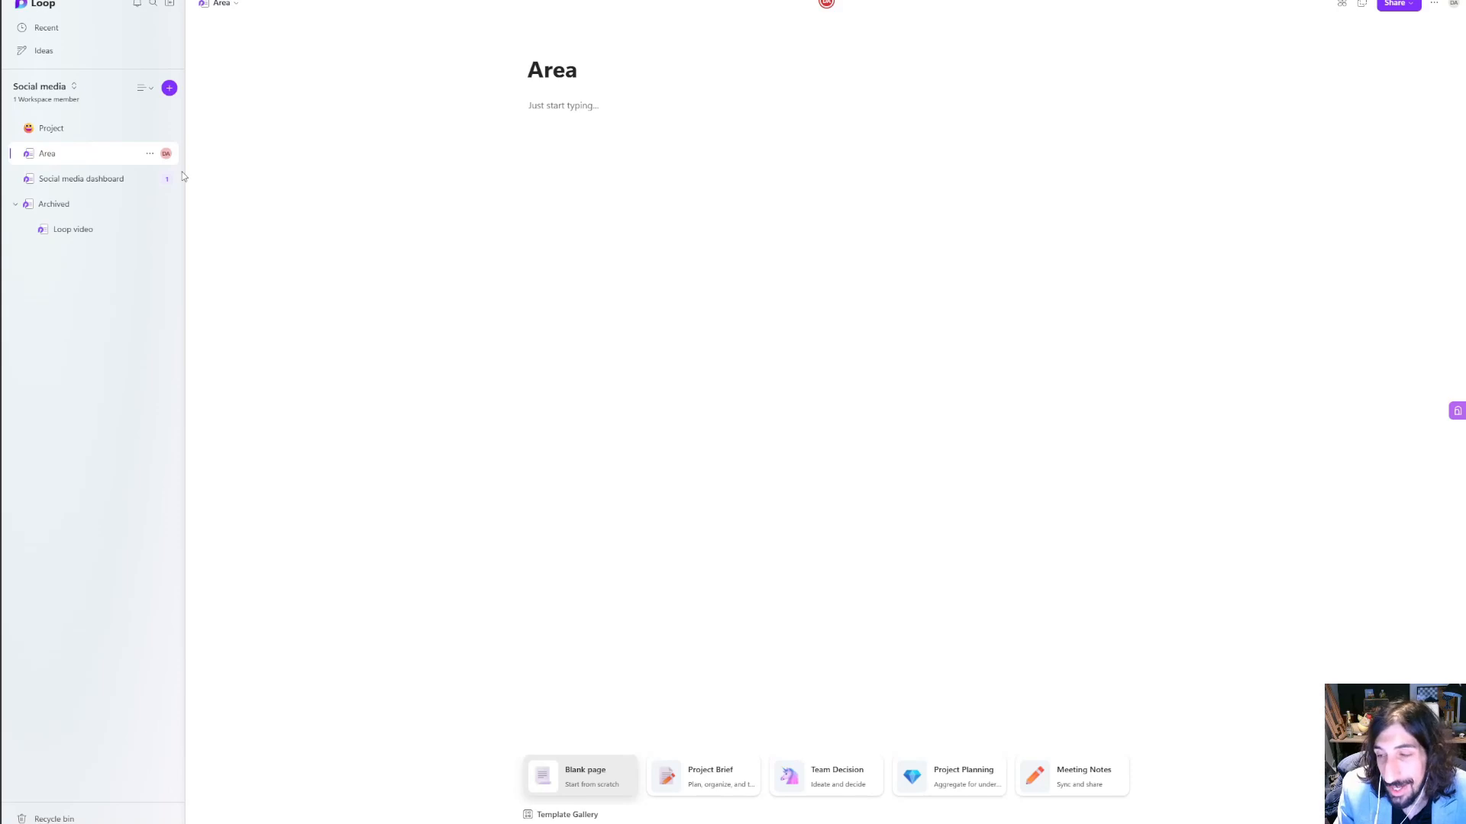
{"action": "mouse_move", "coordinate": [190, 167]}
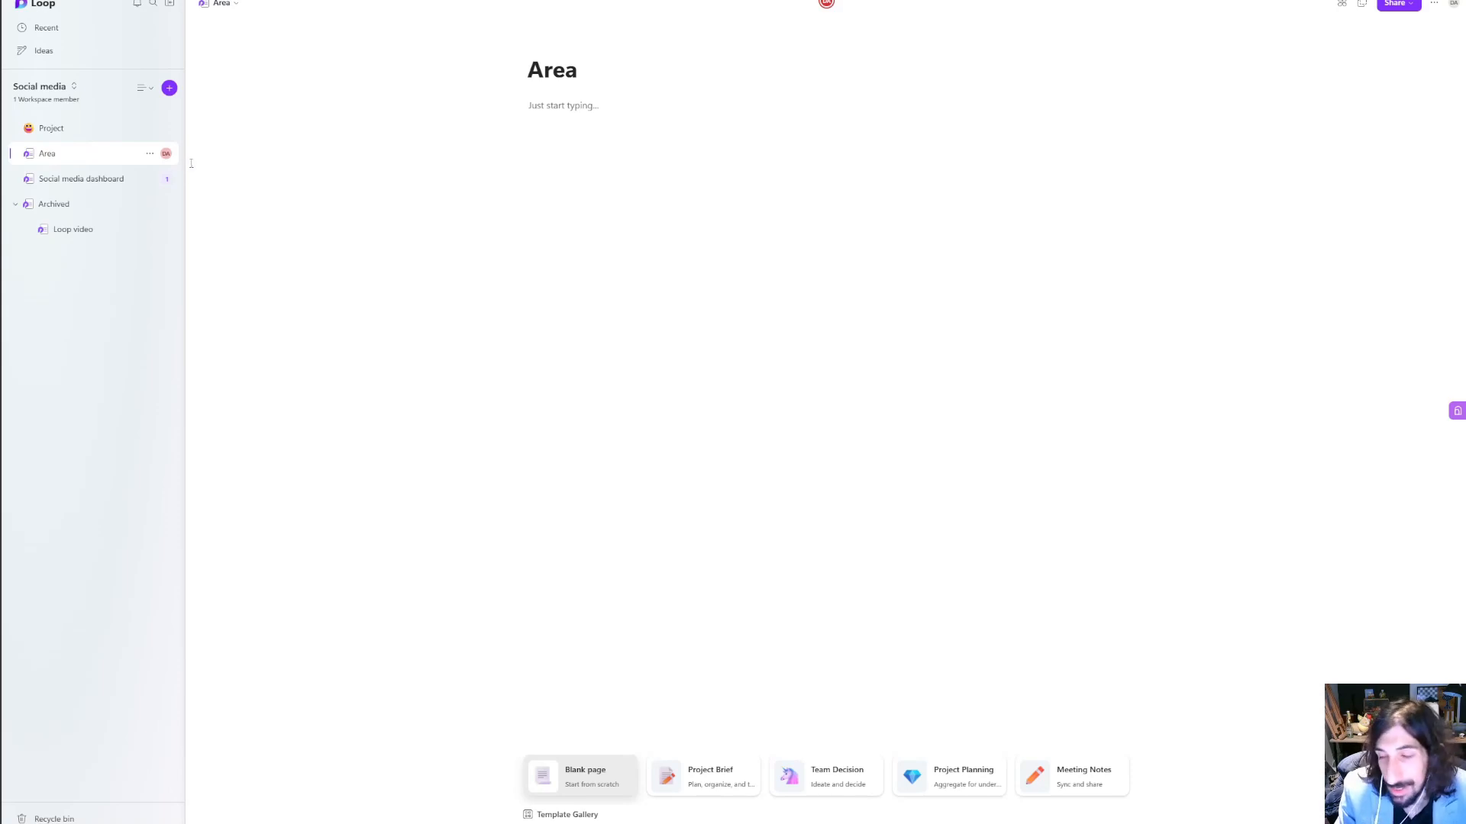